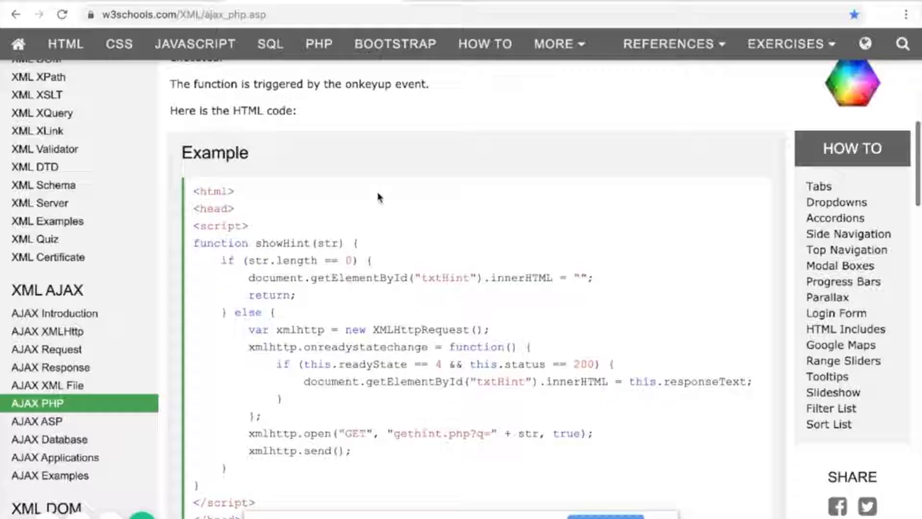
Step: Try the AJAX PHP demo by entering 'cin' so it suggests Cinderella and Cindy
scroll("down", 3)
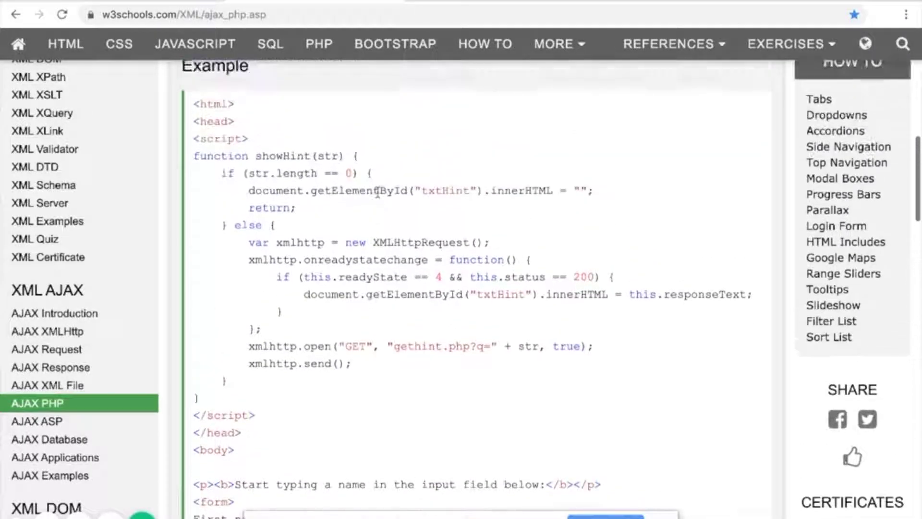
scroll("down", 3)
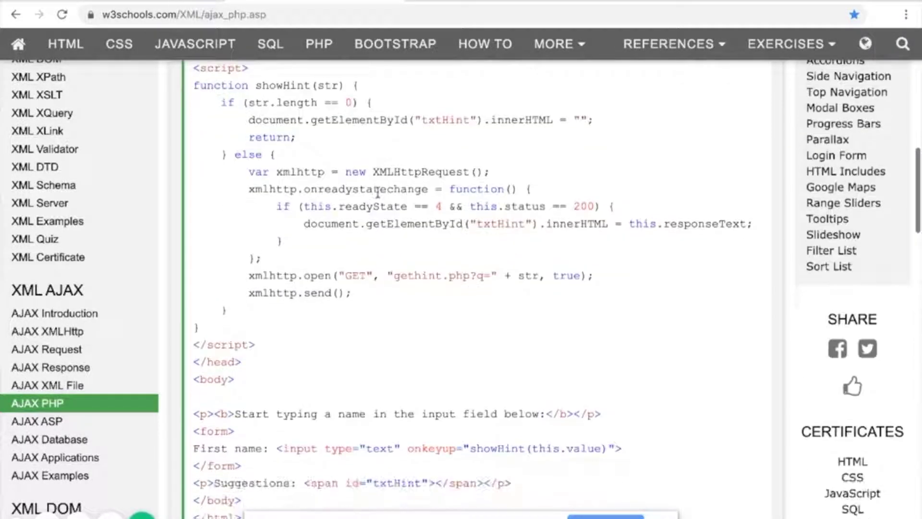
scroll("down", 3)
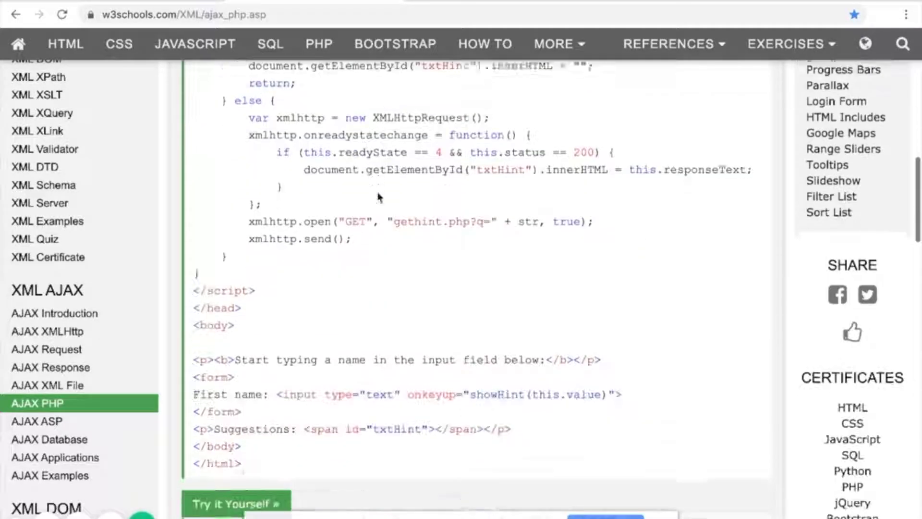
scroll("up", 3)
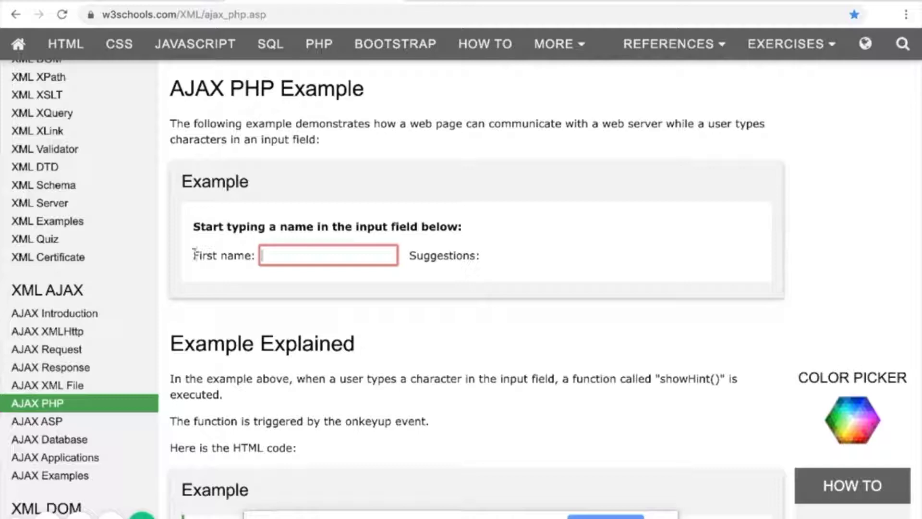
type("cin")
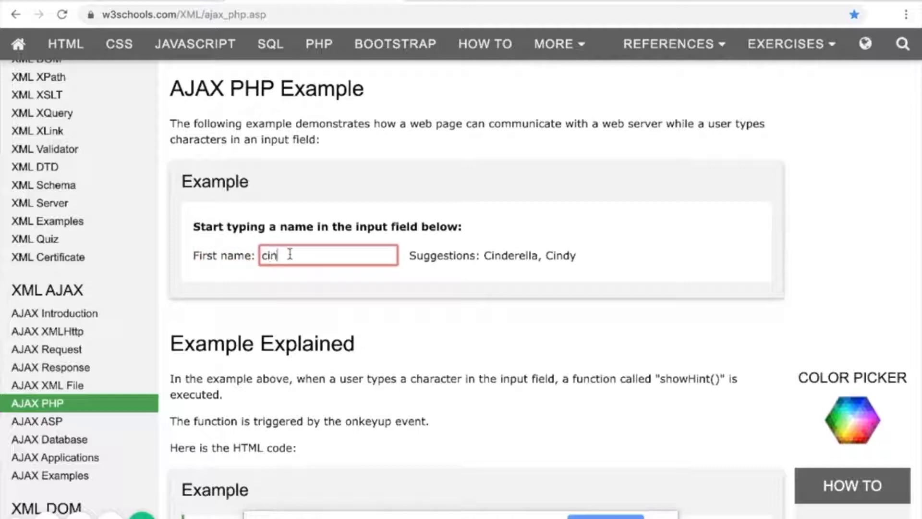
Step: Read the example's HTML code and pick out the showHint call in the input markup
scroll("down", 3)
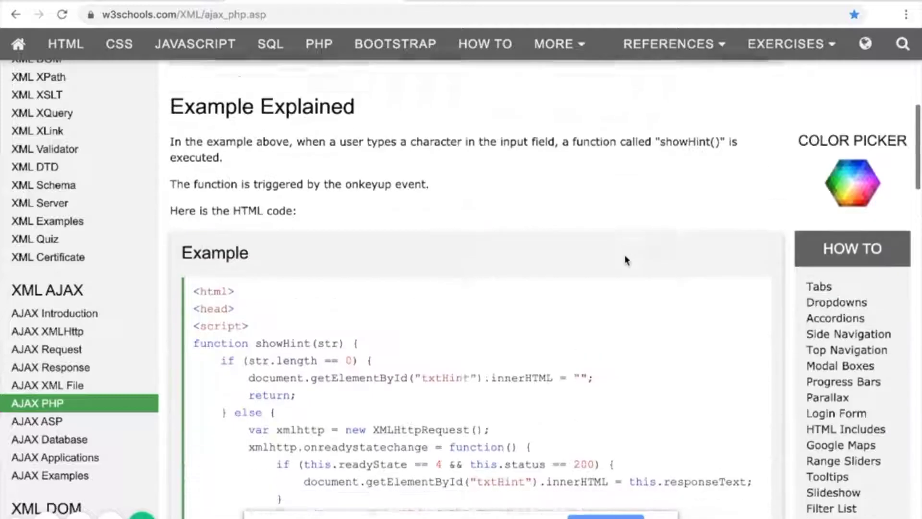
scroll("down", 3)
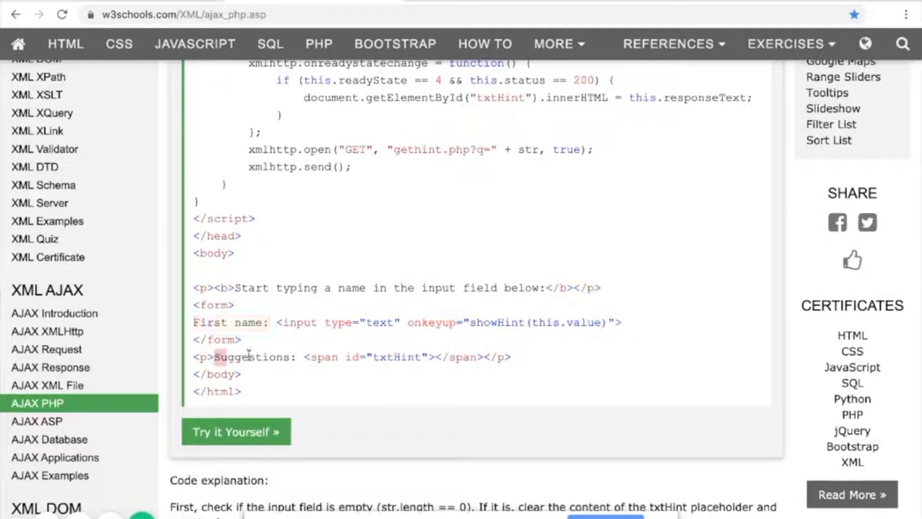
scroll("down", 3)
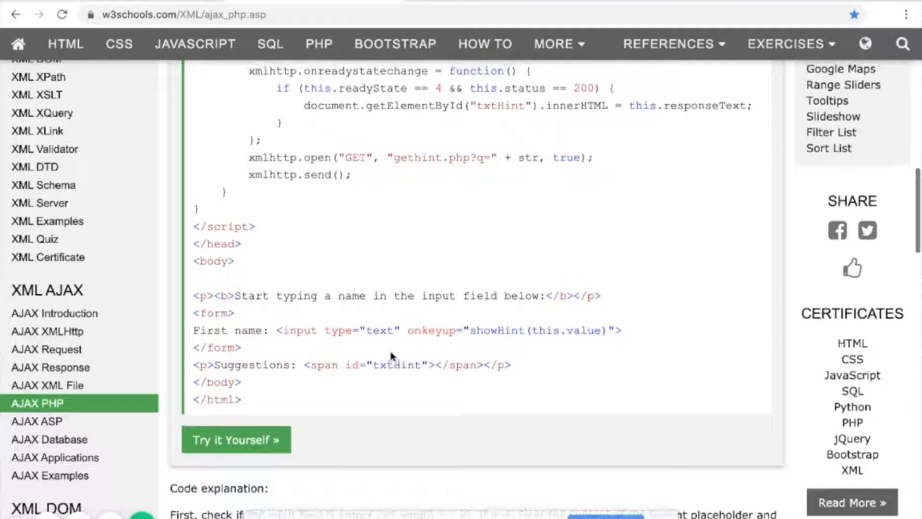
double_click(431, 330)
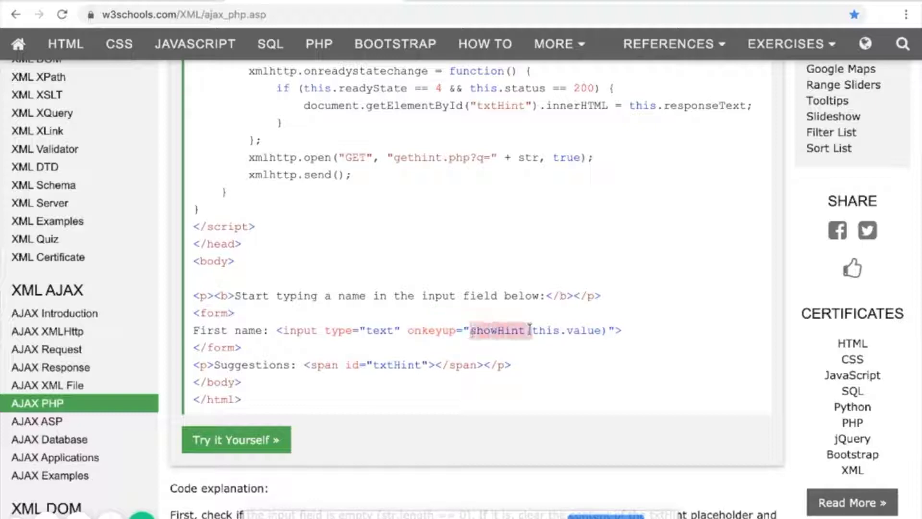
scroll("up", 3)
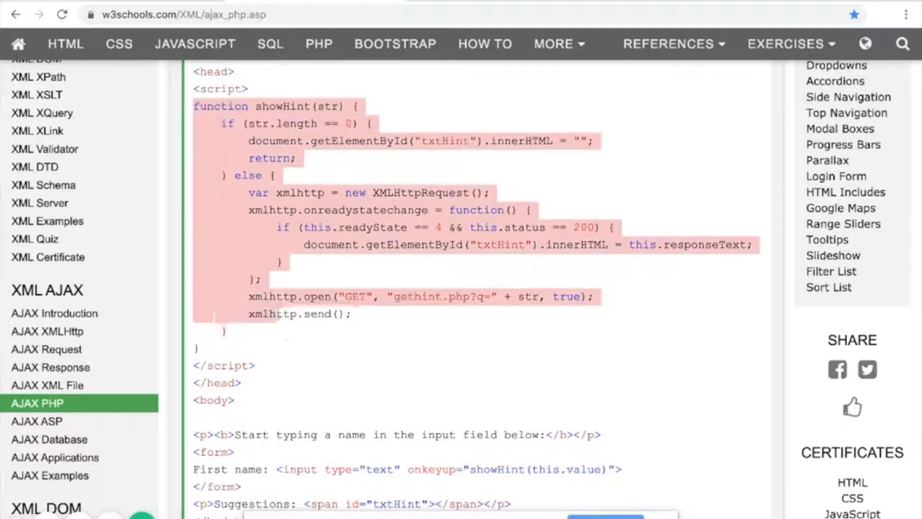
left_click(271, 137)
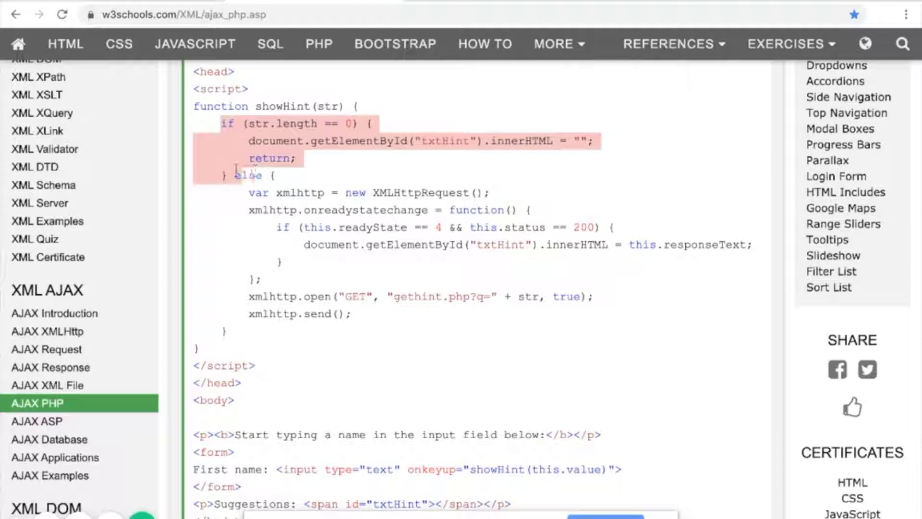
mouse_move(238, 174)
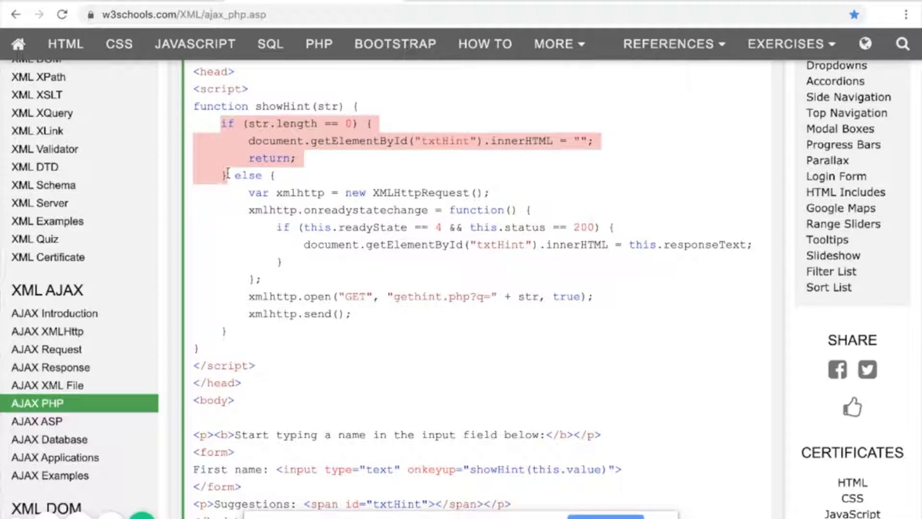
left_click(235, 171)
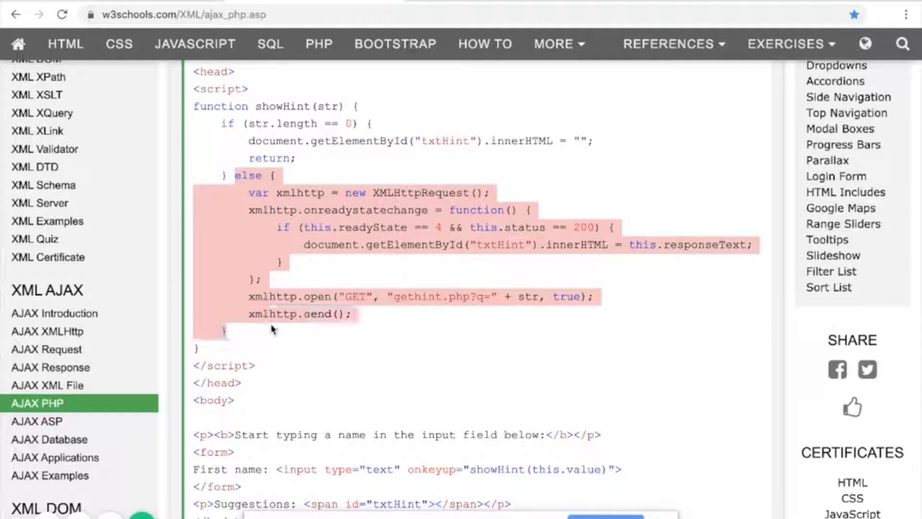
left_click(284, 187)
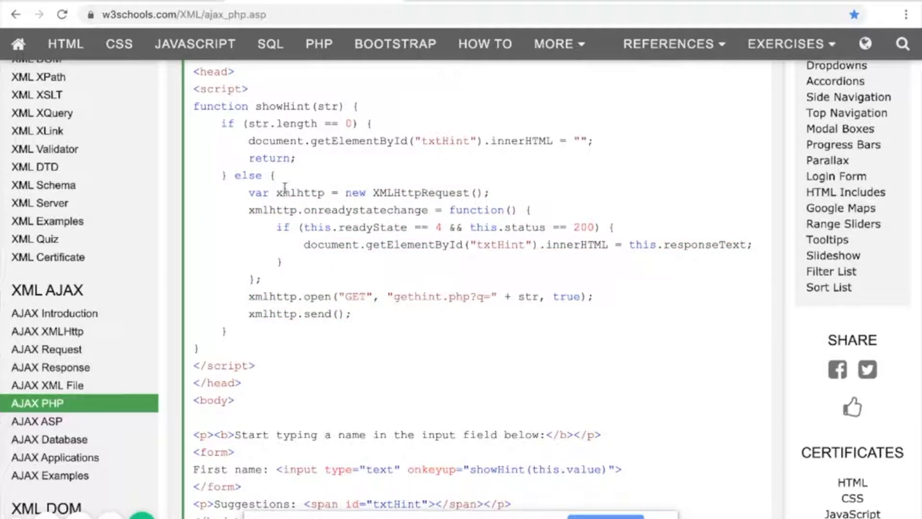
double_click(418, 192)
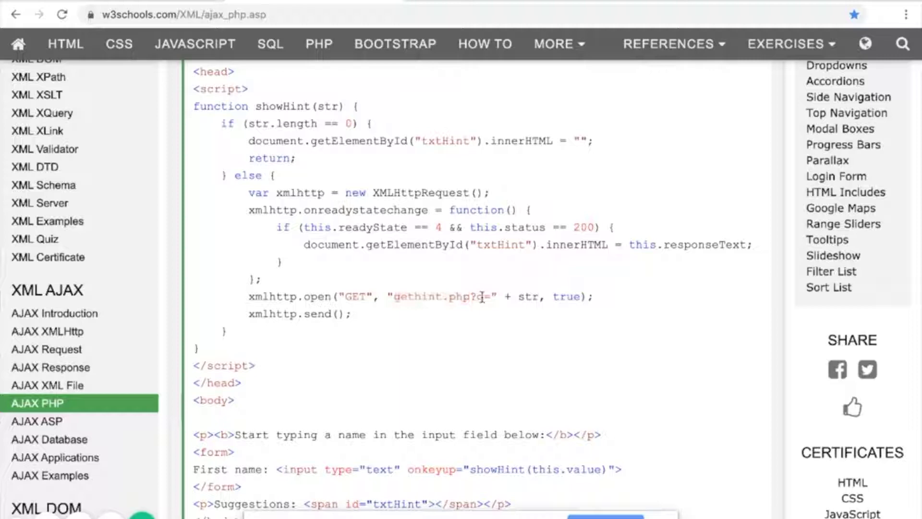
scroll("down", 3)
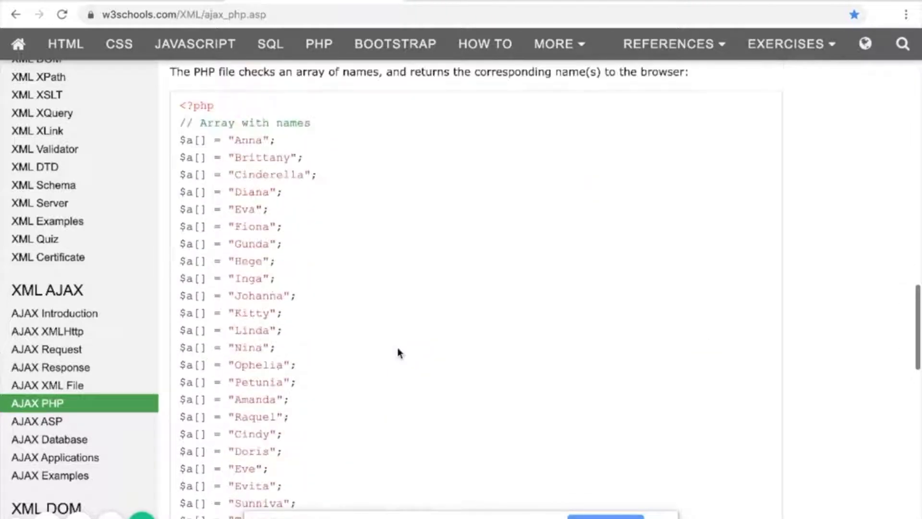
scroll("down", 3)
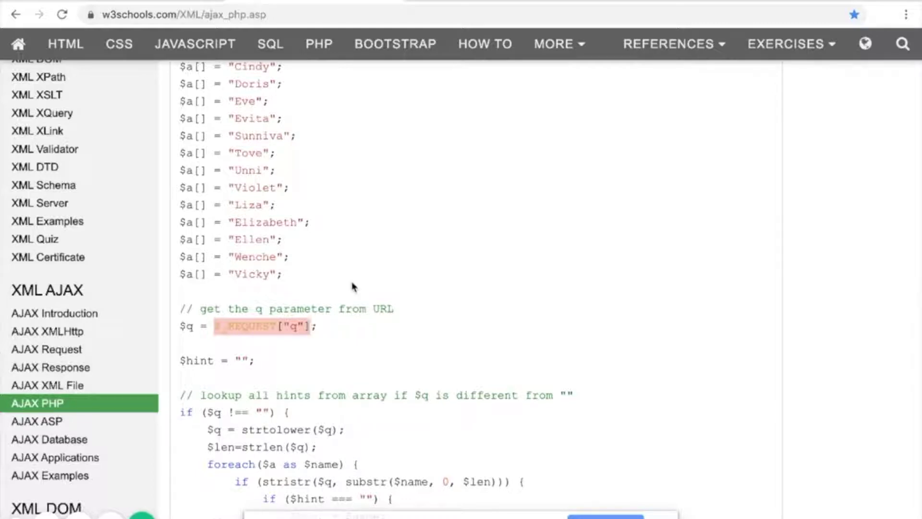
scroll("up", 3)
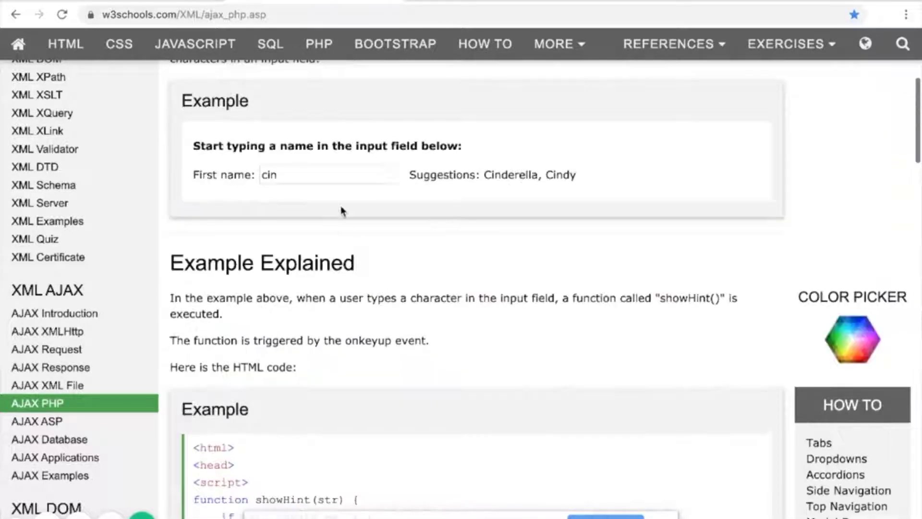
scroll("up", 3)
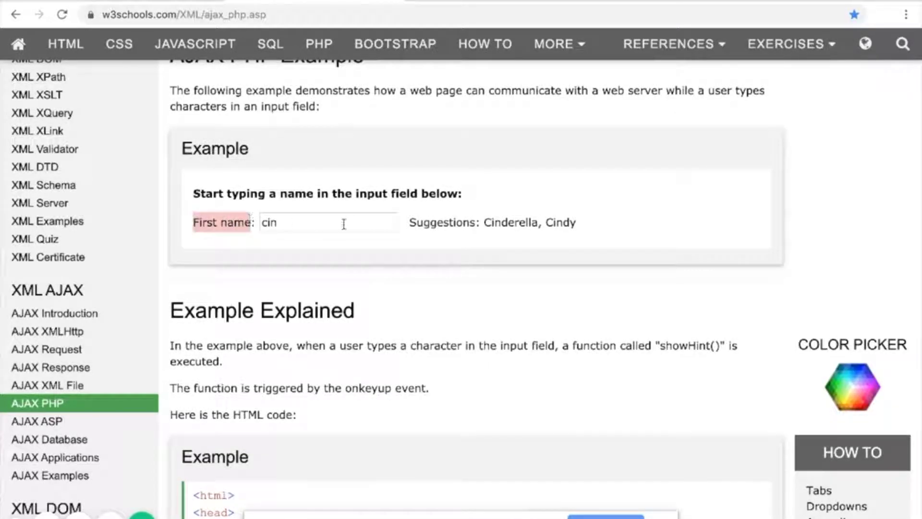
scroll("down", 3)
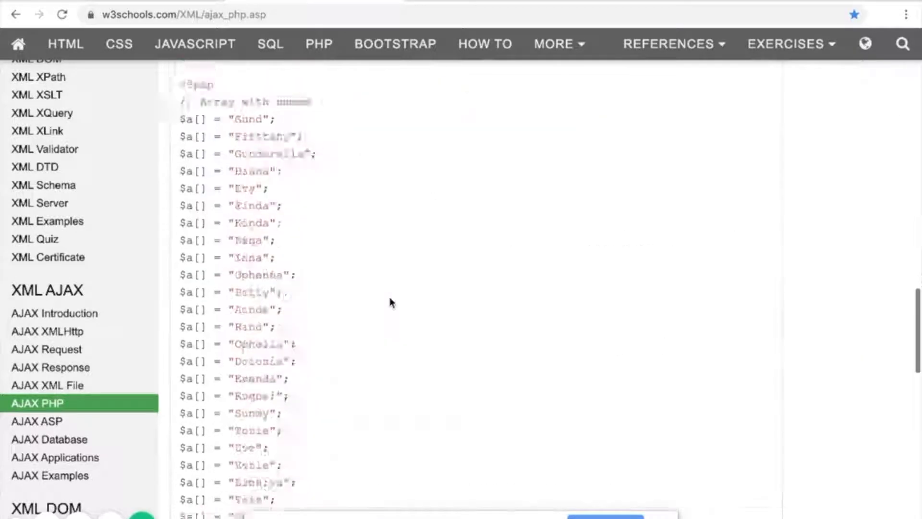
scroll("up", 3)
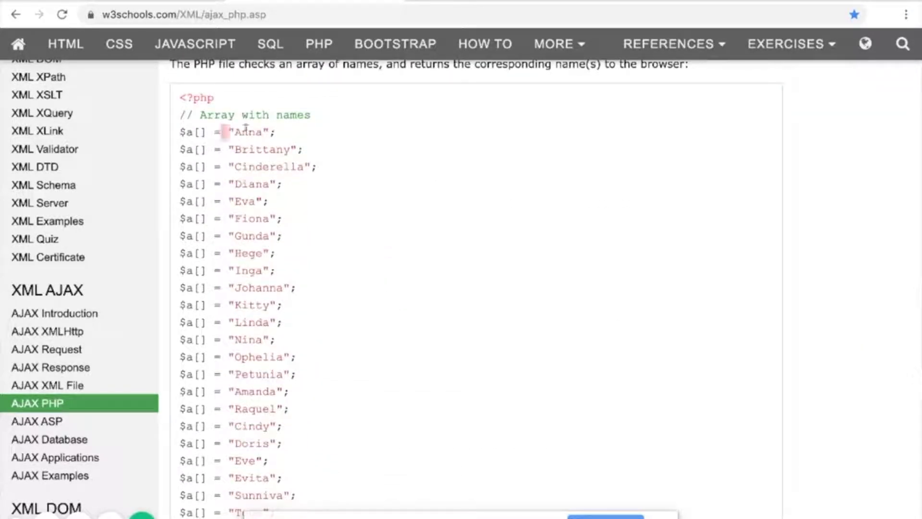
scroll("down", 3)
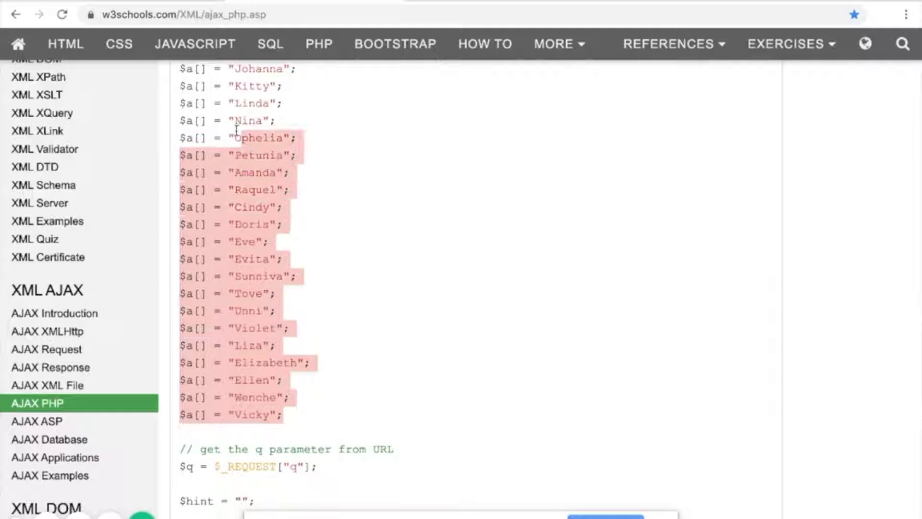
scroll("up", 3)
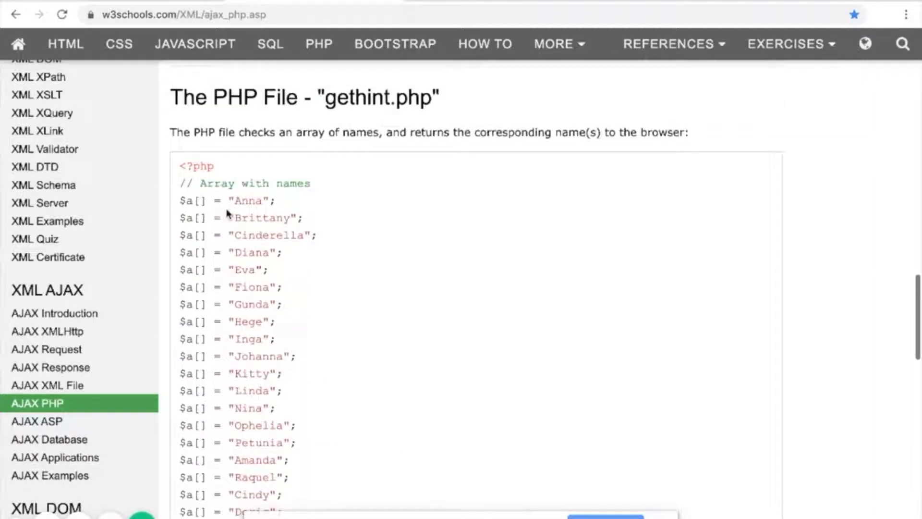
scroll("down", 3)
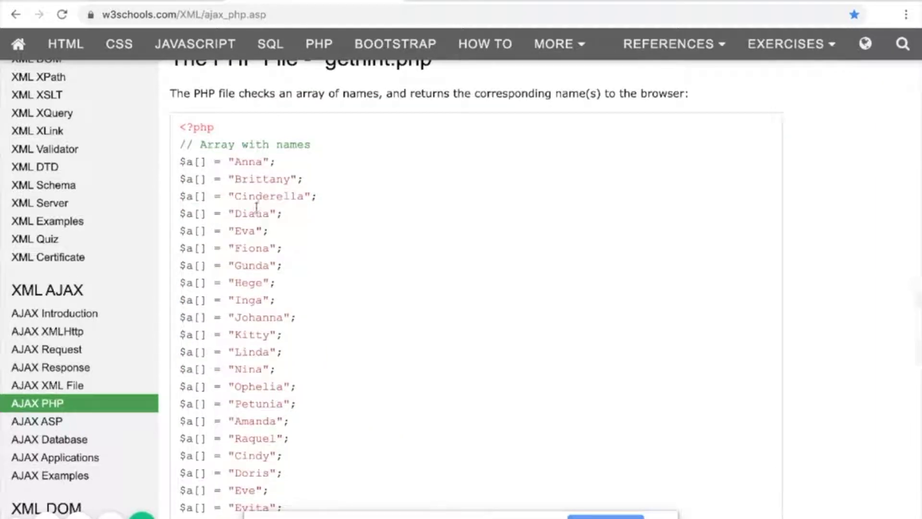
scroll("up", 3)
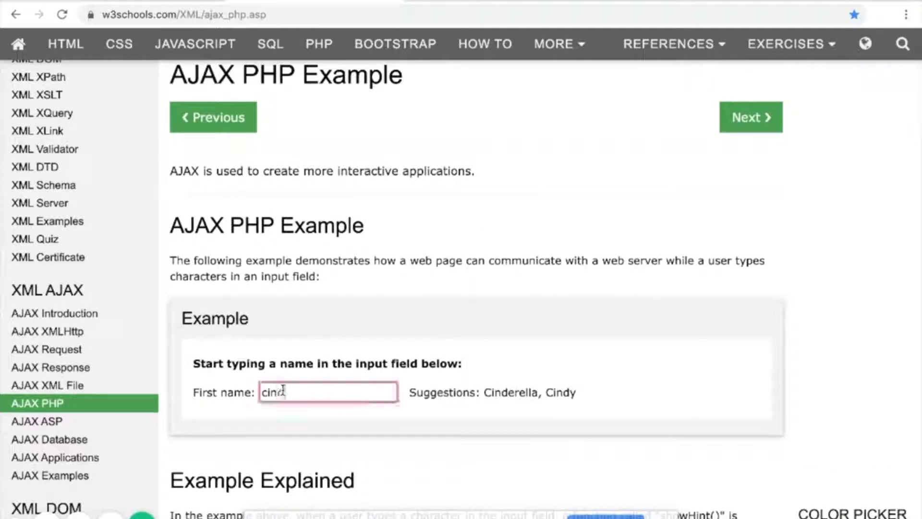
scroll("down", 3)
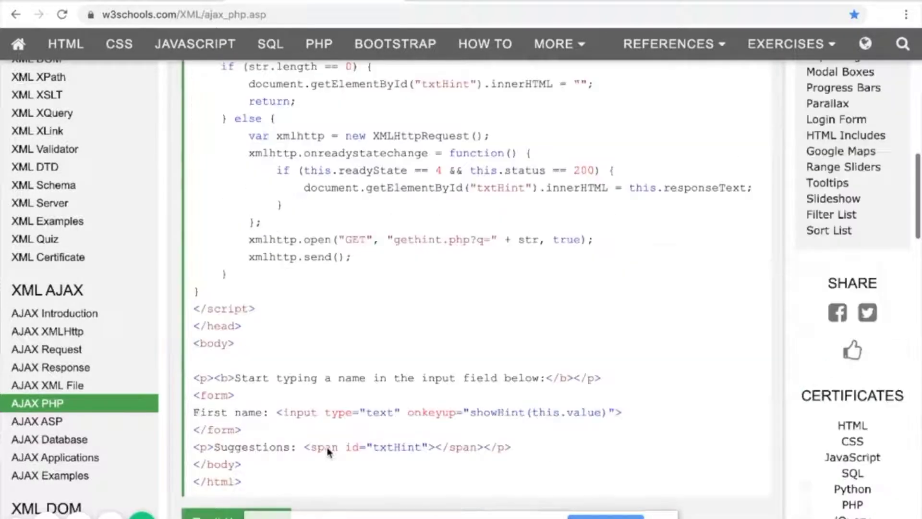
scroll("down", 3)
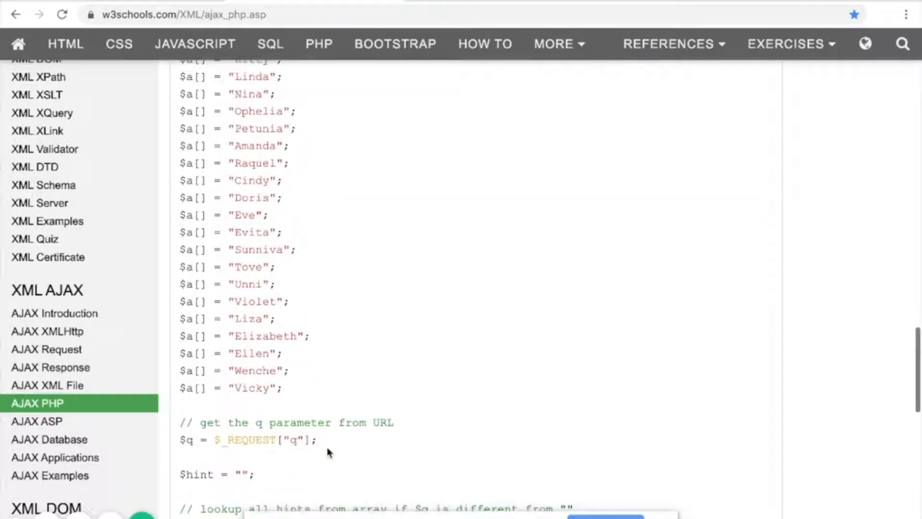
scroll("up", 3)
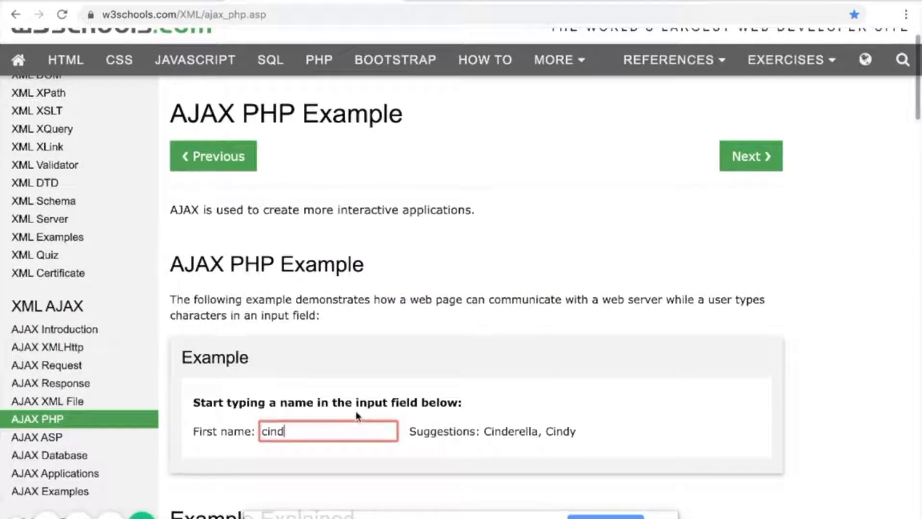
scroll("down", 3)
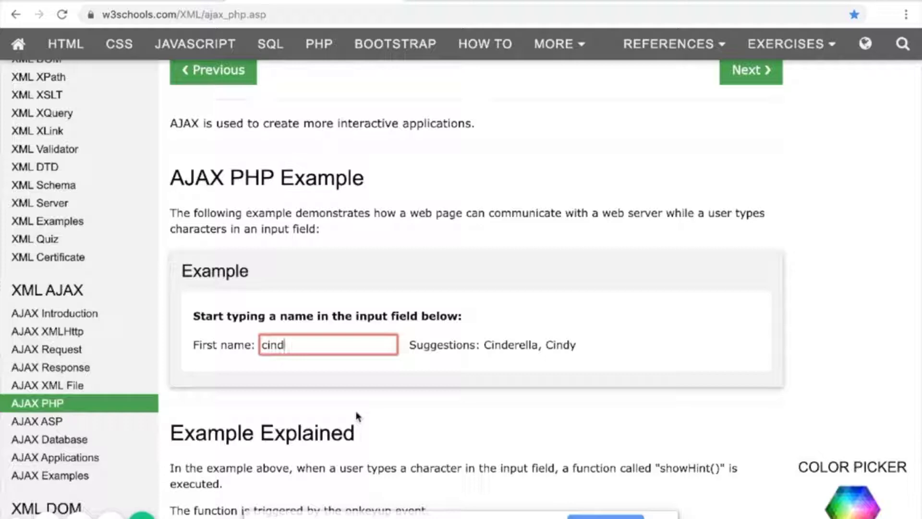
type("er")
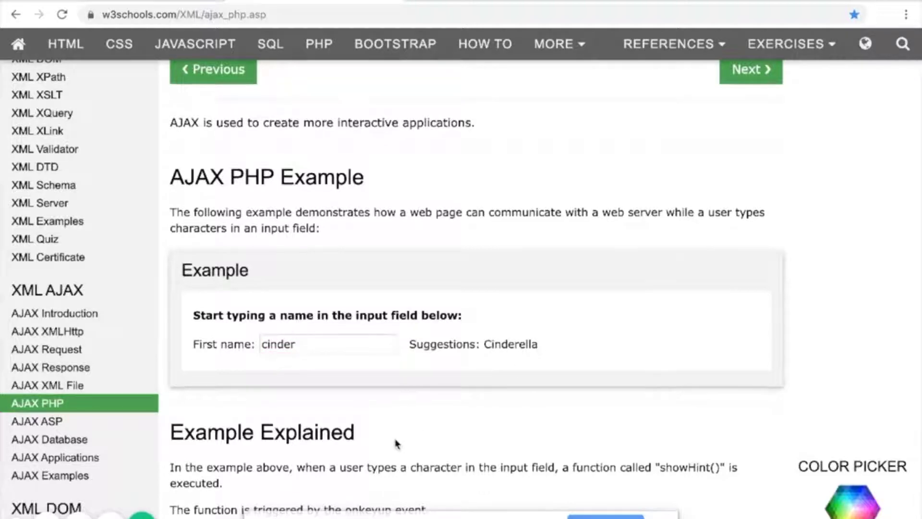
scroll("down", 3)
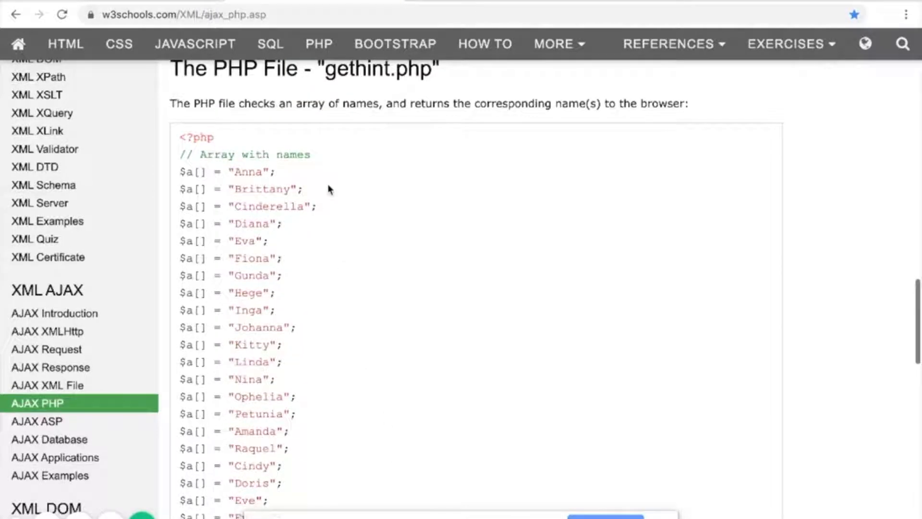
scroll("down", 3)
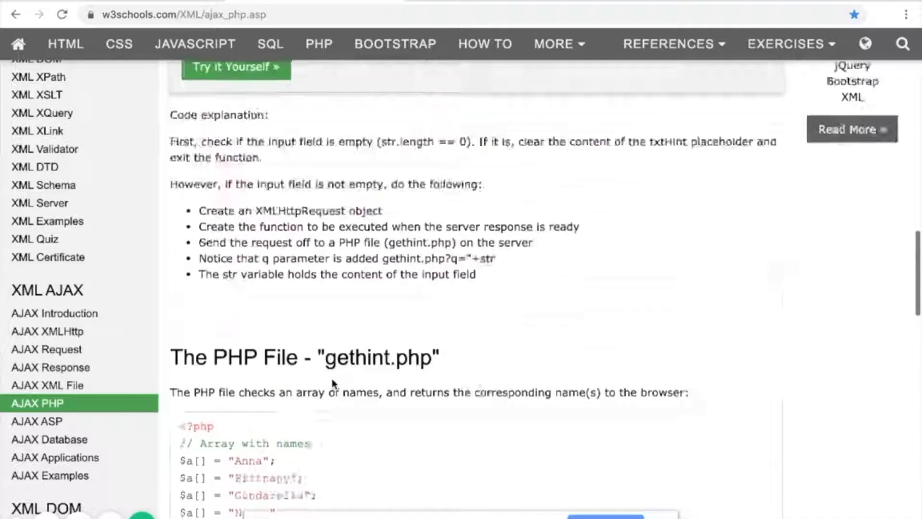
Step: Scroll the example box into view to copy its showHint script and name form code
scroll("up", 3)
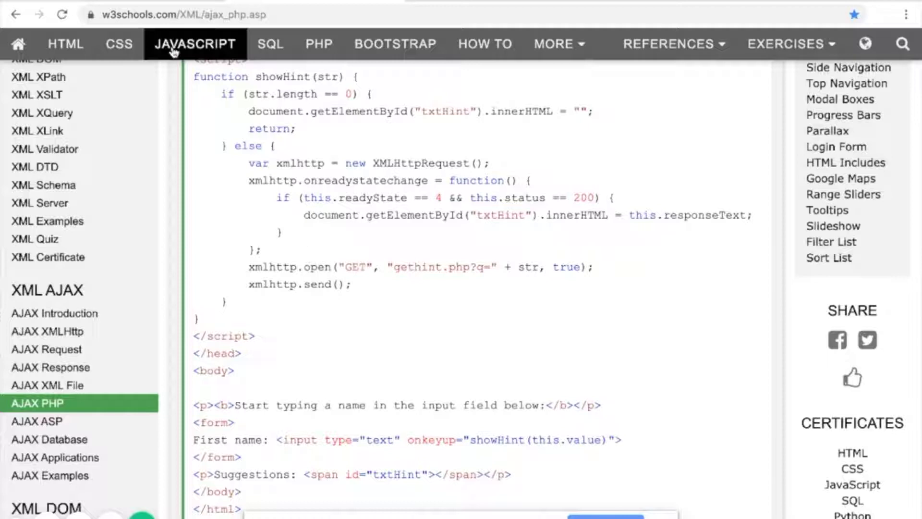
mouse_move(369, 135)
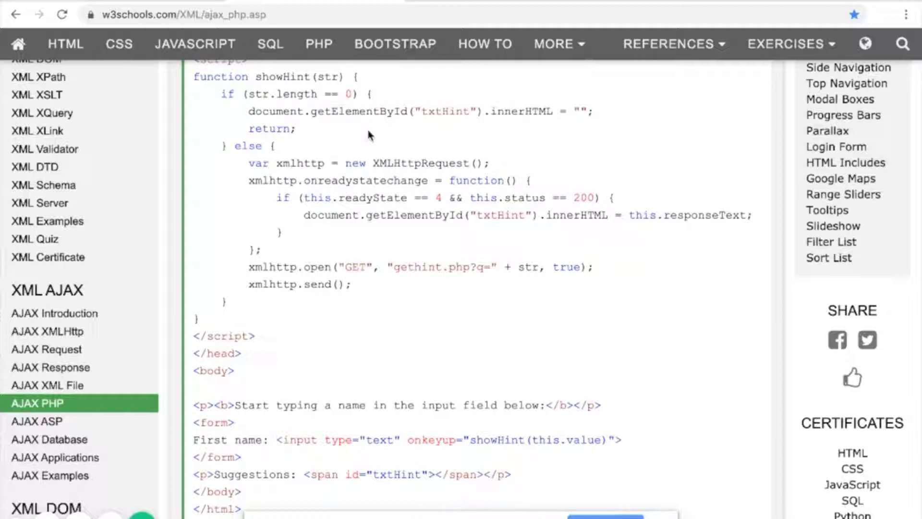
scroll("up", 3)
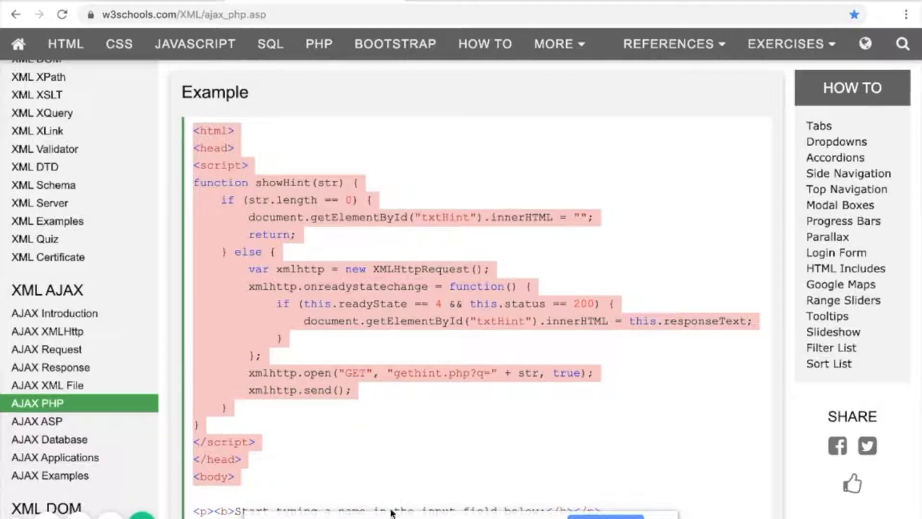
scroll("down", 3)
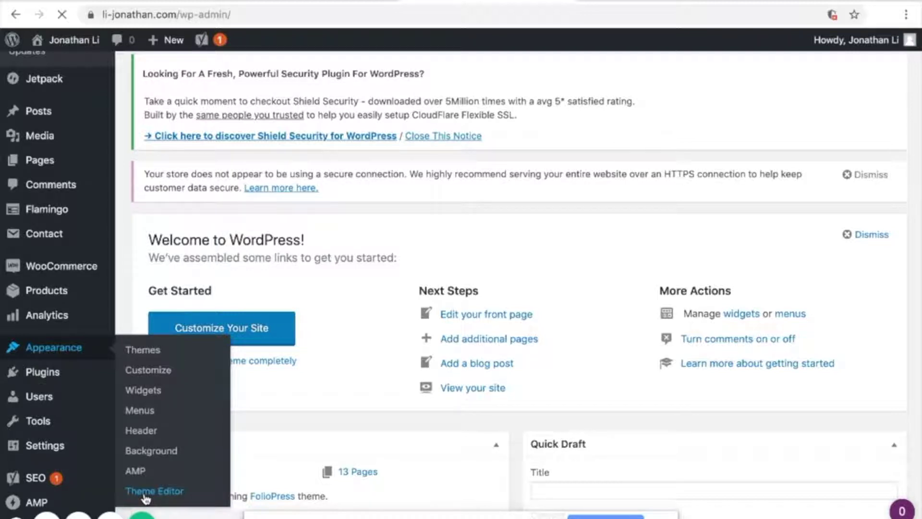
Step: Load the FolioPress Single Page template (page.php) in the Theme Editor via Single Post
left_click(153, 491)
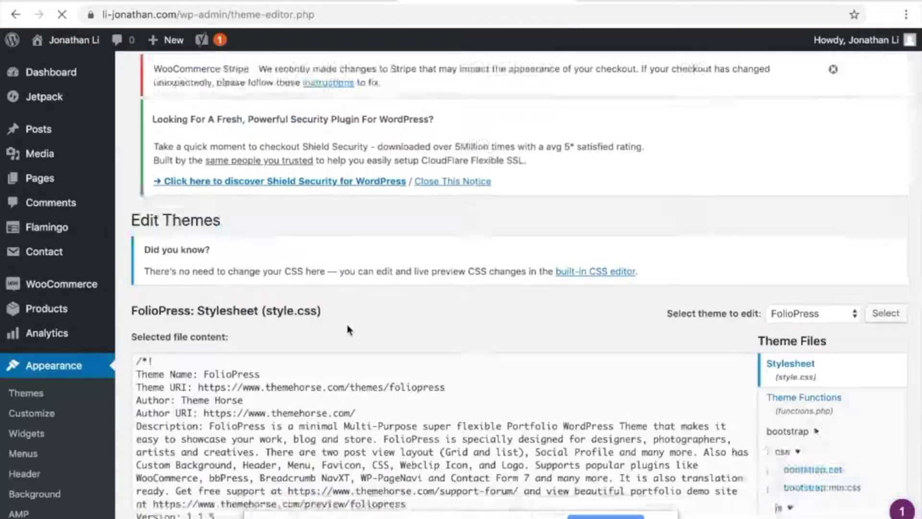
scroll("down", 3)
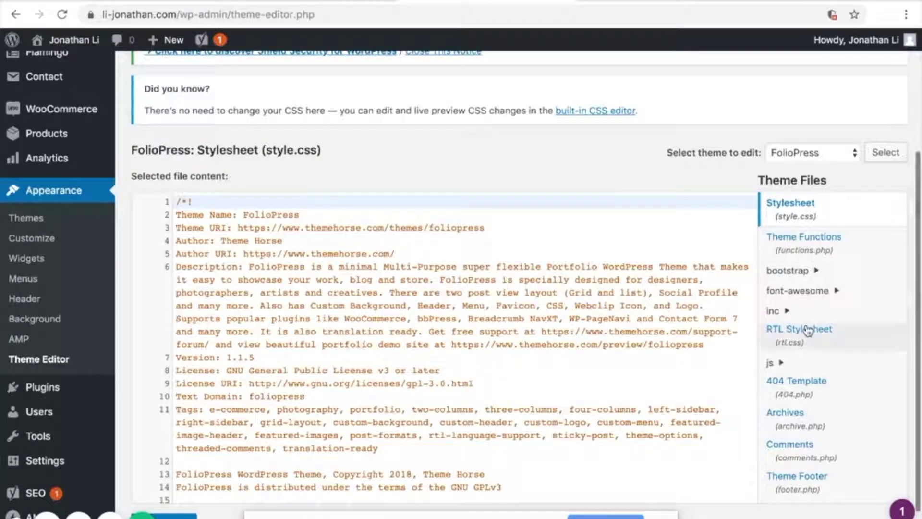
scroll("down", 3)
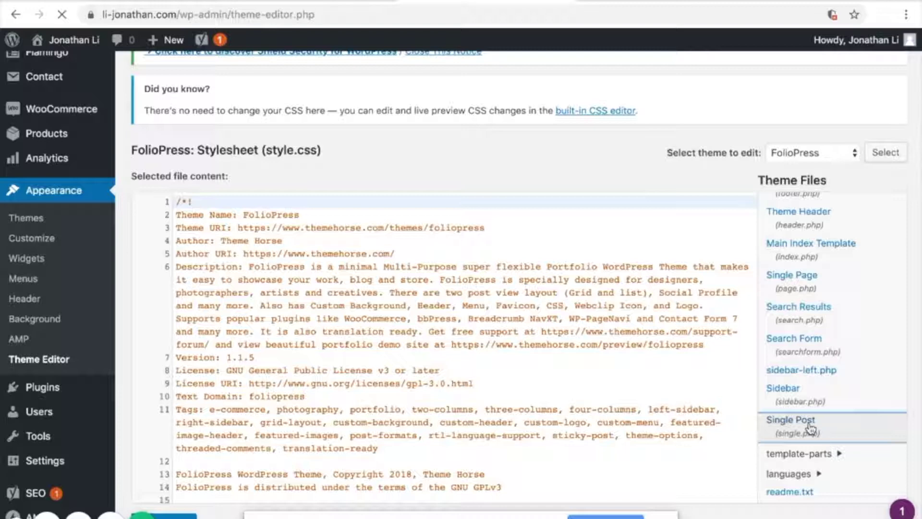
left_click(790, 420)
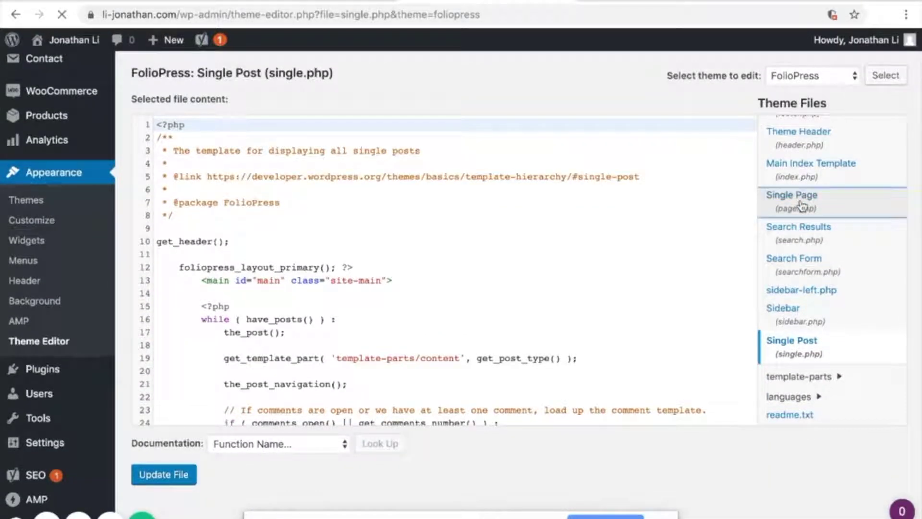
left_click(791, 200)
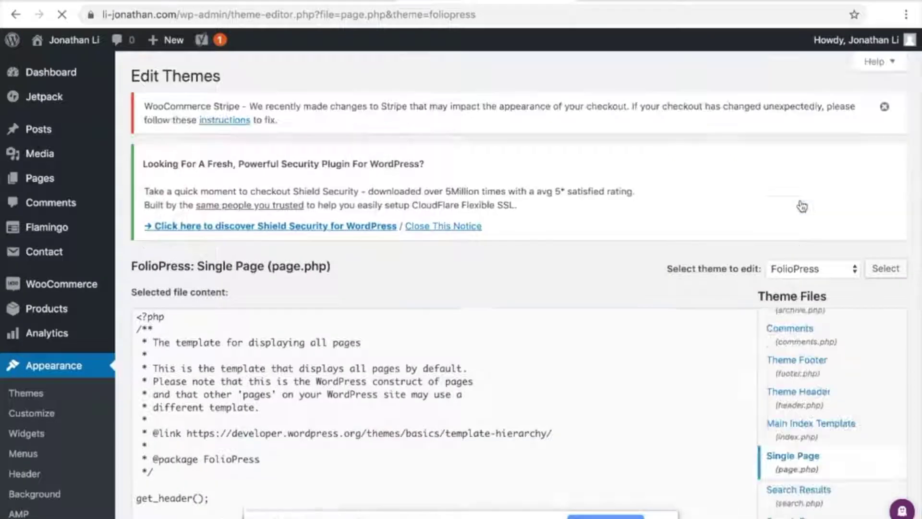
Step: Paste the showHint script and form at the end of page.php and save with Update File
scroll("down", 3)
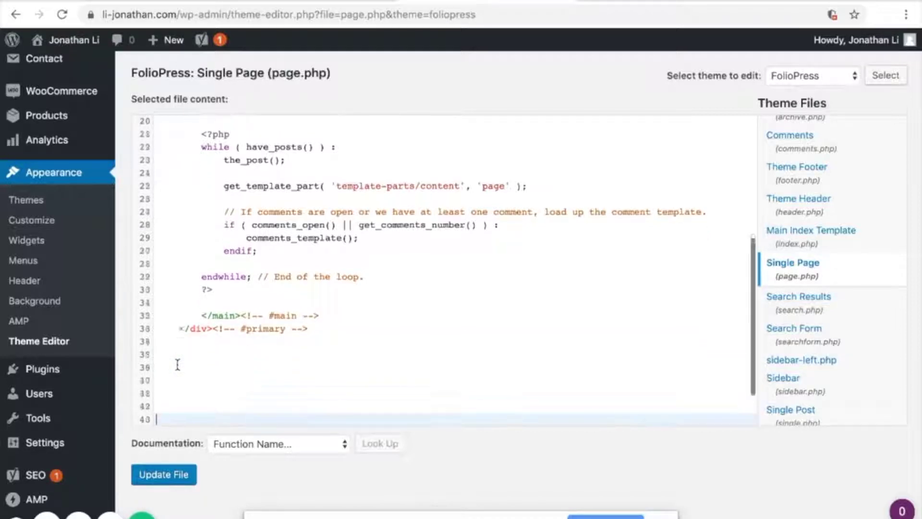
scroll("down", 3)
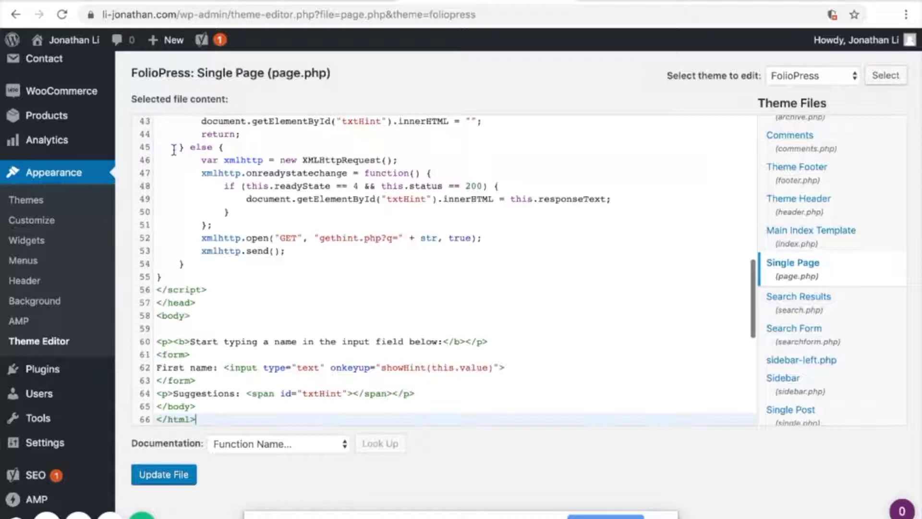
scroll("up", 3)
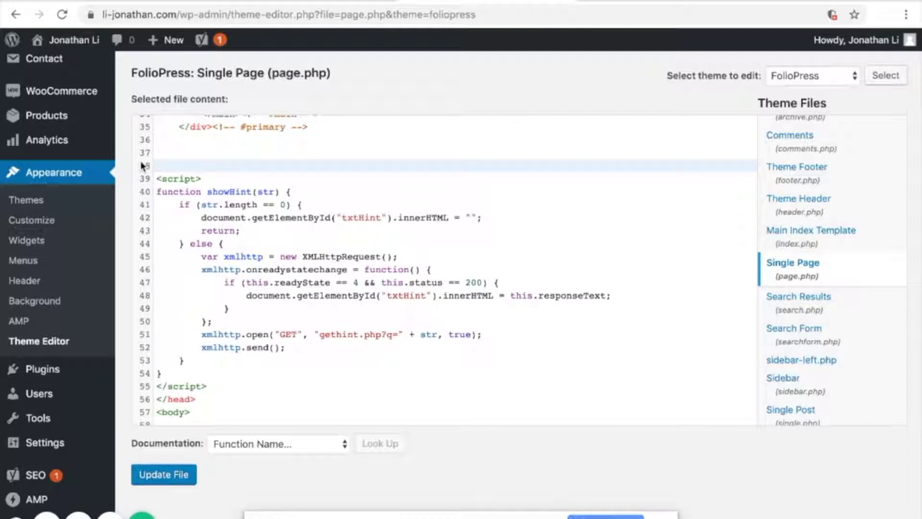
scroll("down", 3)
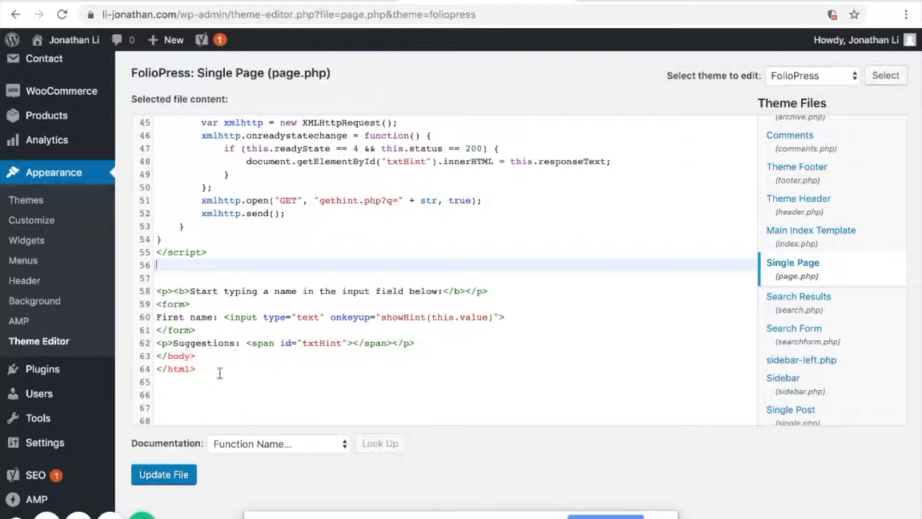
scroll("down", 3)
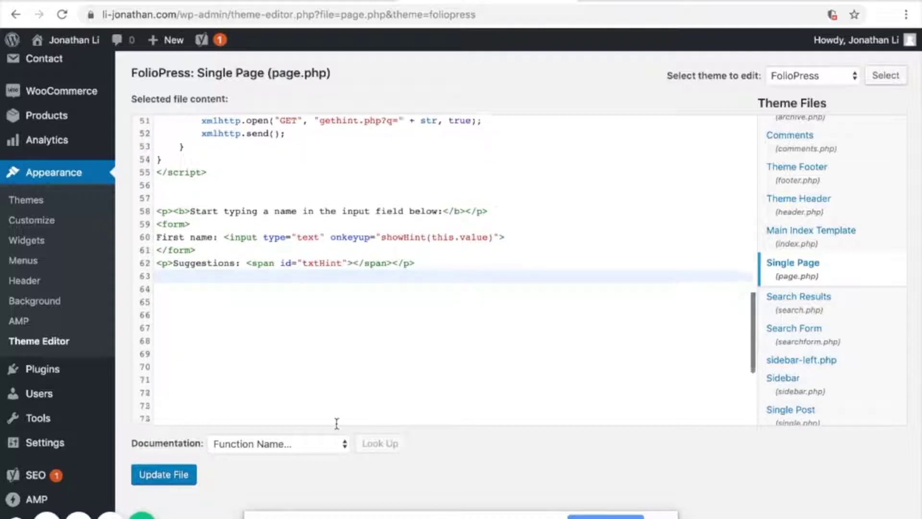
scroll("down", 3)
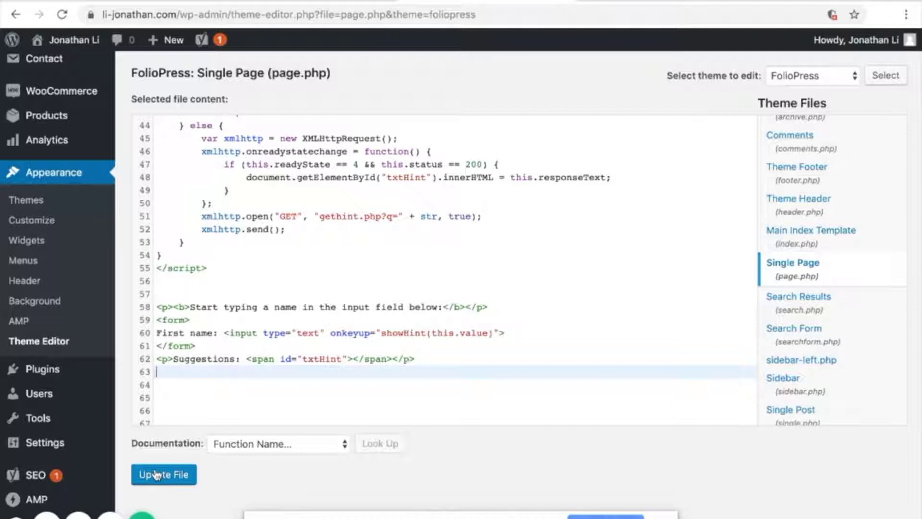
left_click(163, 474)
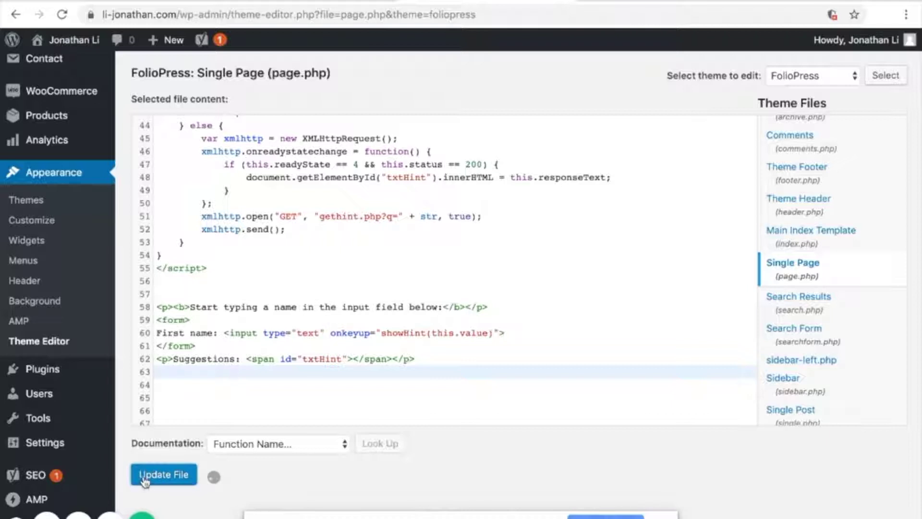
left_click(163, 474)
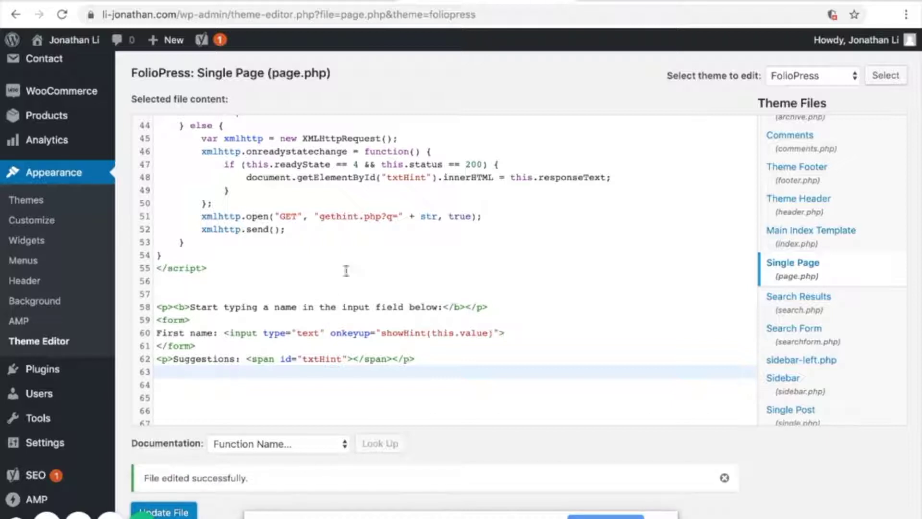
Step: Select the gethint.php request path in the script and head to ipxcore.com
scroll("up", 3)
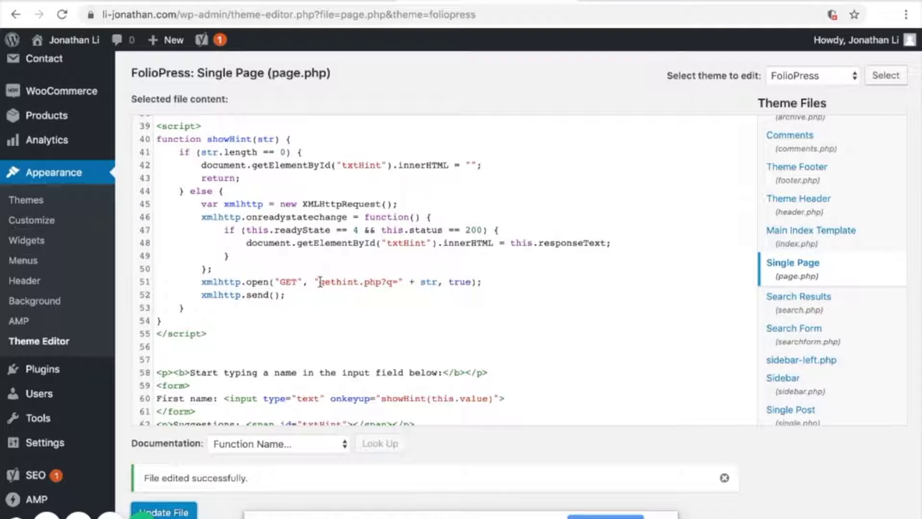
double_click(346, 281)
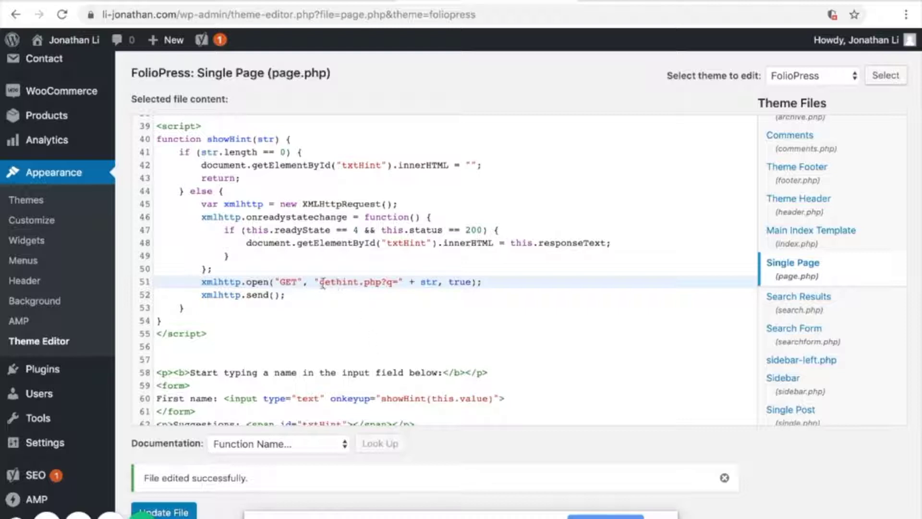
mouse_move(438, 334)
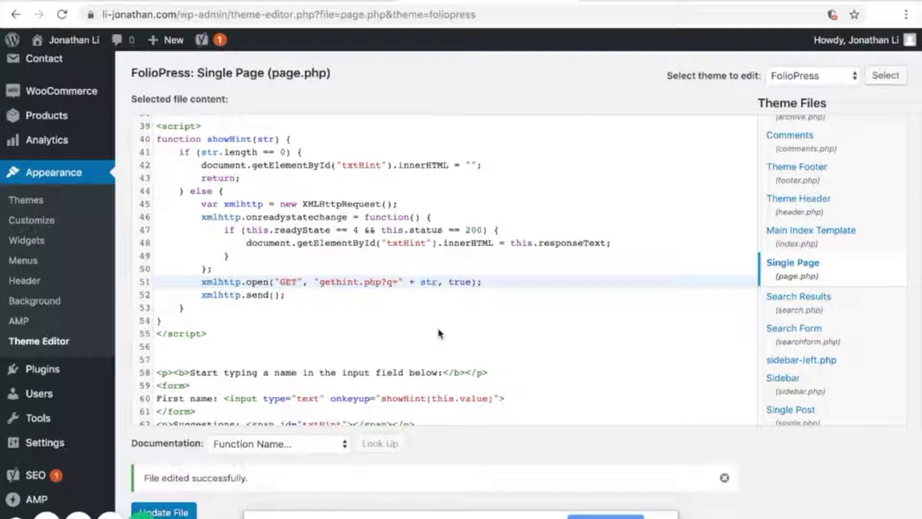
type("ipxcore.com")
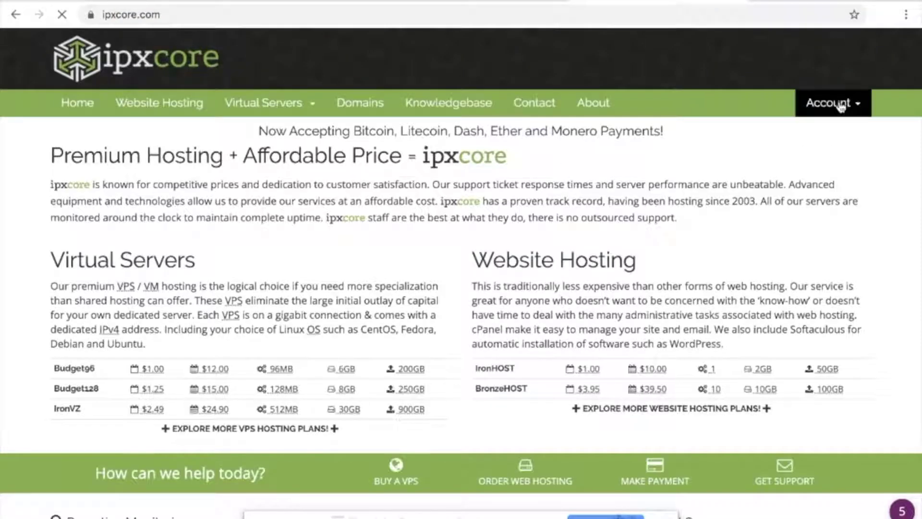
Step: Reach the hosting account's cPanel File Manager from the client area and enter public_html
left_click(831, 102)
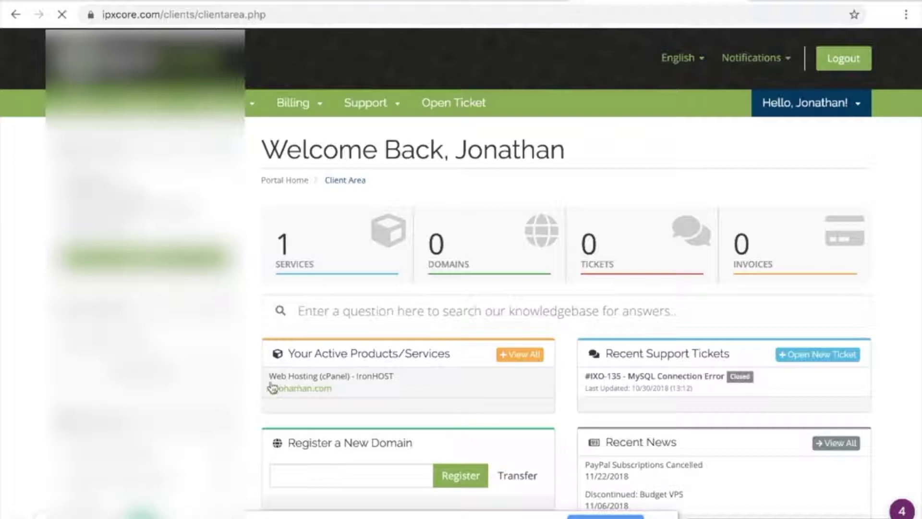
left_click(301, 385)
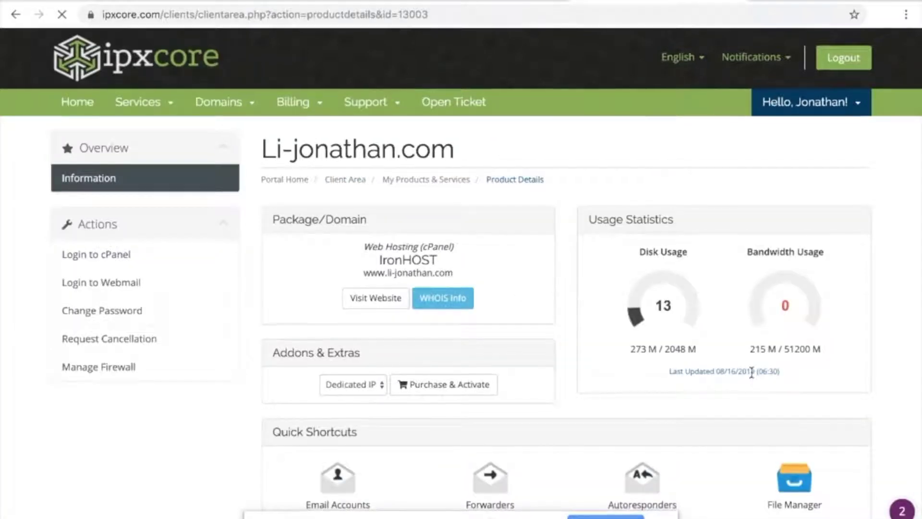
left_click(794, 476)
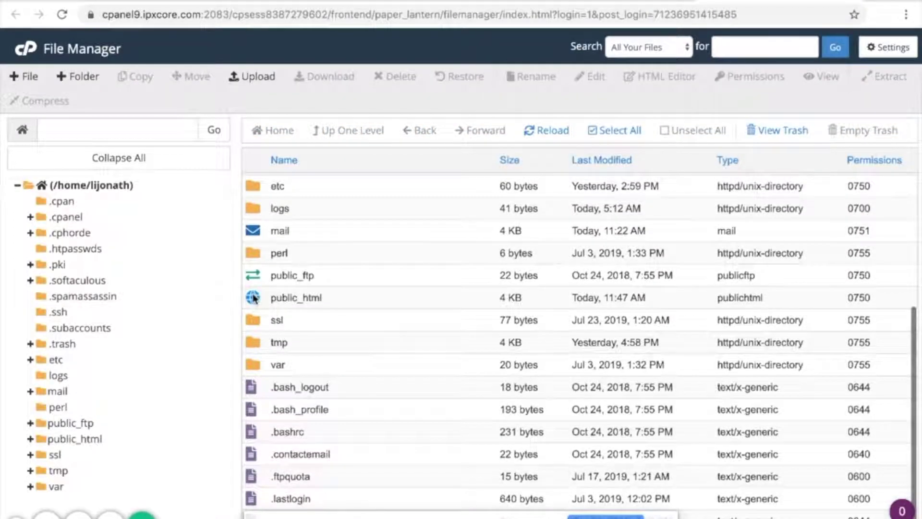
double_click(296, 297)
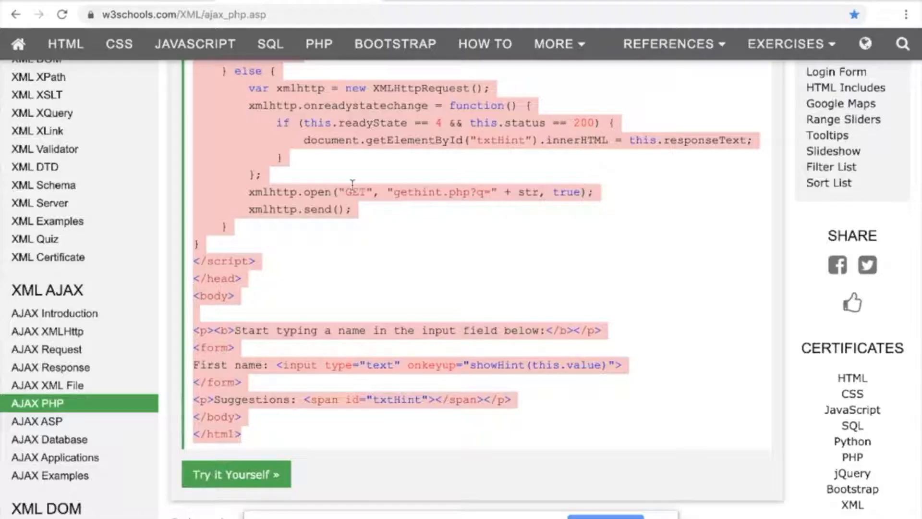
Step: Create gethint.php in public_html and paste in the W3Schools PHP name-suggestion code
scroll("down", 3)
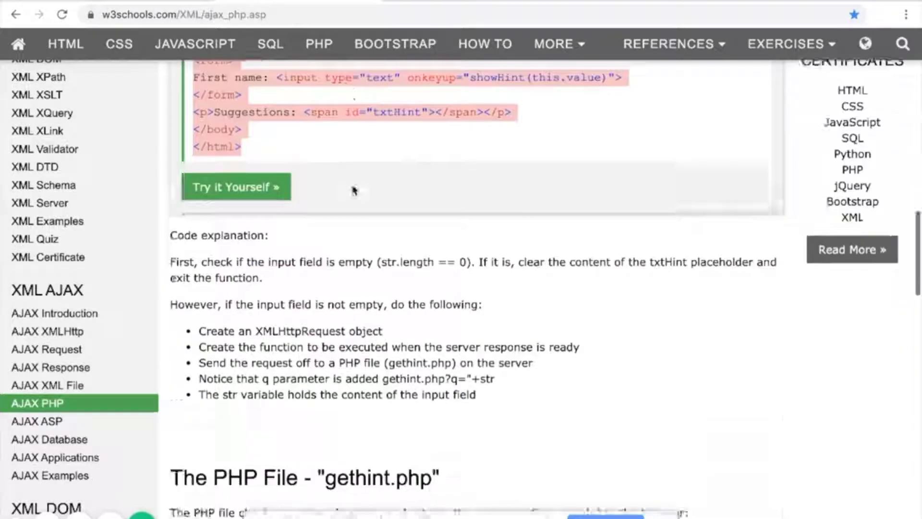
scroll("down", 3)
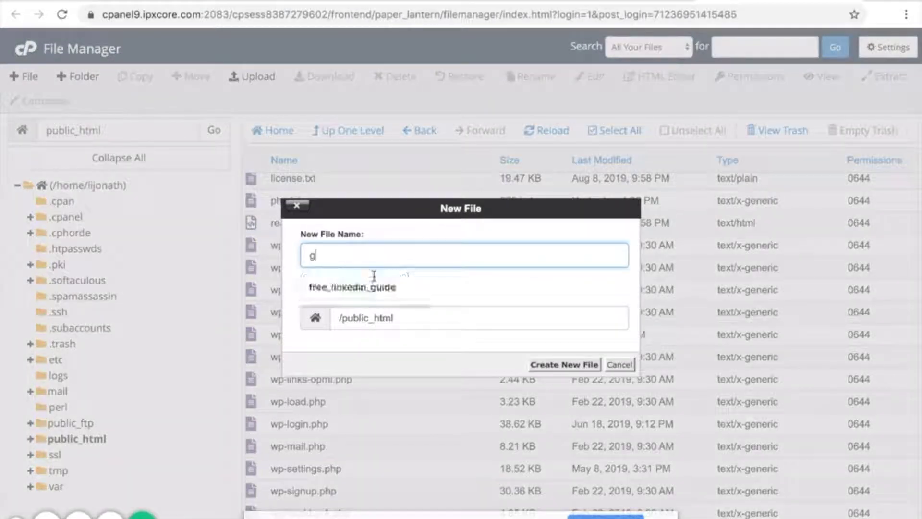
type("ethint.php")
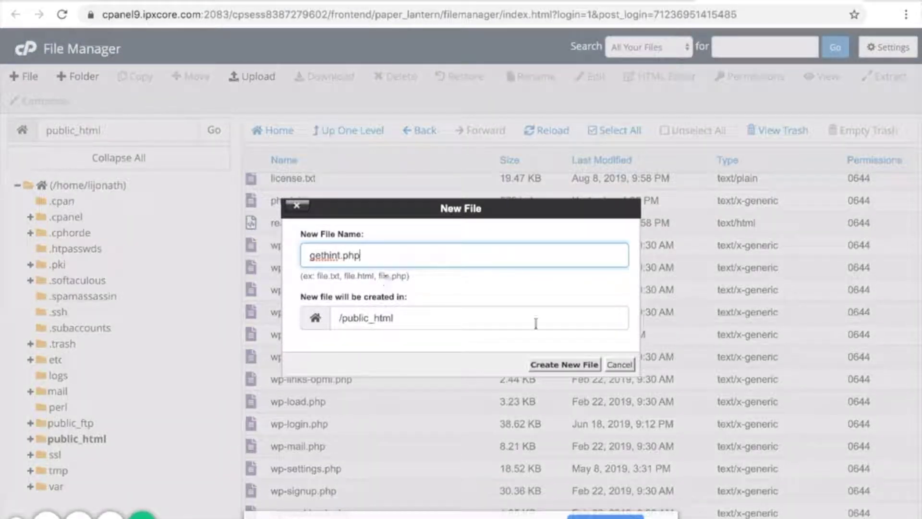
left_click(564, 364)
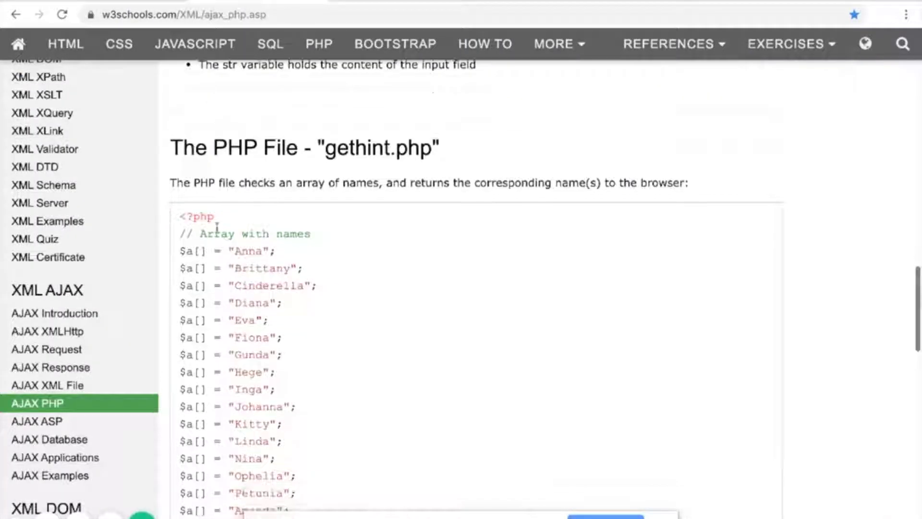
scroll("down", 3)
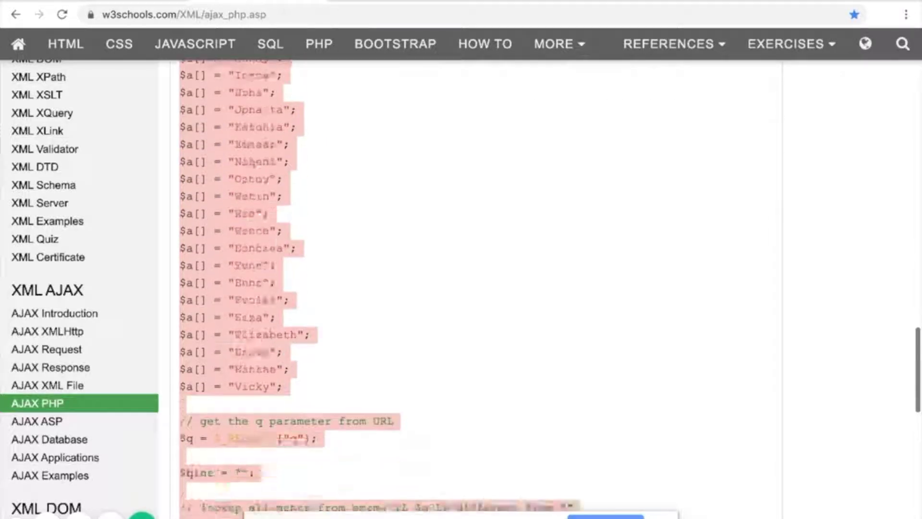
scroll("down", 3)
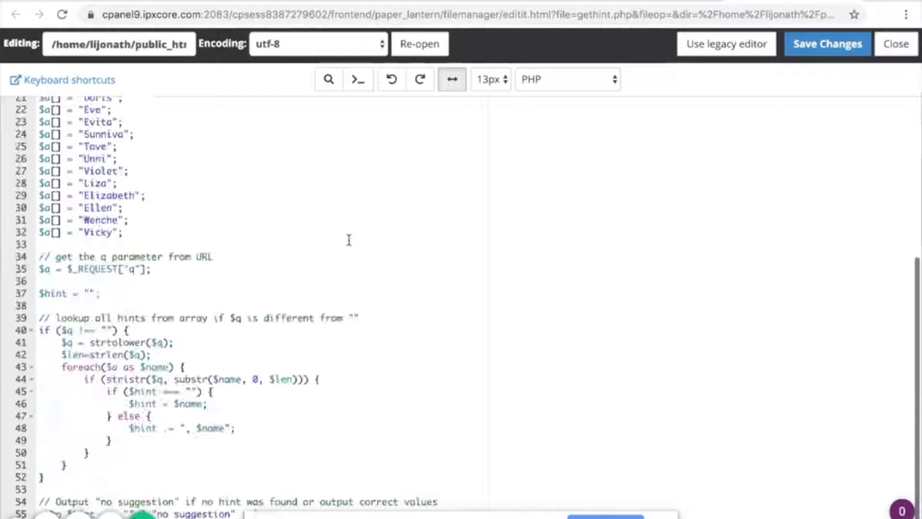
Step: Save gethint.php in the cPanel editor and close it after the Success message
left_click(826, 43)
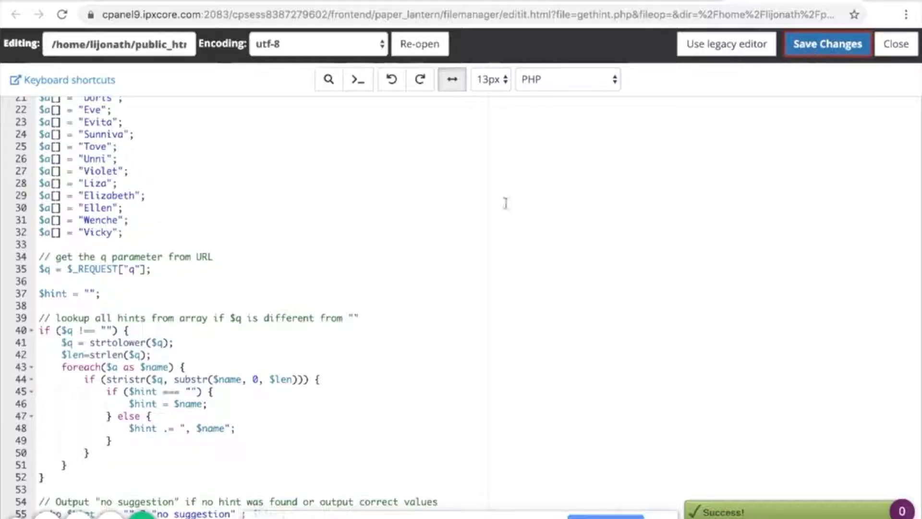
scroll("up", 3)
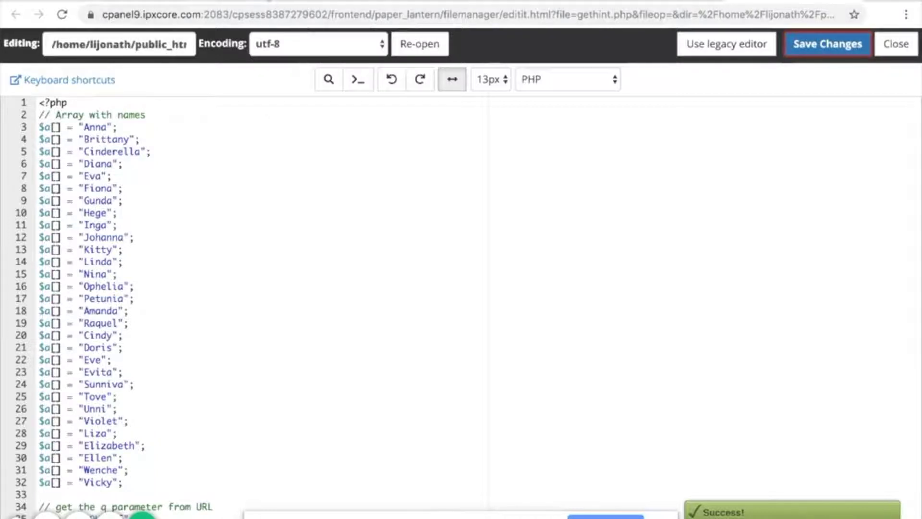
left_click(896, 43)
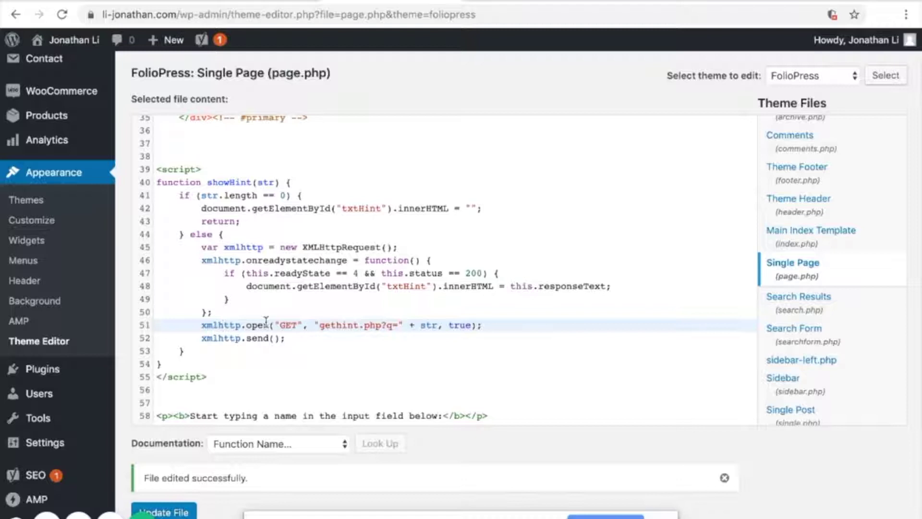
double_click(287, 325)
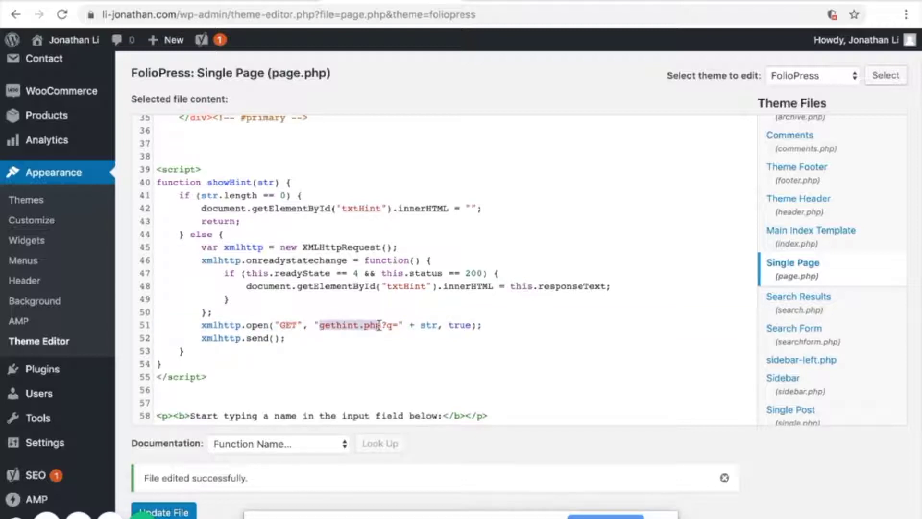
left_click(321, 324)
type("li-jonathan.com")
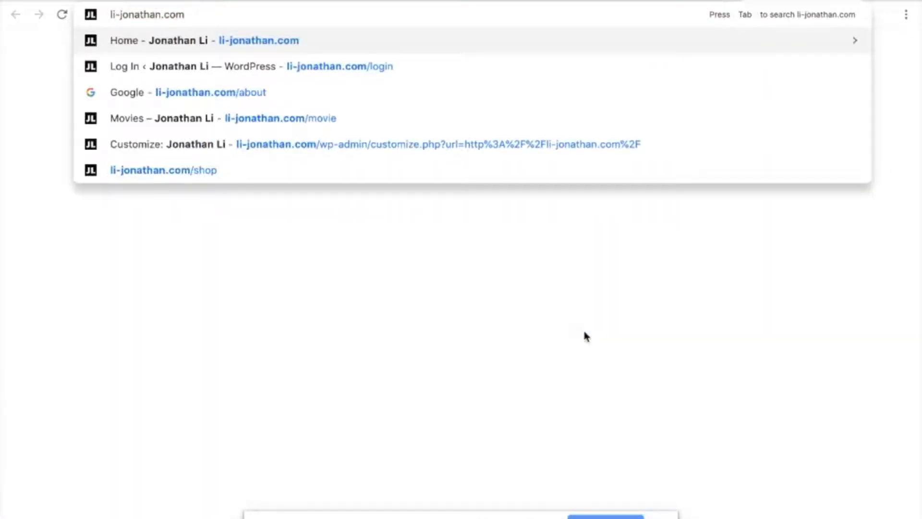
type("/ge")
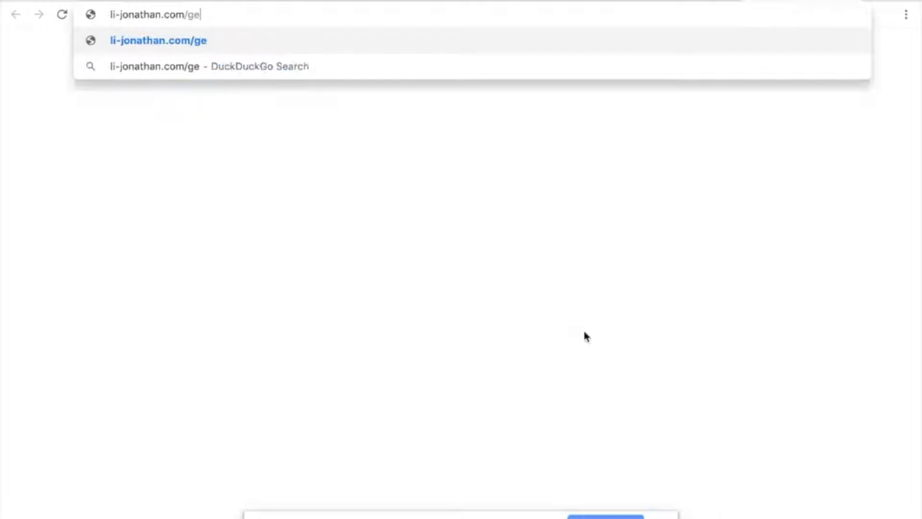
left_click(159, 40)
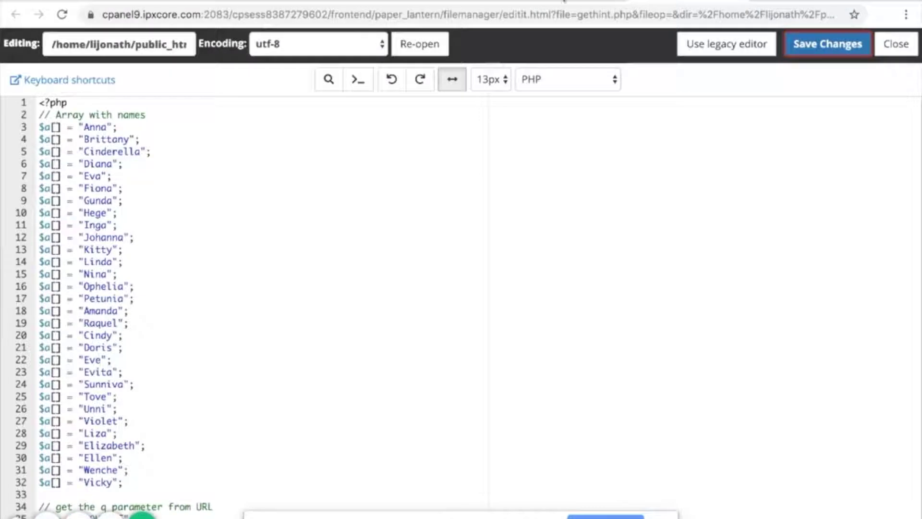
left_click(896, 43)
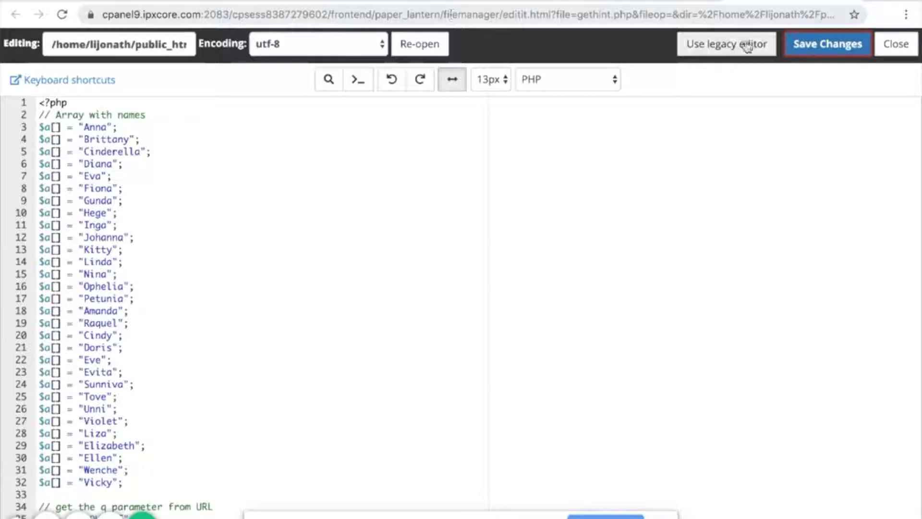
left_click(826, 43)
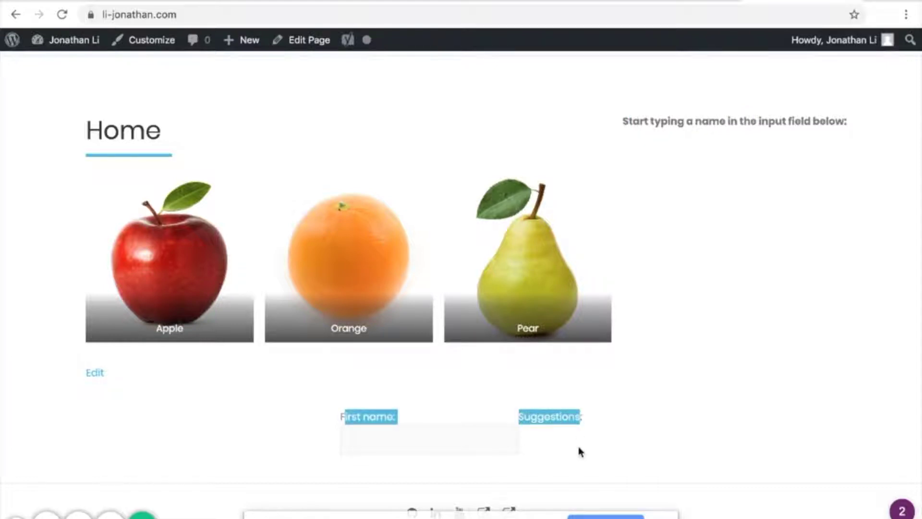
Step: Enter 'cin' in the home page's First name box so it suggests Cinderella
left_click(429, 440)
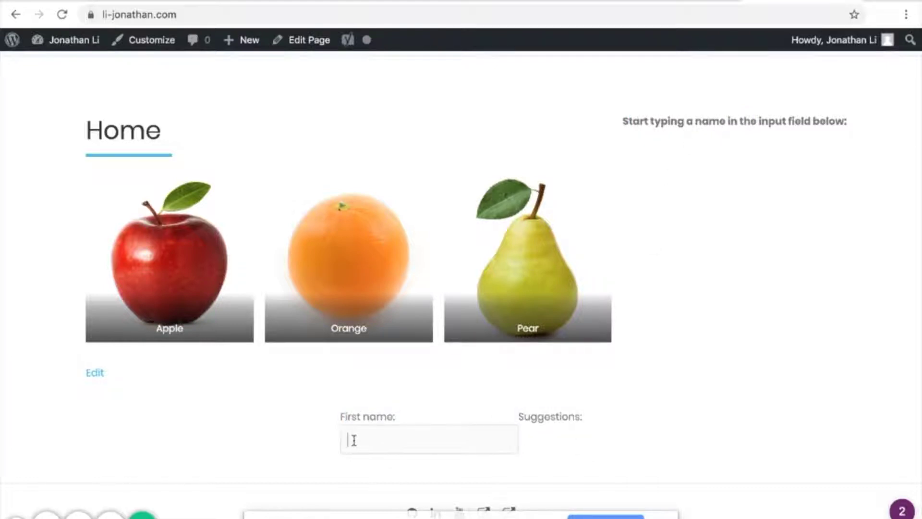
mouse_move(590, 447)
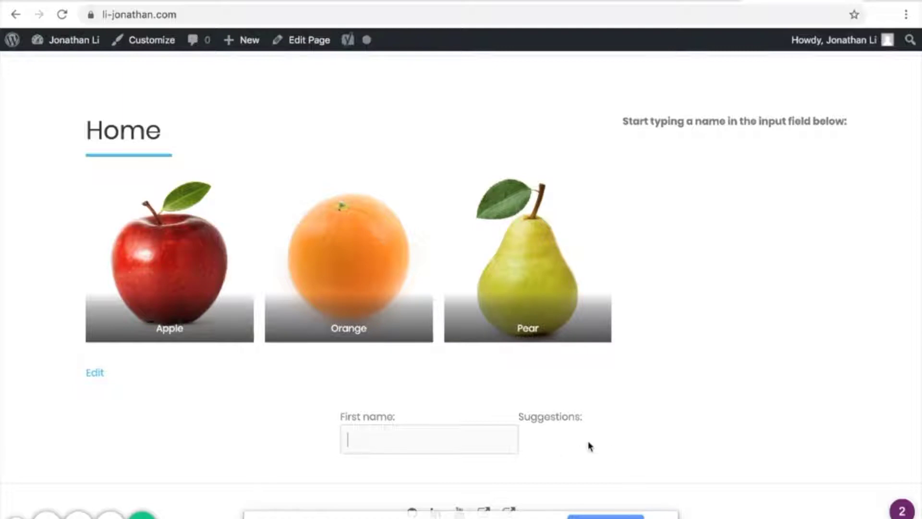
mouse_move(363, 416)
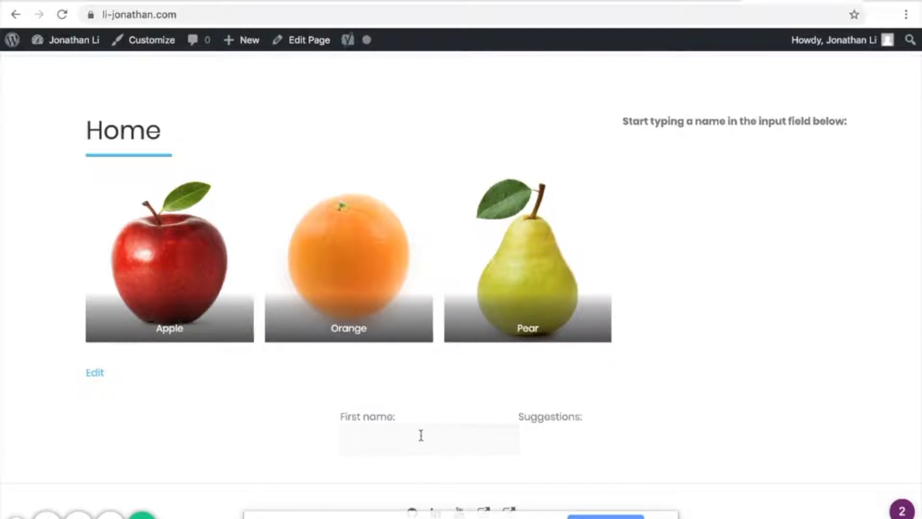
left_click(428, 439)
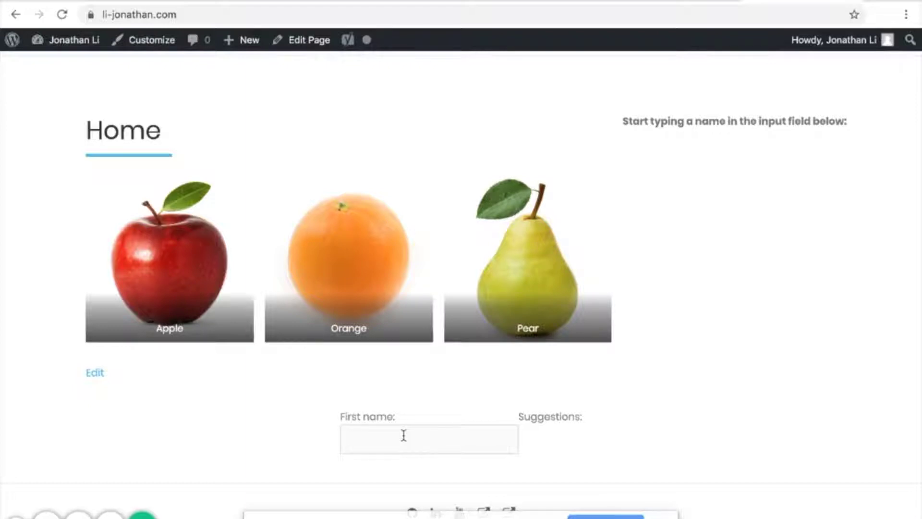
type("cinder")
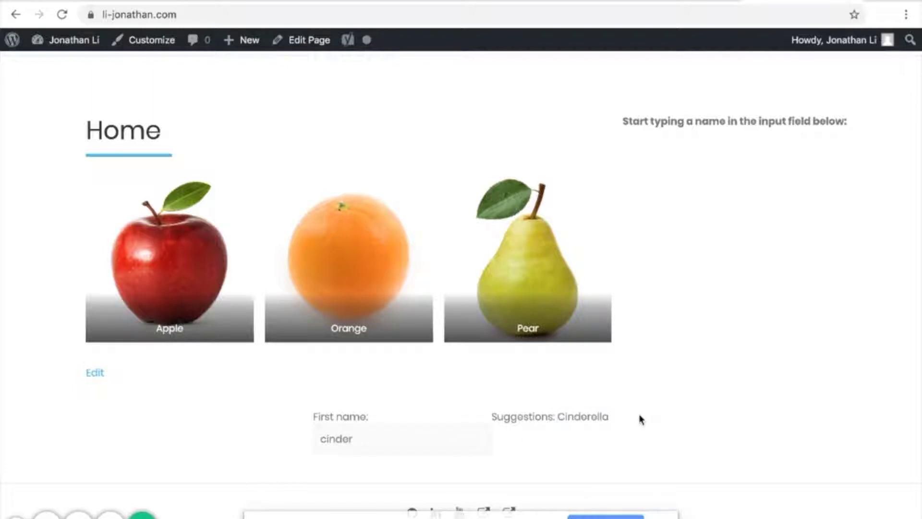
mouse_move(677, 218)
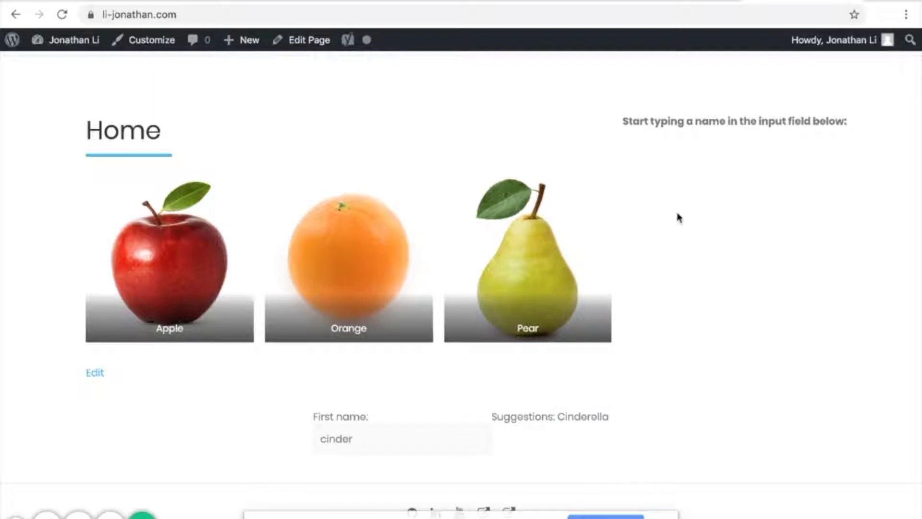
mouse_move(765, 193)
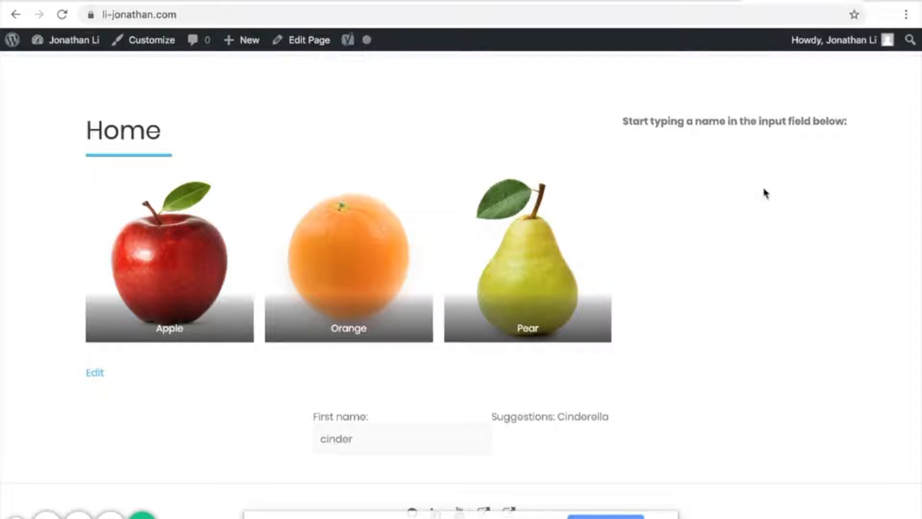
mouse_move(693, 164)
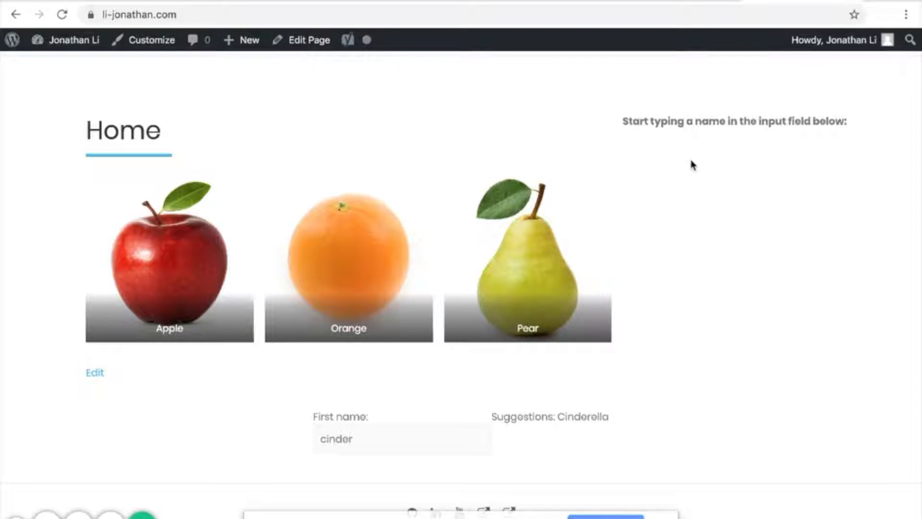
mouse_move(826, 39)
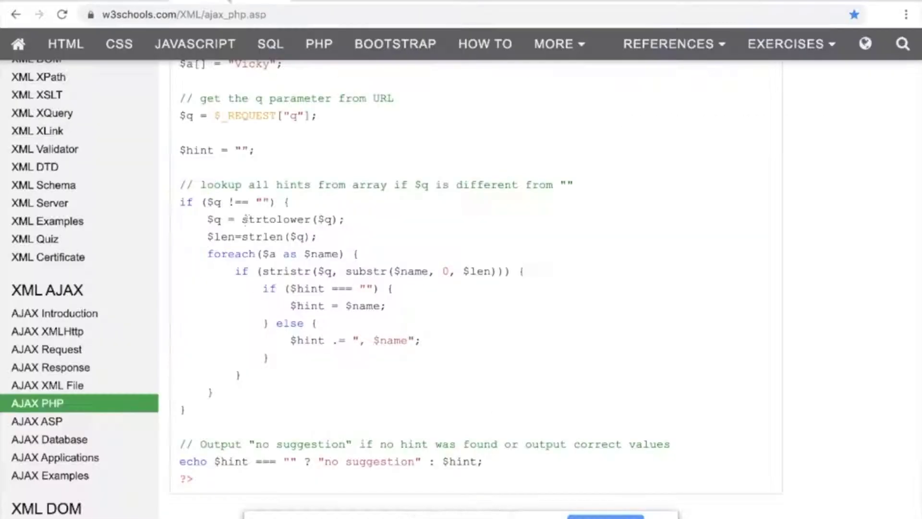
Step: Show Google's live autocomplete by typing the partial query 'fruits of s'
scroll("up", 3)
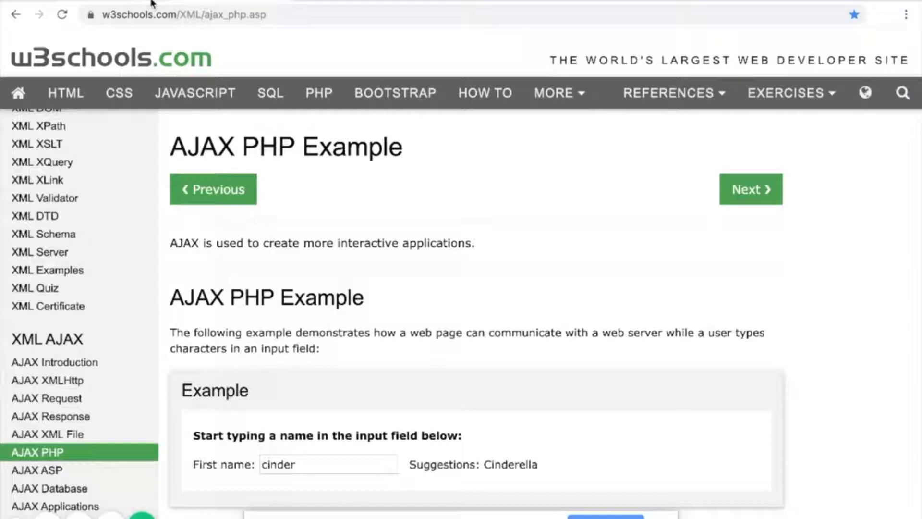
mouse_move(874, 1)
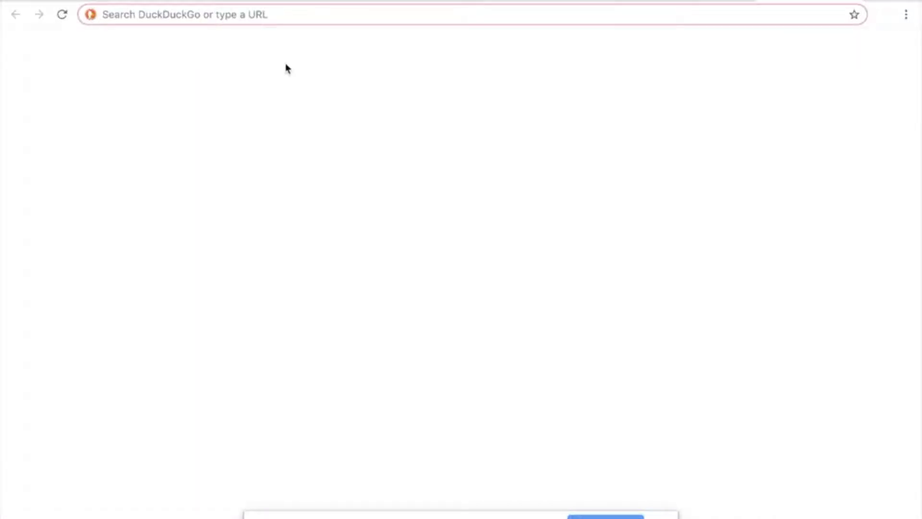
type("google.com")
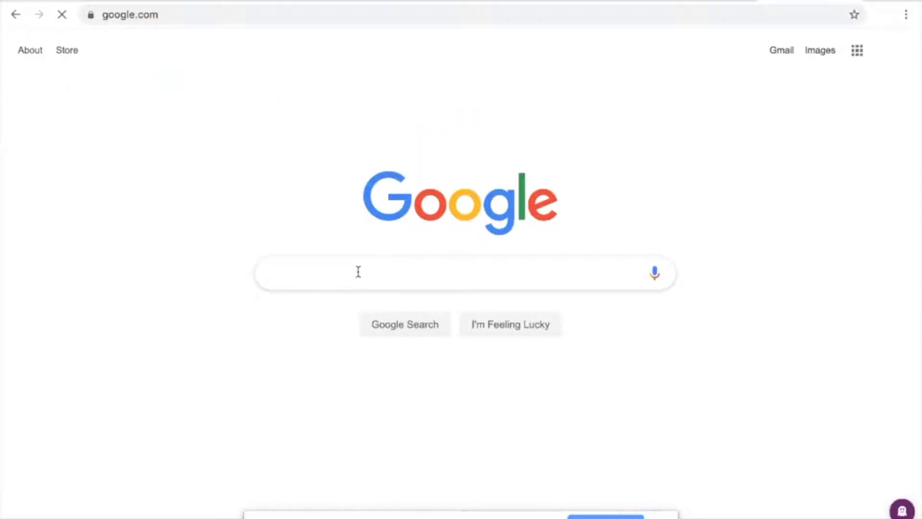
type("fr")
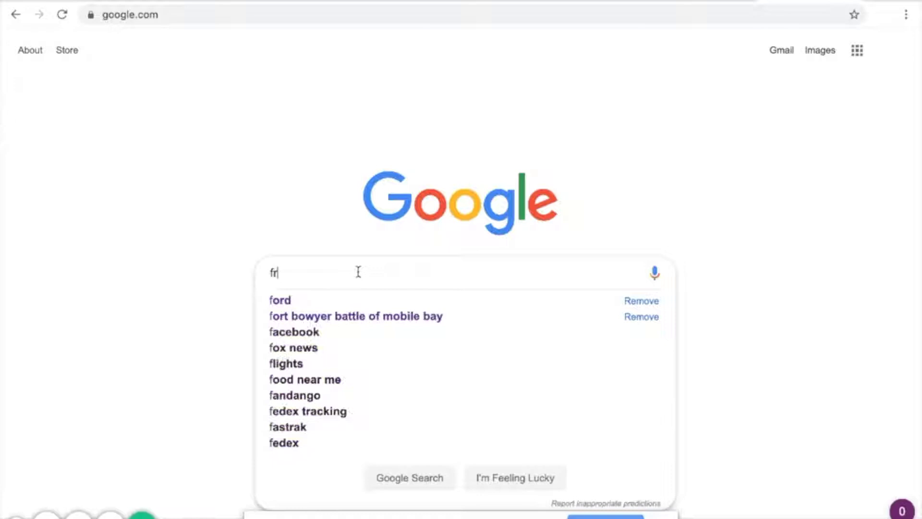
type("uit")
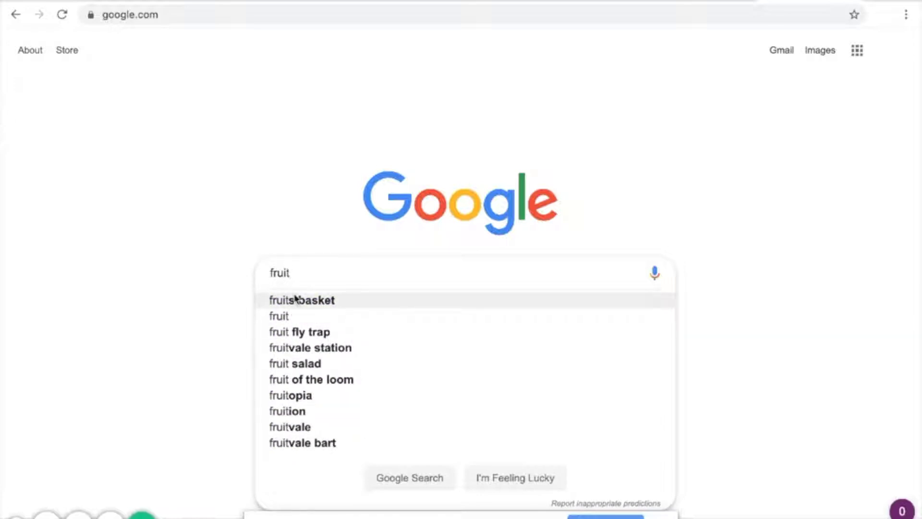
type("s")
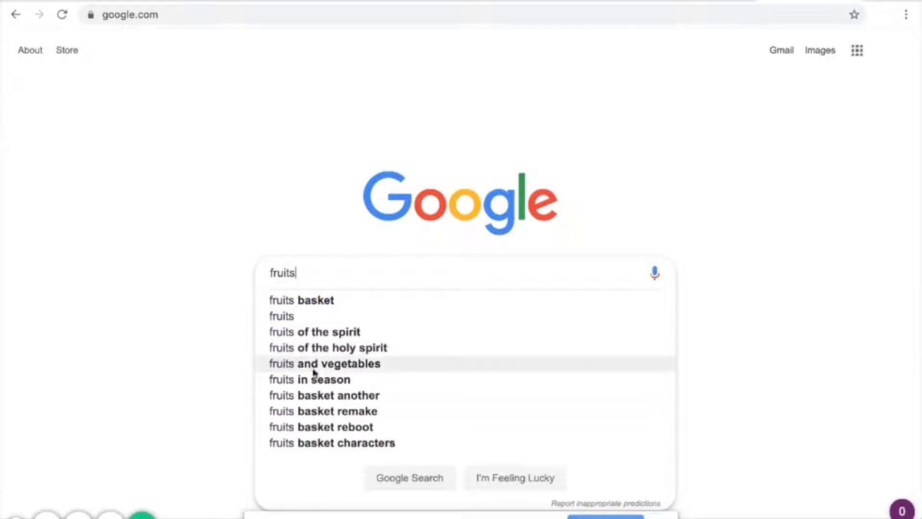
type("of s")
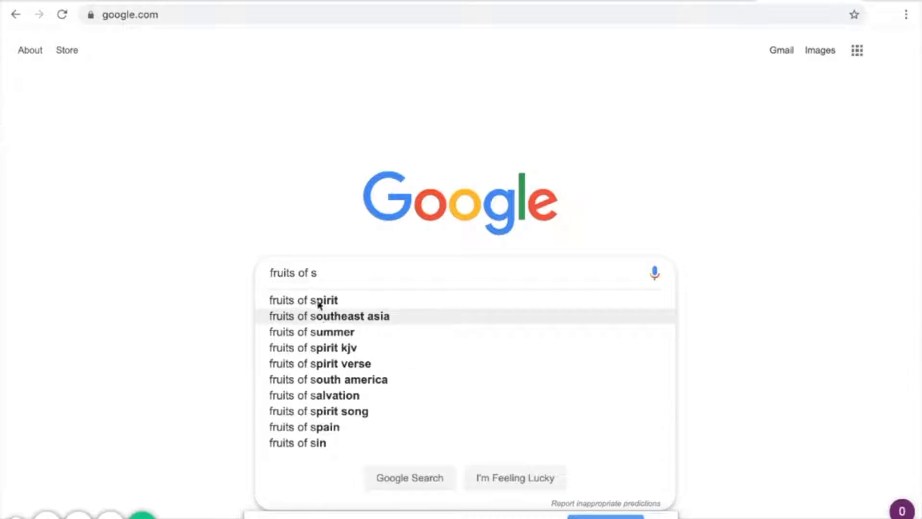
mouse_move(318, 300)
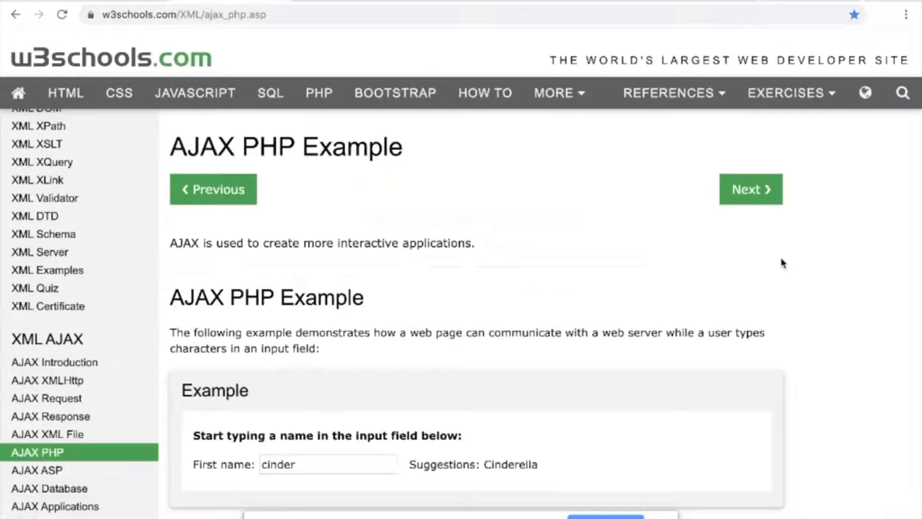
Step: Review the W3Schools page and return to the page.php showHint script in the Theme Editor
scroll("down", 3)
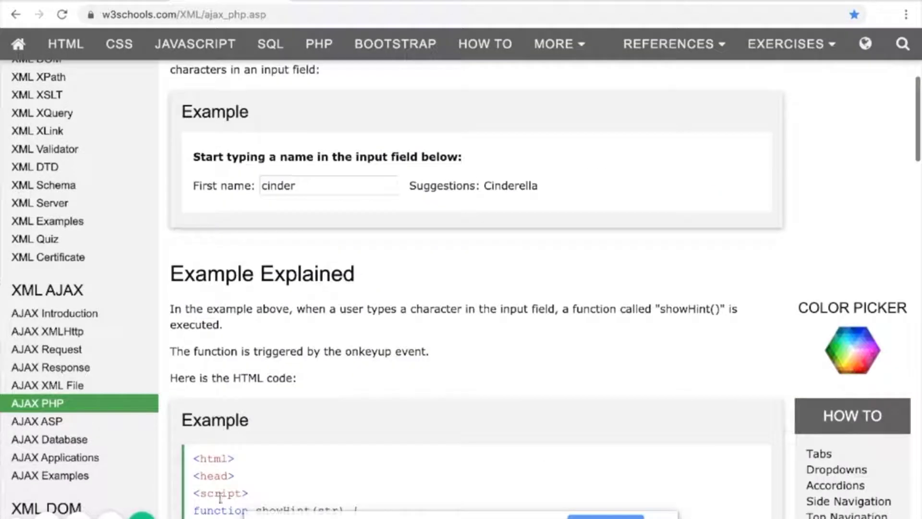
scroll("up", 3)
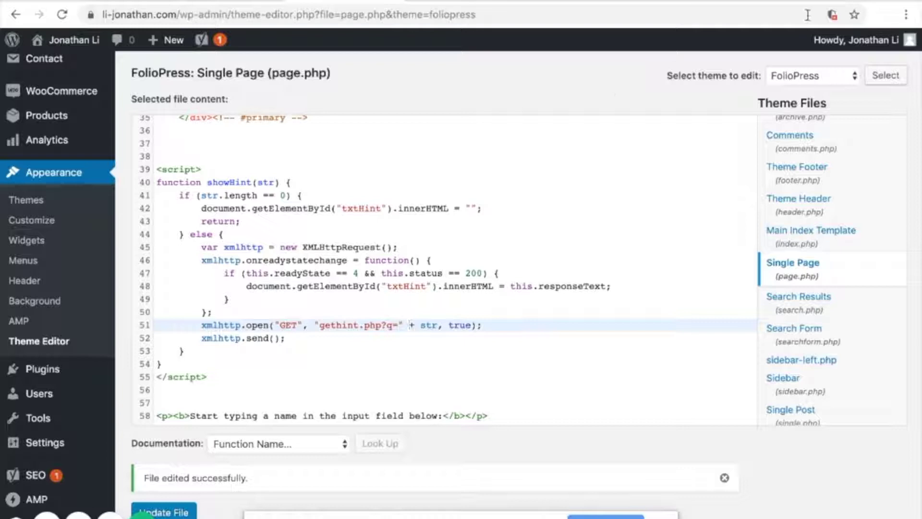
Step: Search DuckDuckGo for 'ajax wordpress' to bring up results led by WordPress Codex
type("aja")
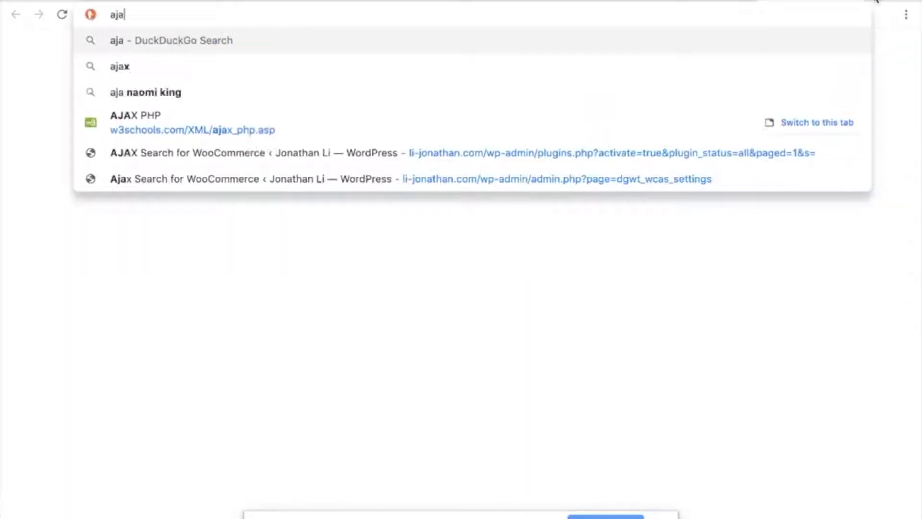
type("x+wordpress&ia=web")
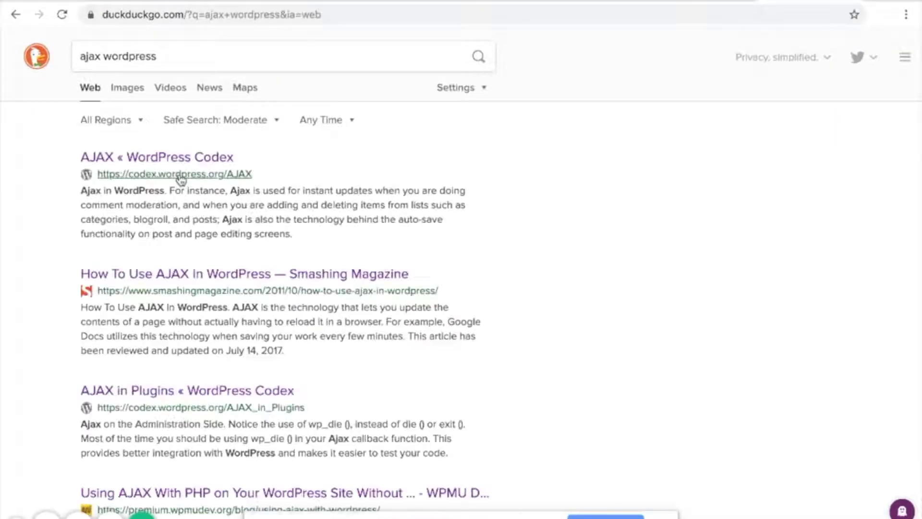
left_click(174, 174)
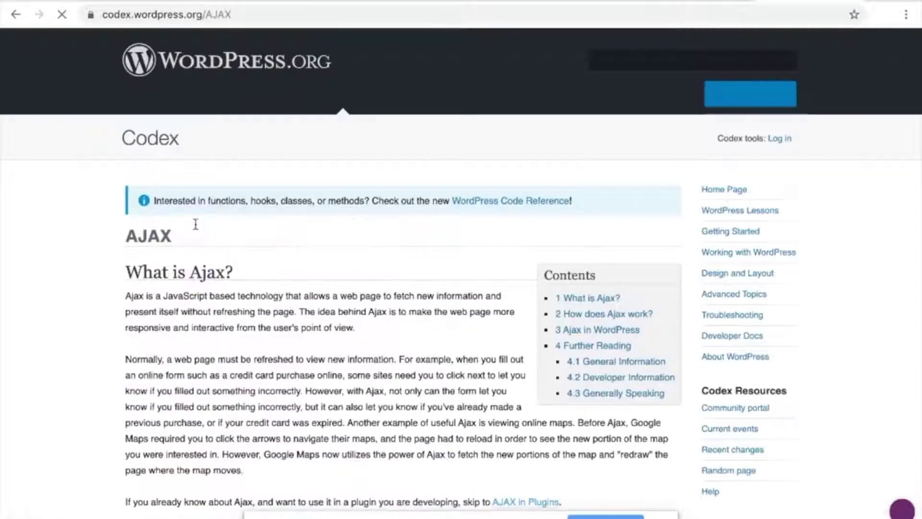
scroll("down", 3)
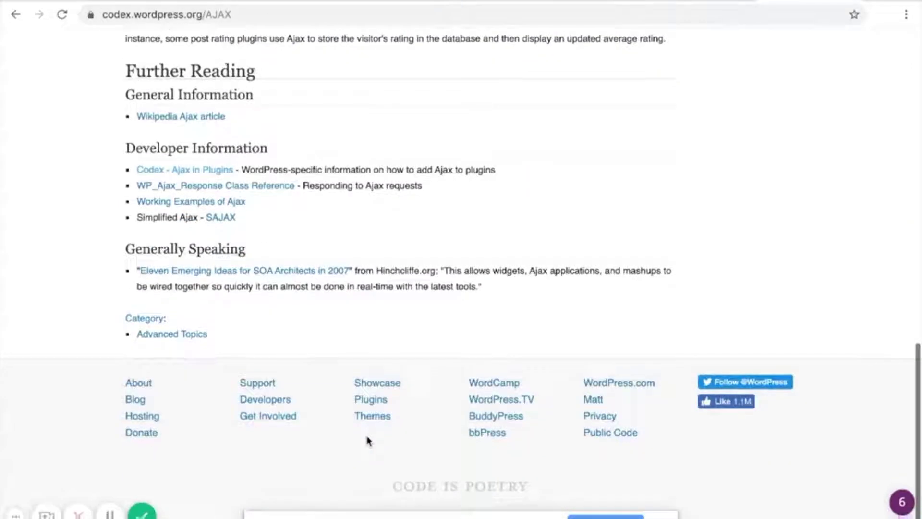
scroll("up", 3)
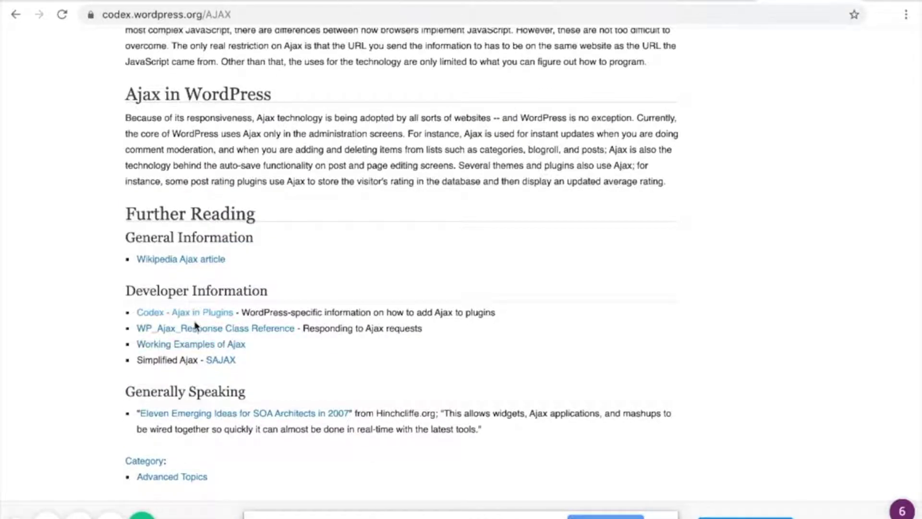
scroll("up", 3)
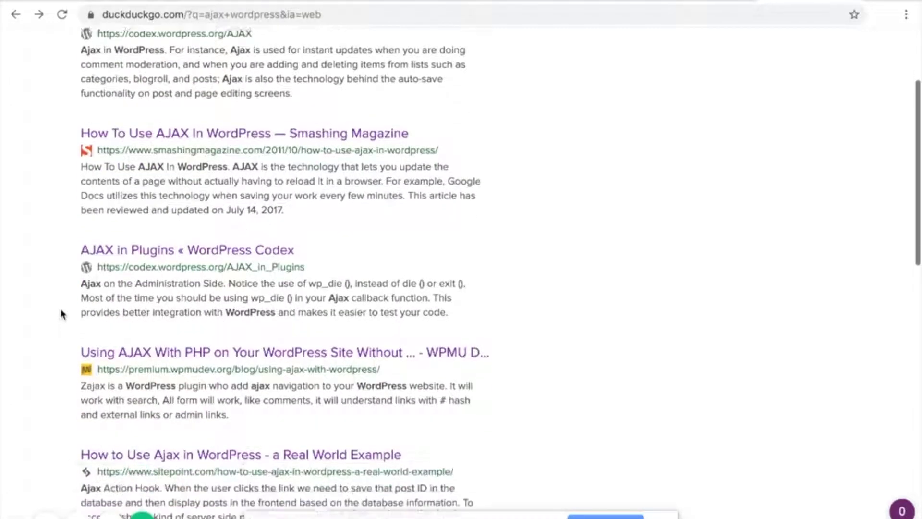
Step: Open the 'AJAX in Plugins' Codex article and read its administration-side PHP example
left_click(187, 247)
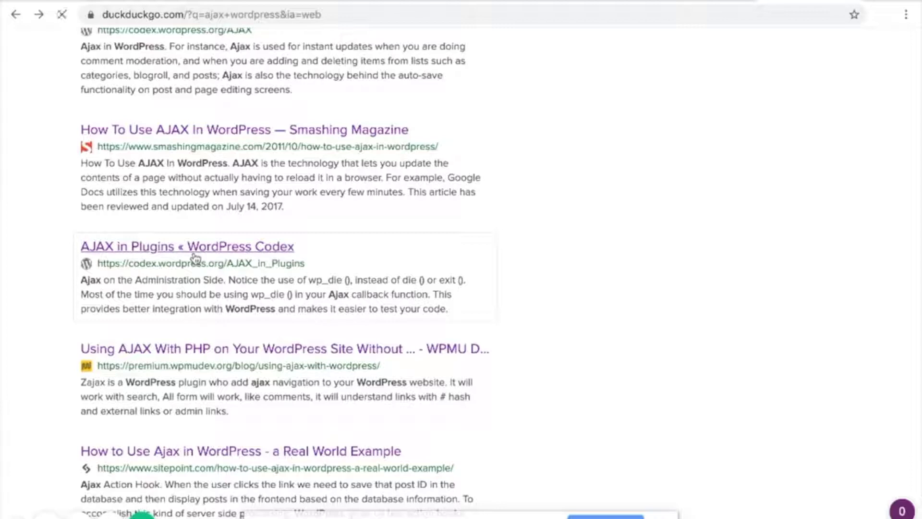
left_click(188, 247)
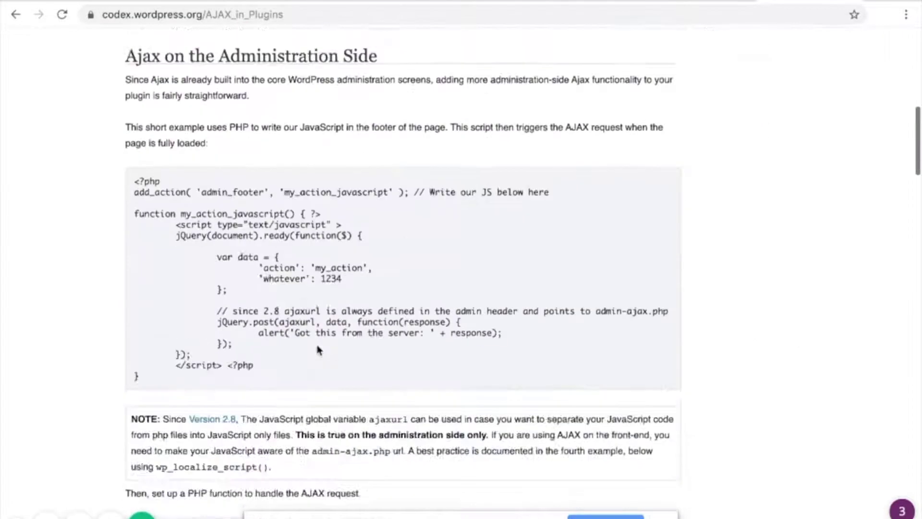
double_click(164, 192)
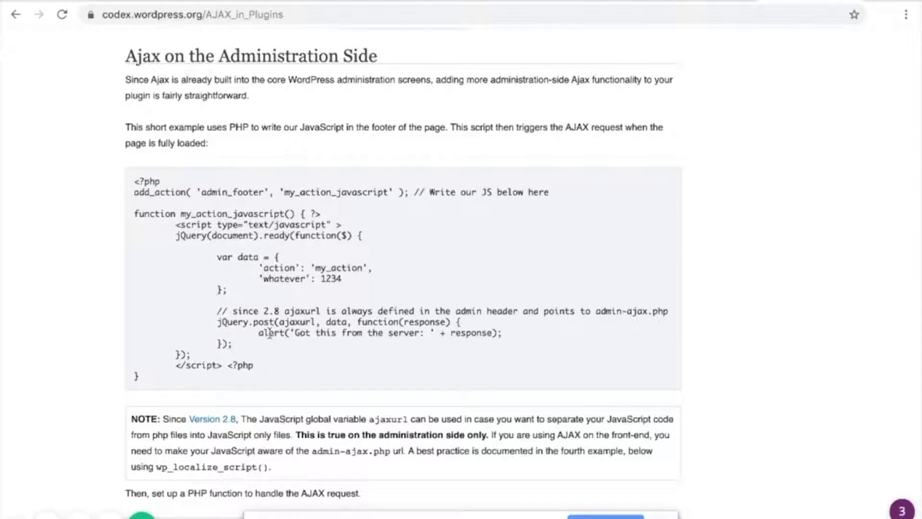
scroll("down", 3)
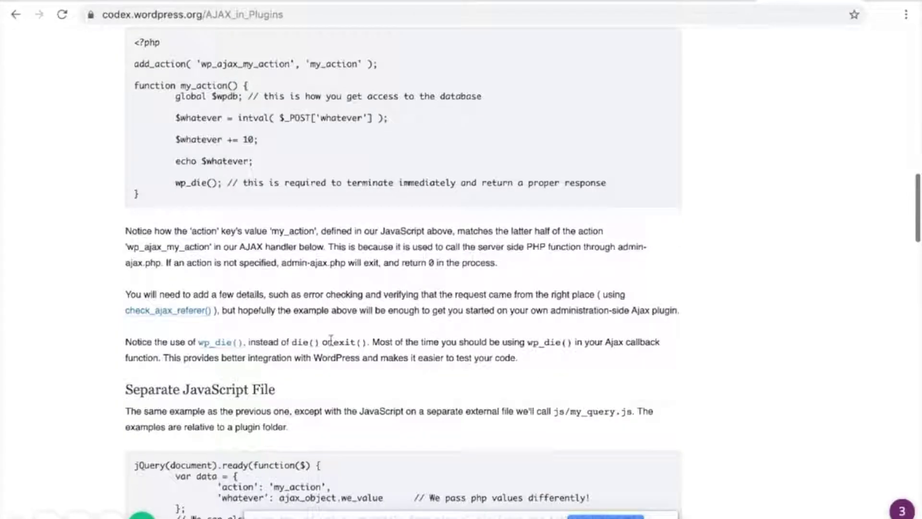
scroll("up", 3)
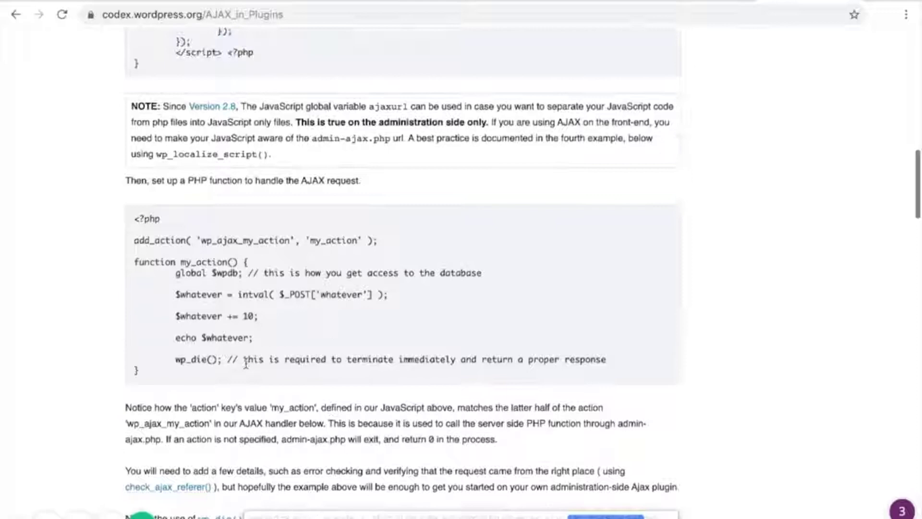
scroll("up", 3)
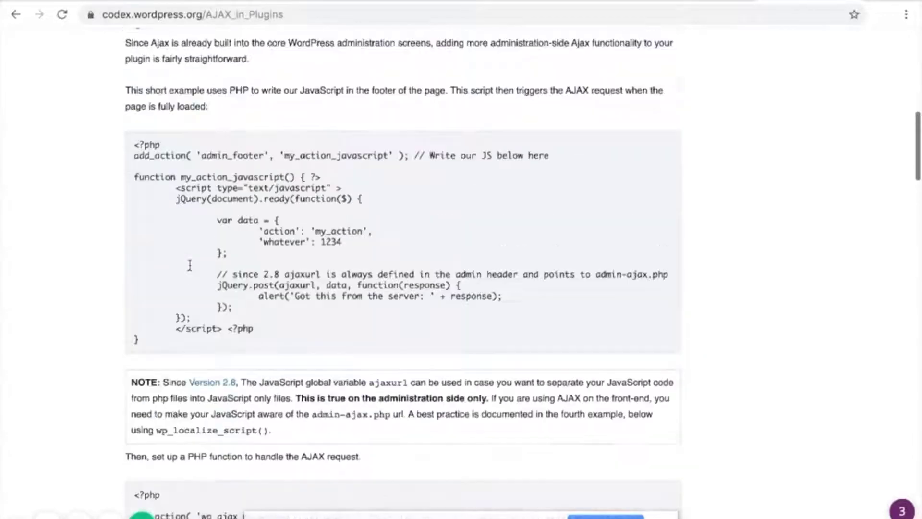
scroll("up", 3)
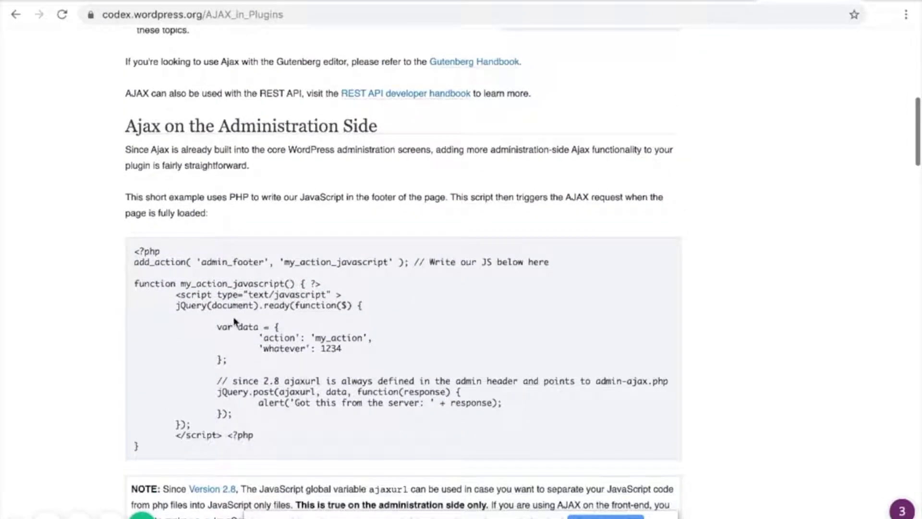
scroll("down", 3)
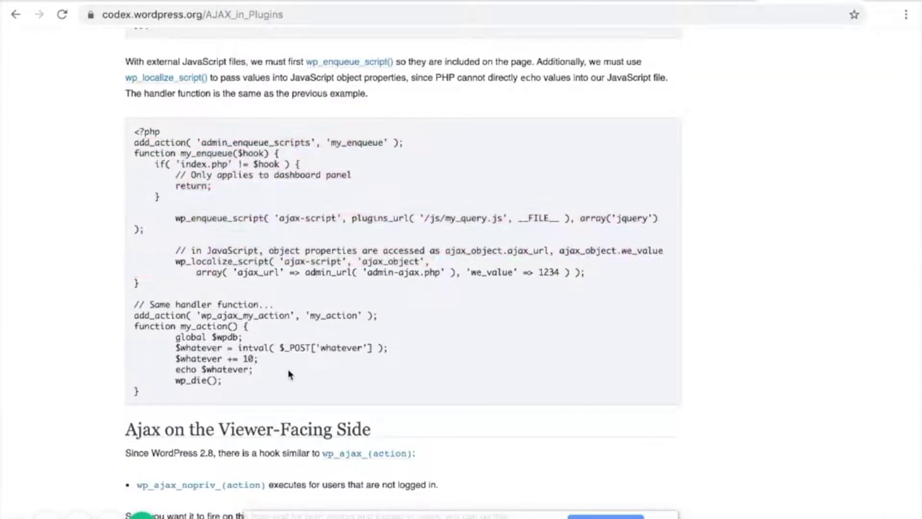
Step: Scroll through the article's JavaScript and viewer-facing AJAX examples
scroll("down", 3)
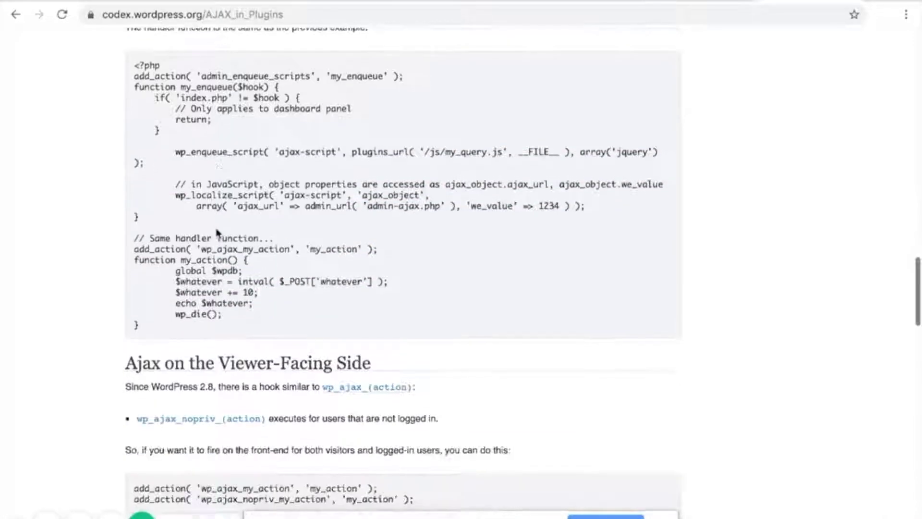
scroll("up", 3)
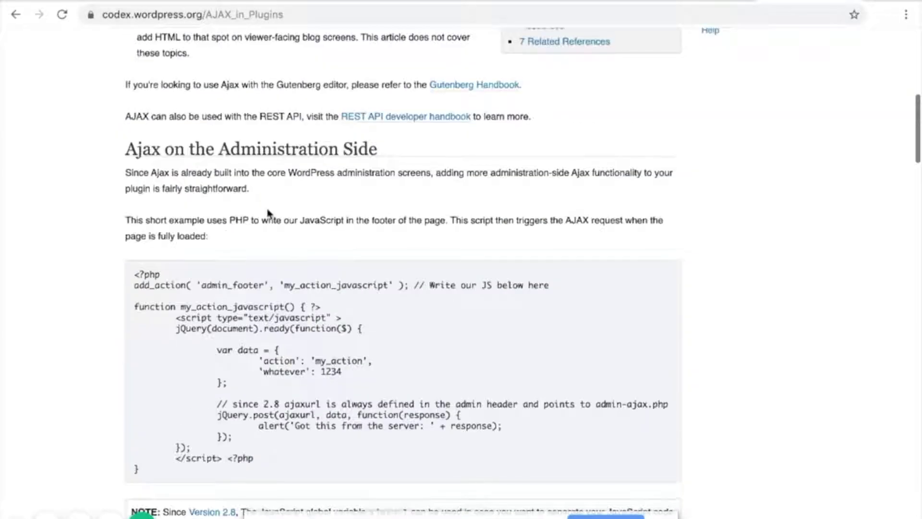
scroll("up", 3)
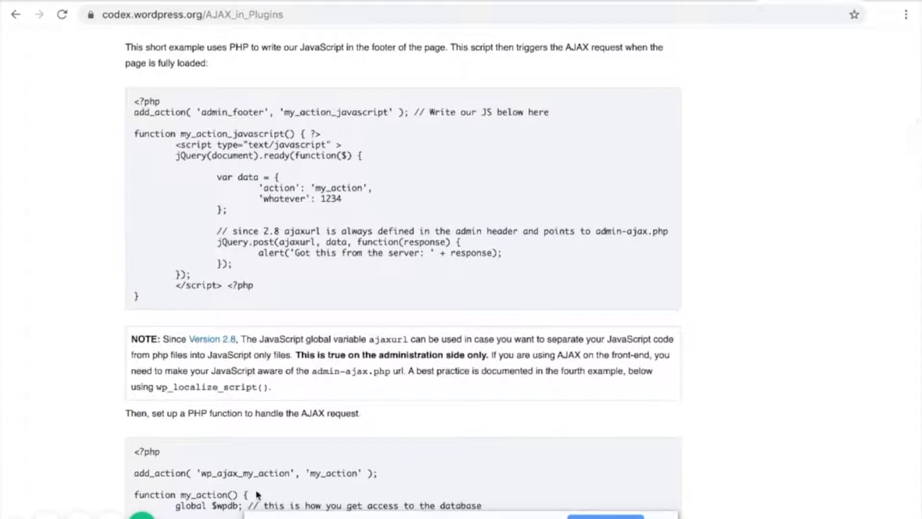
scroll("down", 3)
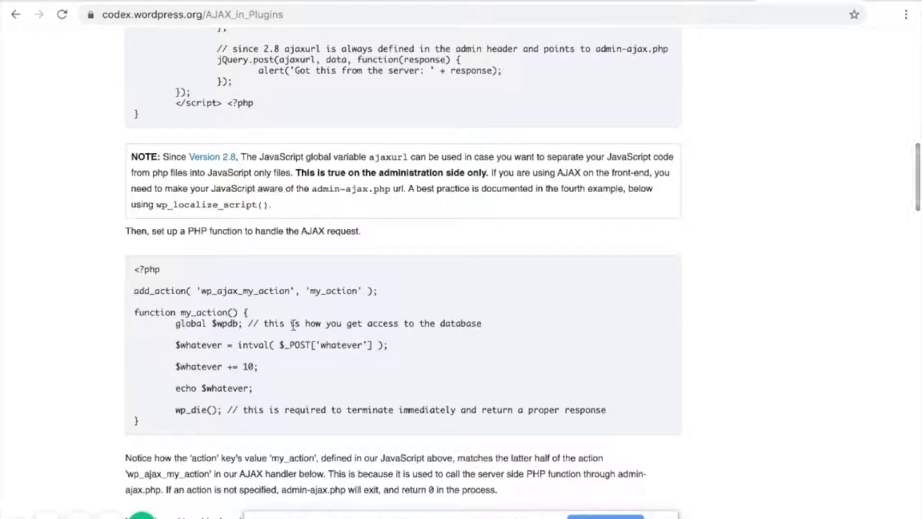
mouse_move(369, 184)
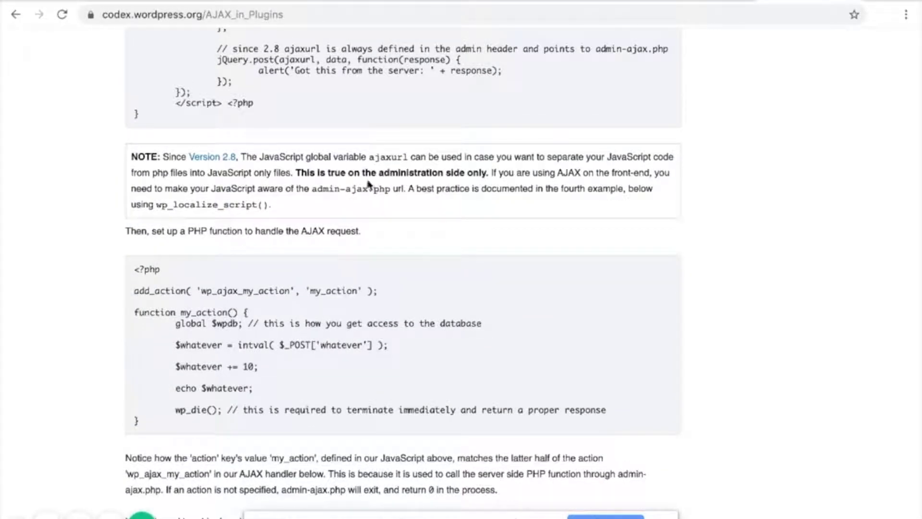
scroll("up", 3)
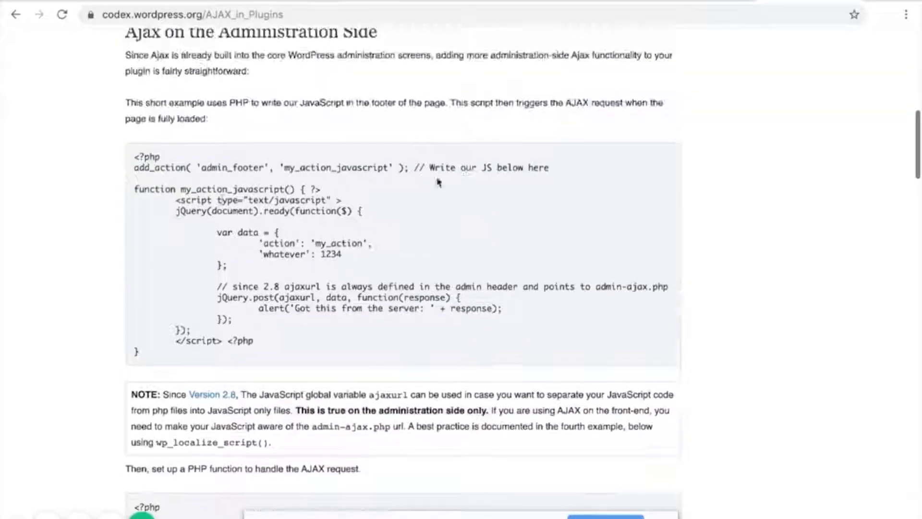
scroll("up", 3)
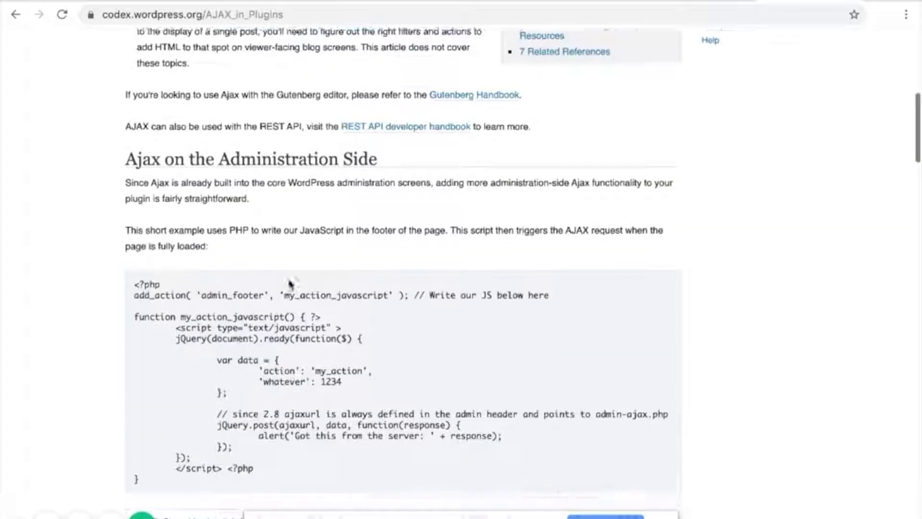
scroll("up", 3)
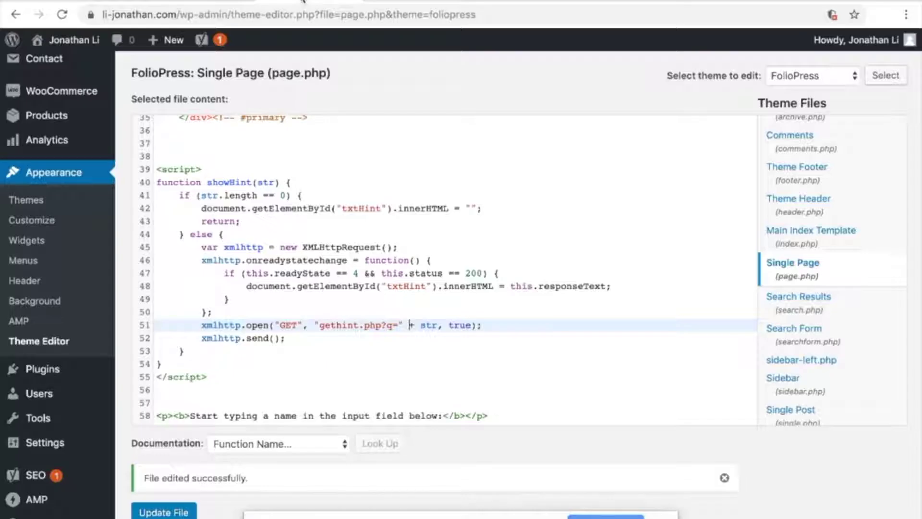
Step: Scroll through page.php's added showHint script and suggestions form in the Theme Editor
scroll("down", 3)
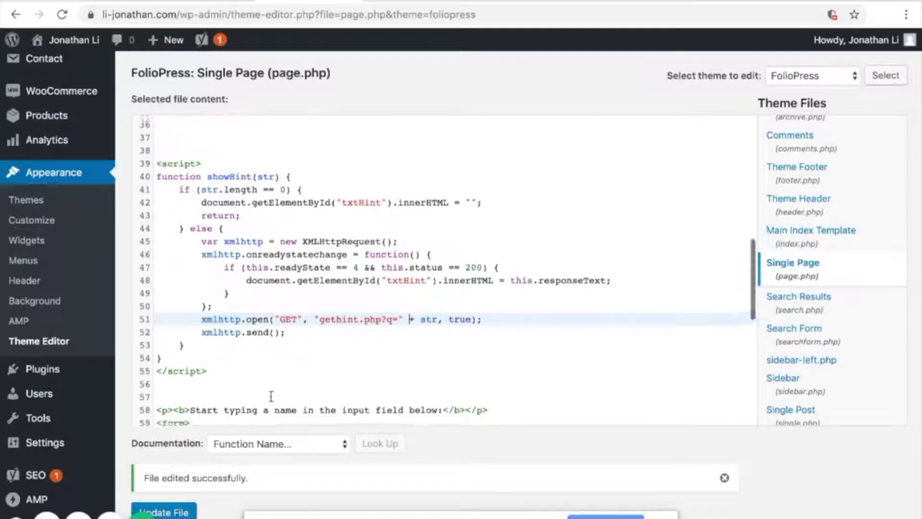
scroll("down", 3)
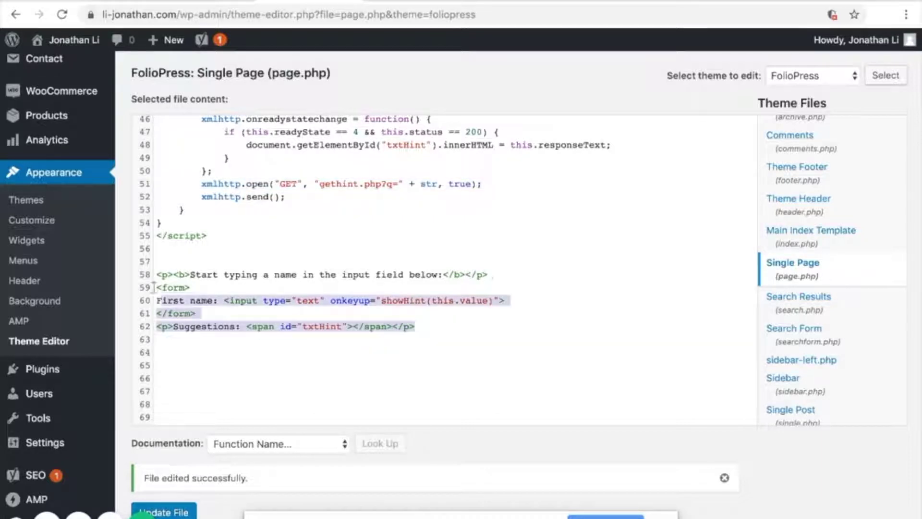
scroll("up", 3)
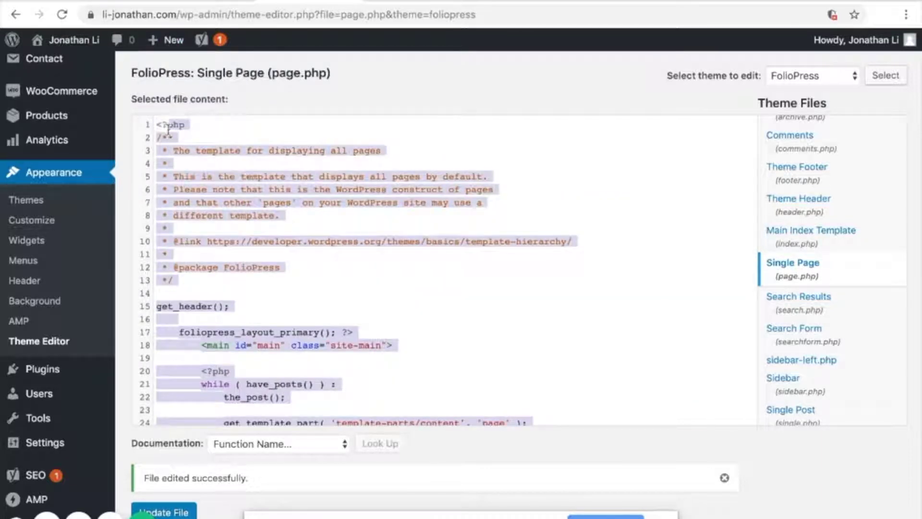
scroll("down", 3)
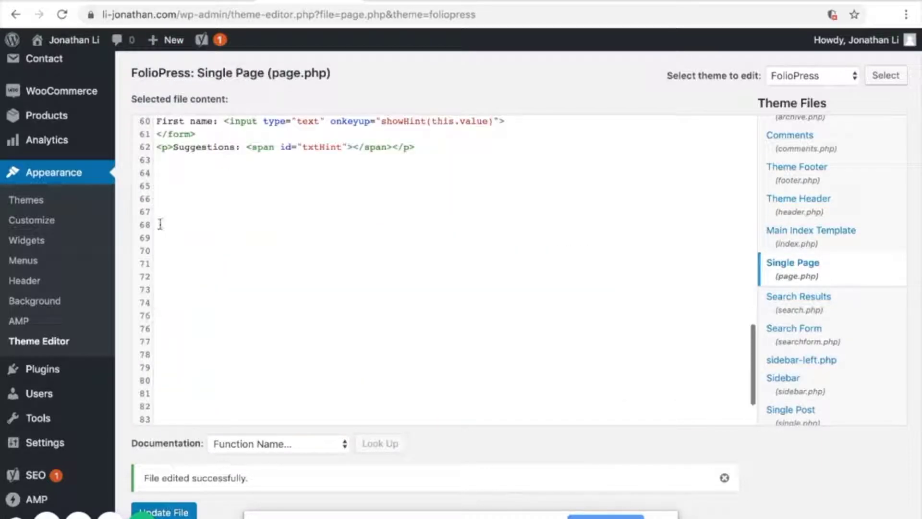
scroll("up", 3)
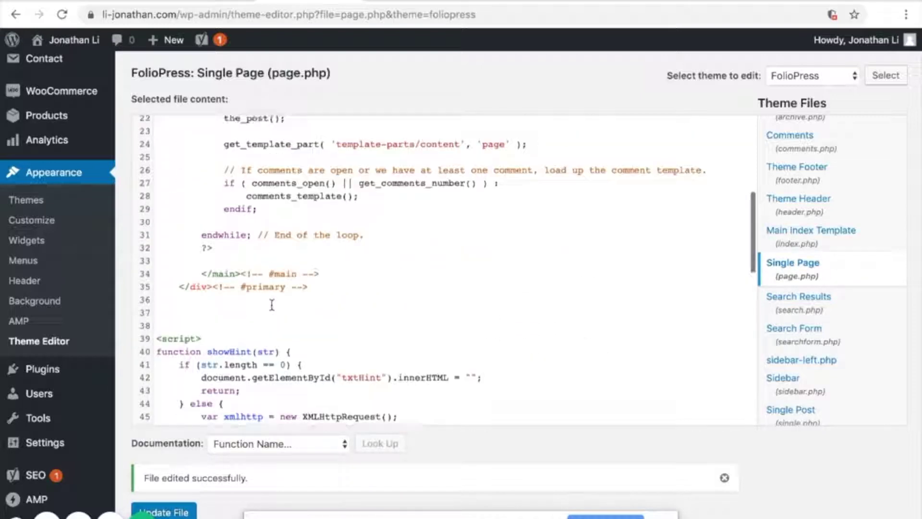
scroll("down", 3)
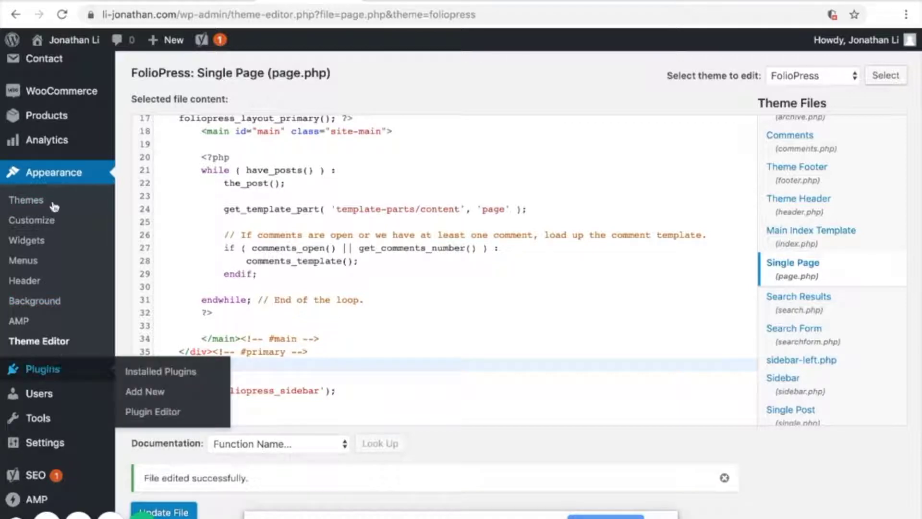
mouse_move(40, 369)
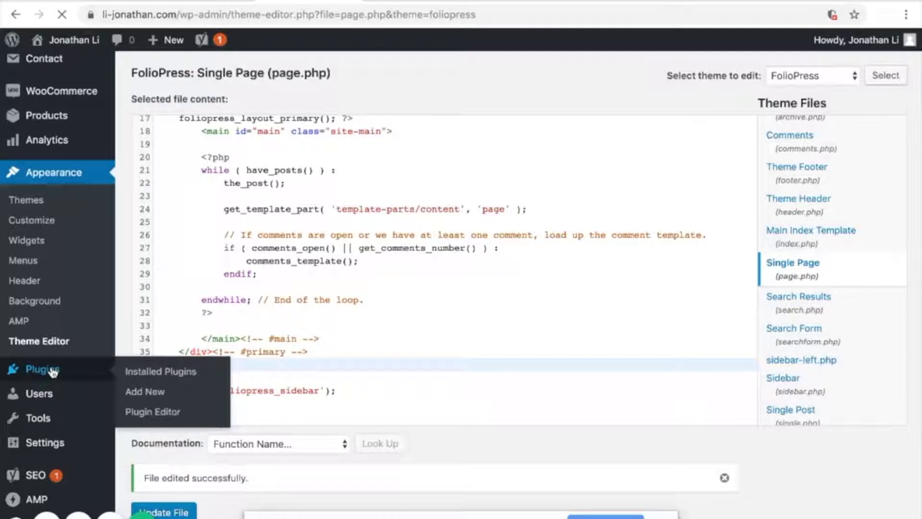
Step: Show the Installed Plugins list and scroll through it
left_click(161, 370)
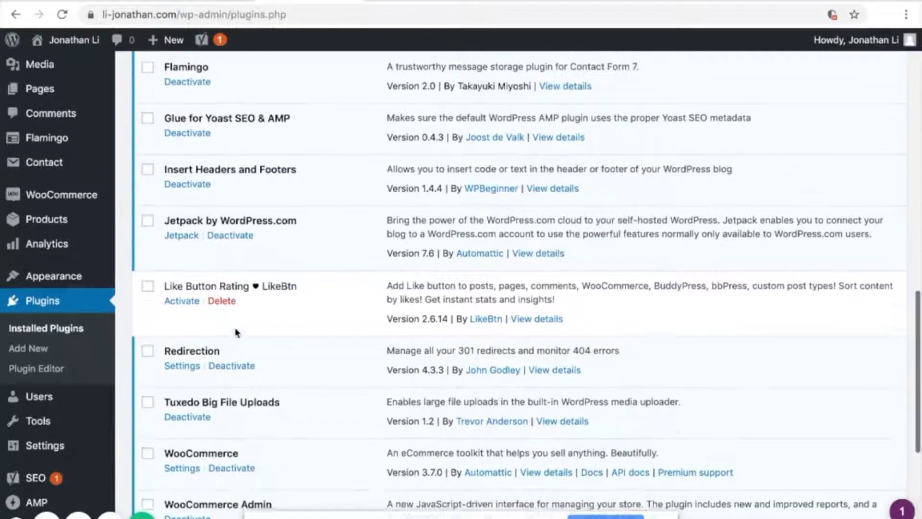
scroll("up", 3)
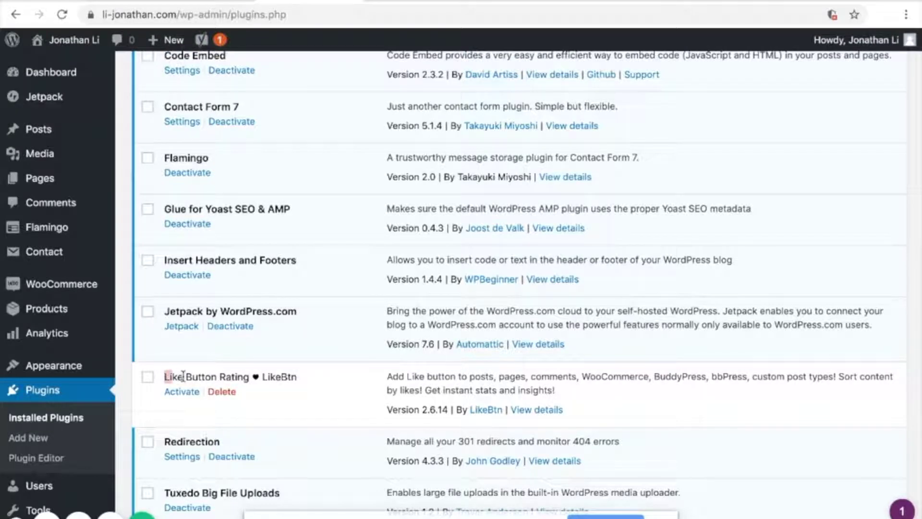
mouse_move(302, 379)
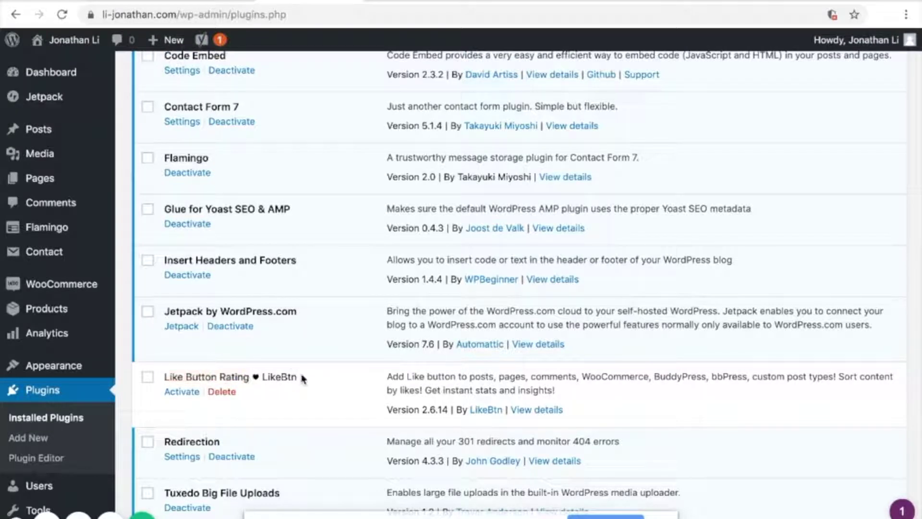
scroll("up", 3)
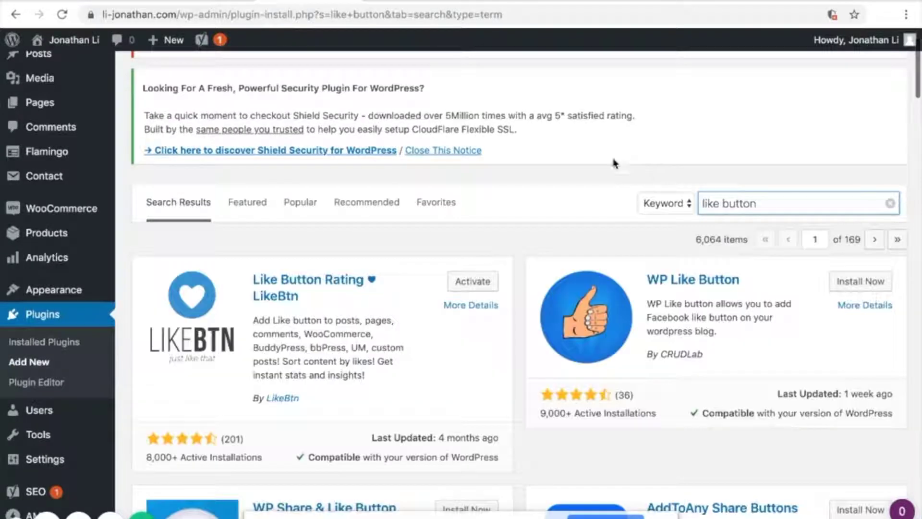
mouse_move(472, 282)
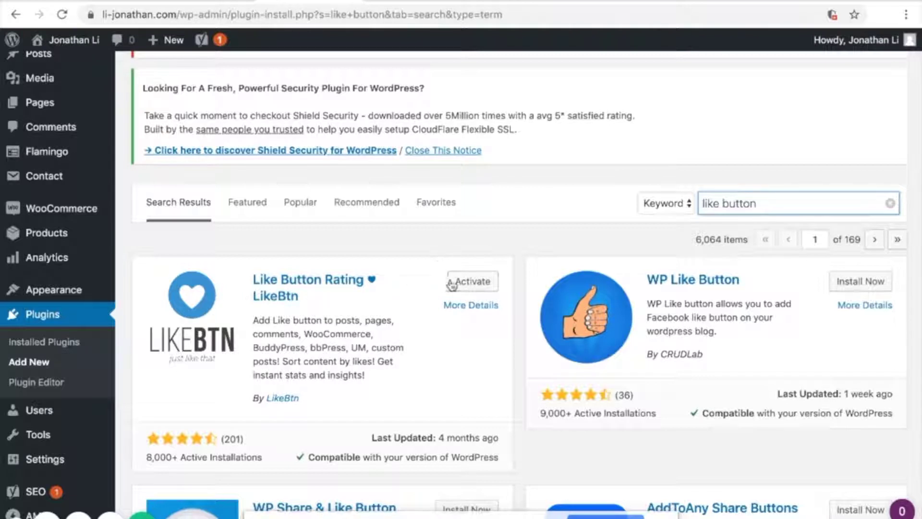
mouse_move(469, 323)
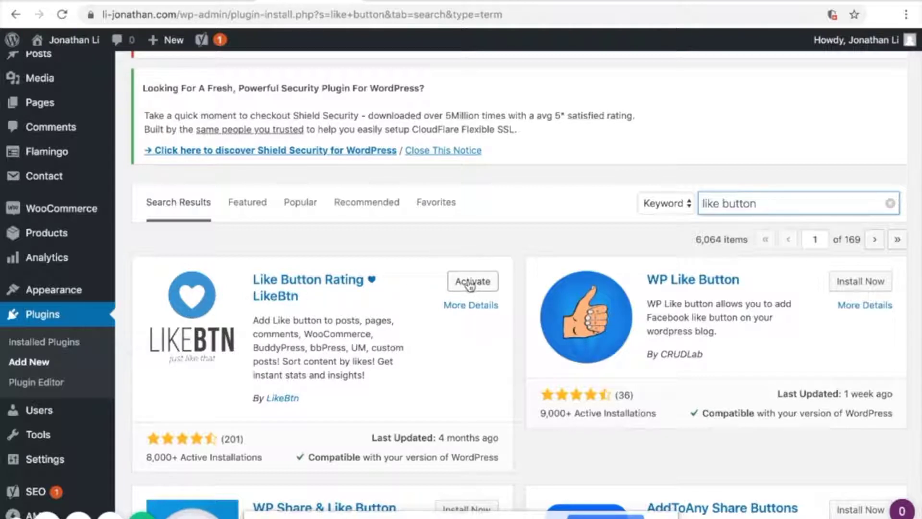
Step: Activate the Like Button Rating plugin by LikeBtn from the 'like button' results
left_click(472, 281)
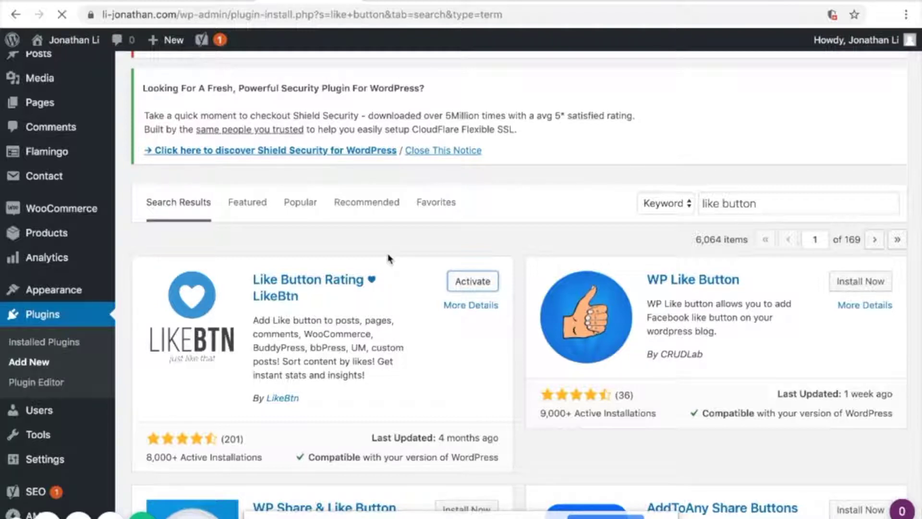
mouse_move(399, 240)
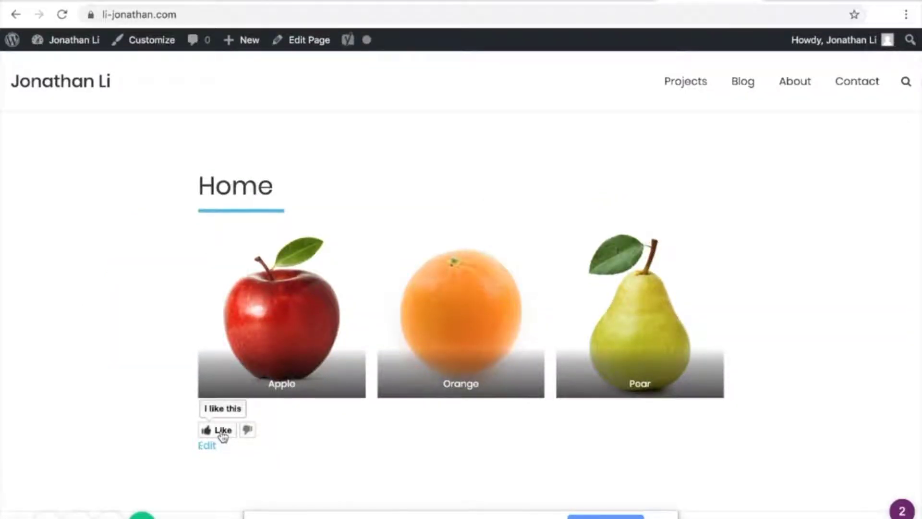
mouse_move(246, 434)
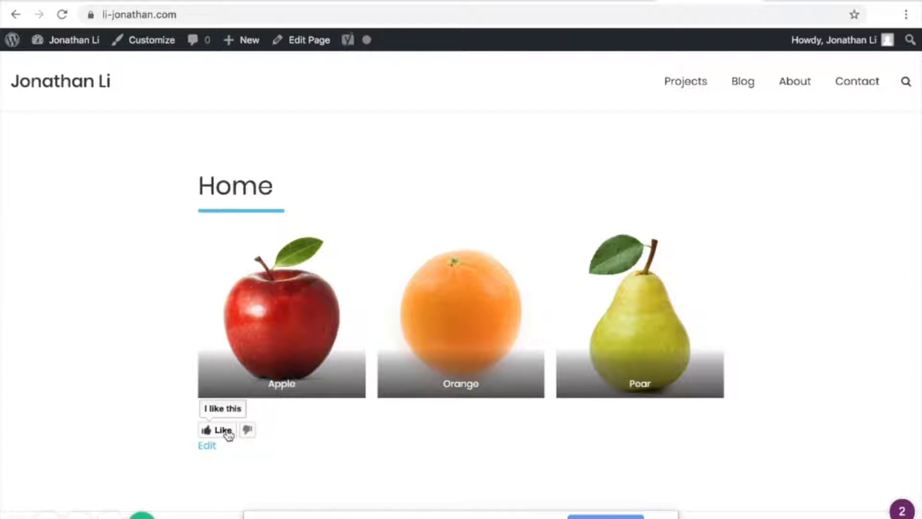
mouse_move(264, 434)
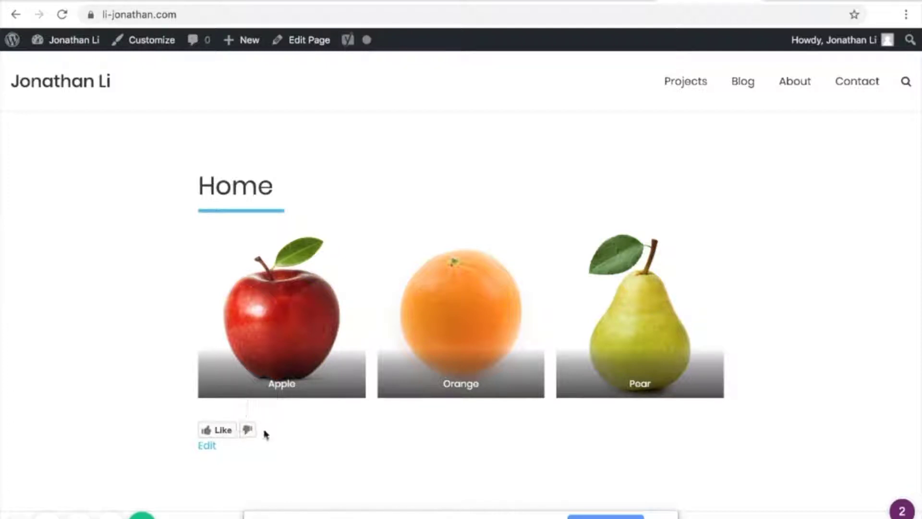
Step: Cast a vote with the new Like buttons under the Home page images and dismiss the share popup
left_click(217, 430)
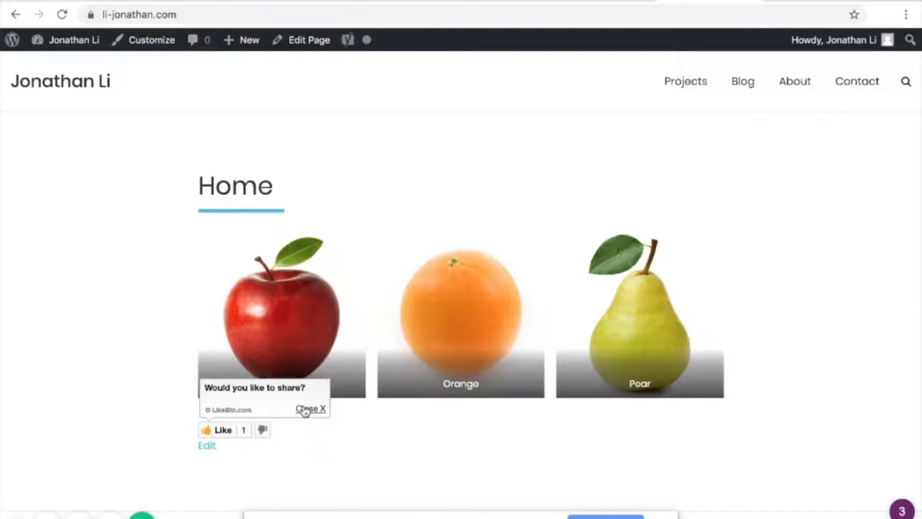
left_click(311, 409)
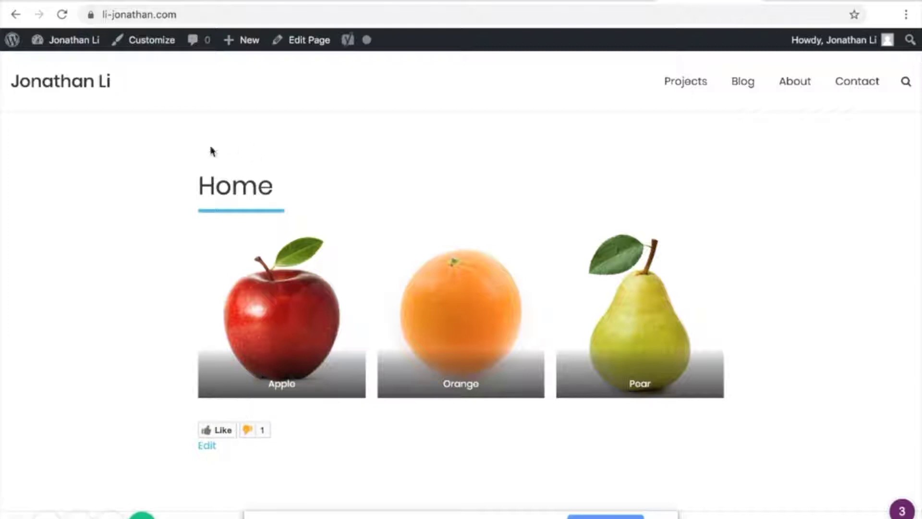
mouse_move(296, 428)
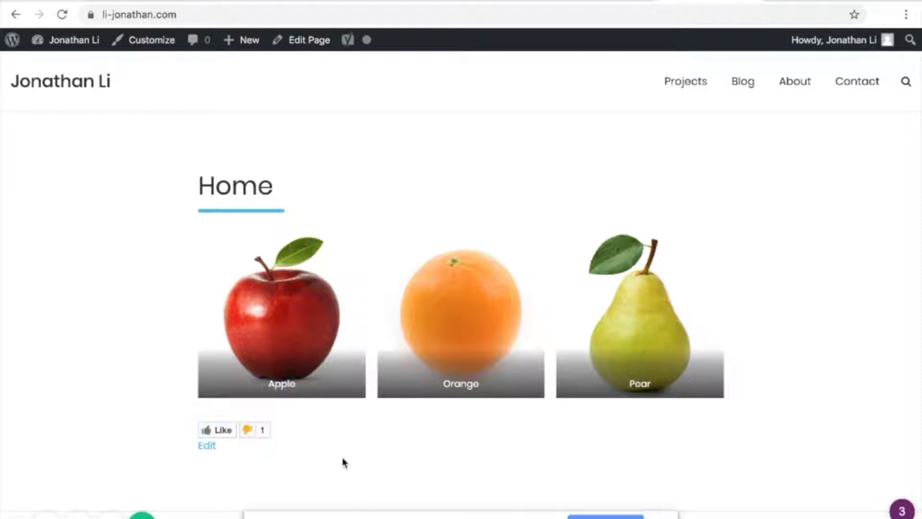
mouse_move(452, 231)
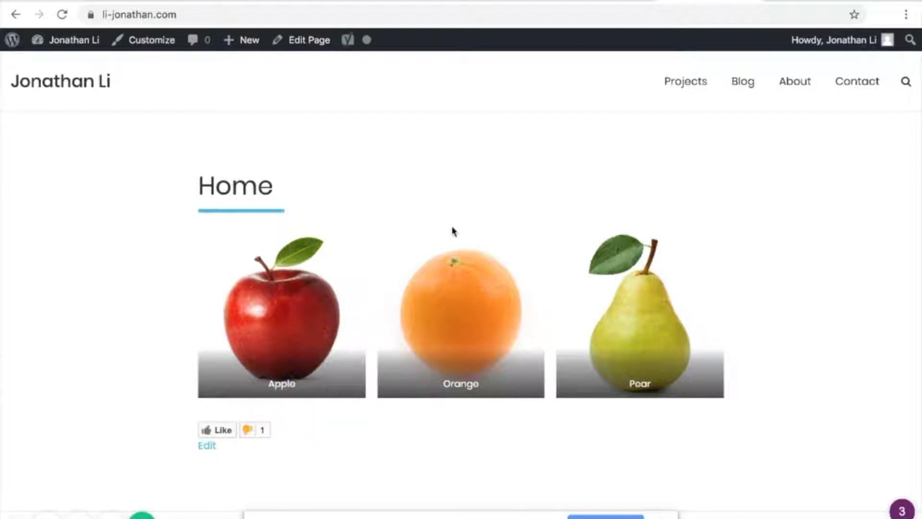
mouse_move(443, 201)
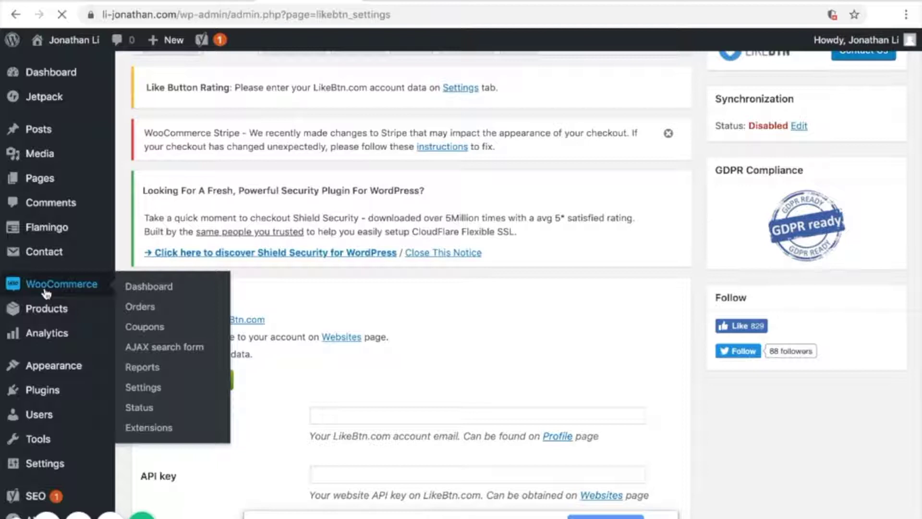
Step: Go to the WooCommerce dashboard, then visit li-jonathan.com/shop to see the three shirt products
left_click(148, 286)
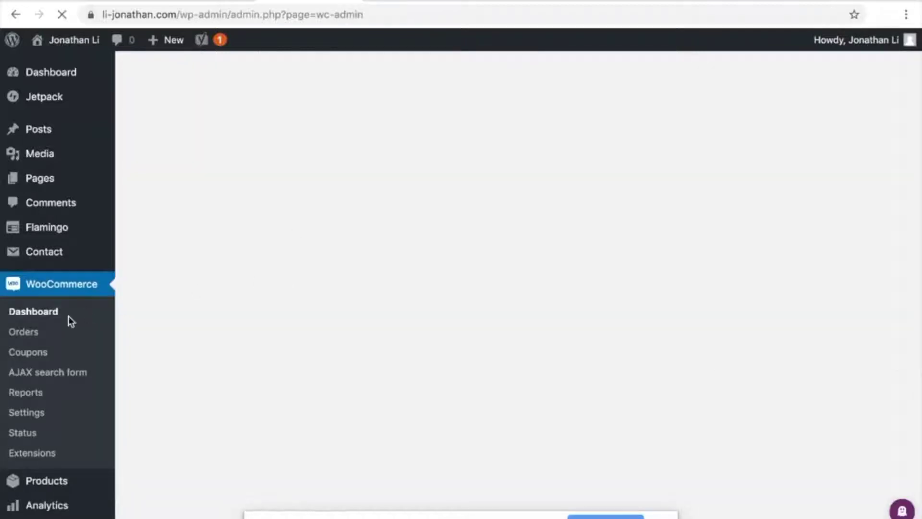
left_click(33, 311)
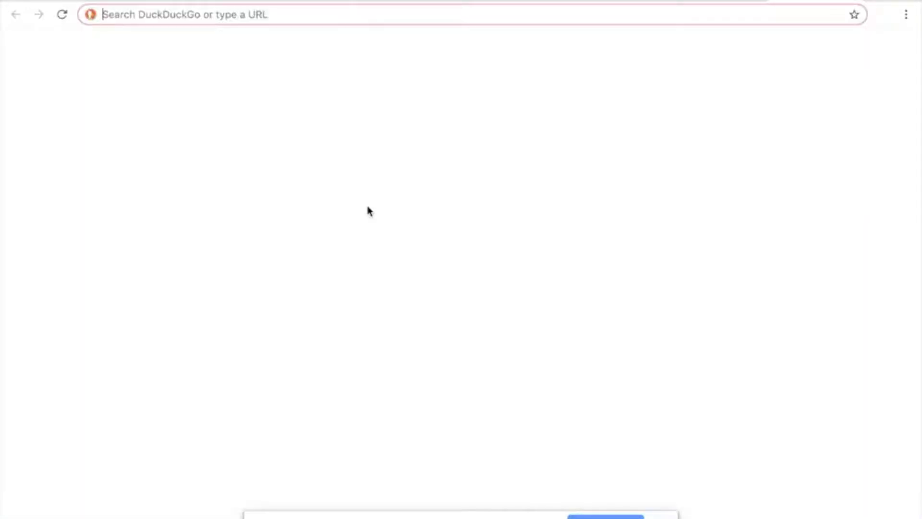
mouse_move(460, 57)
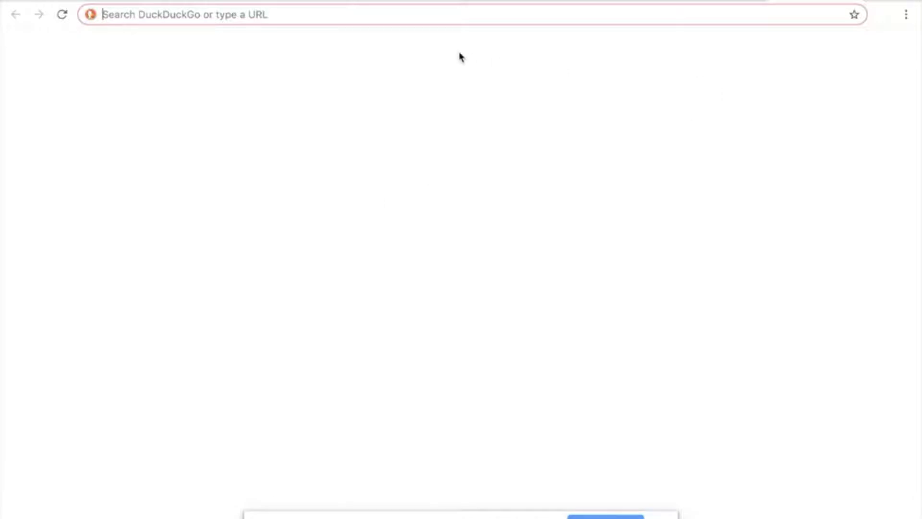
type("li-jonathan.com/shop/")
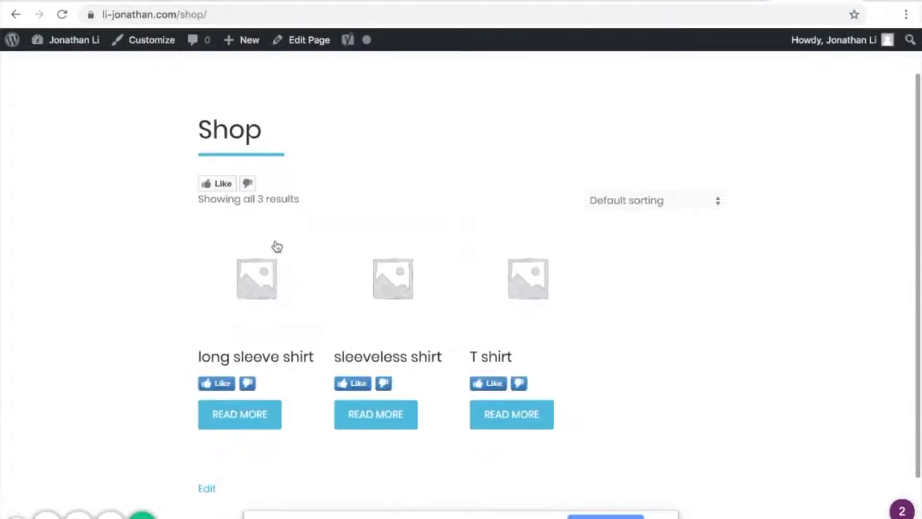
scroll("down", 3)
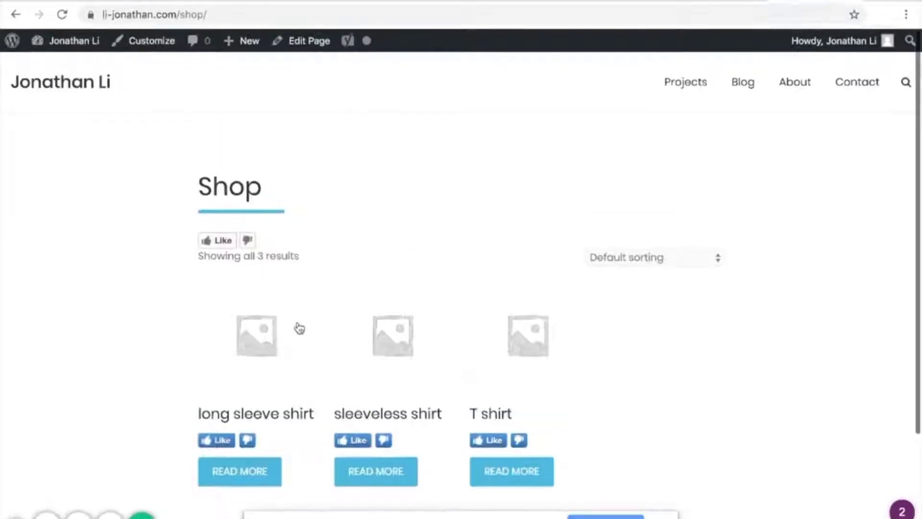
mouse_move(532, 352)
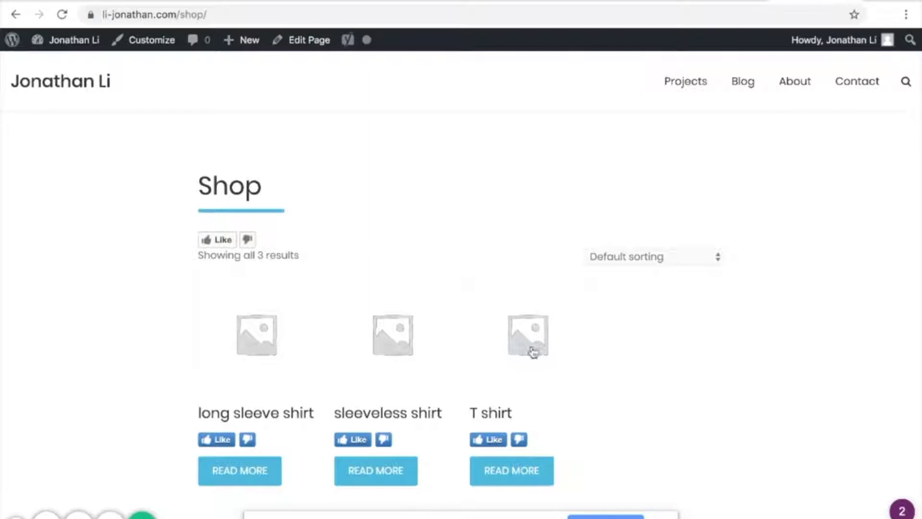
mouse_move(719, 33)
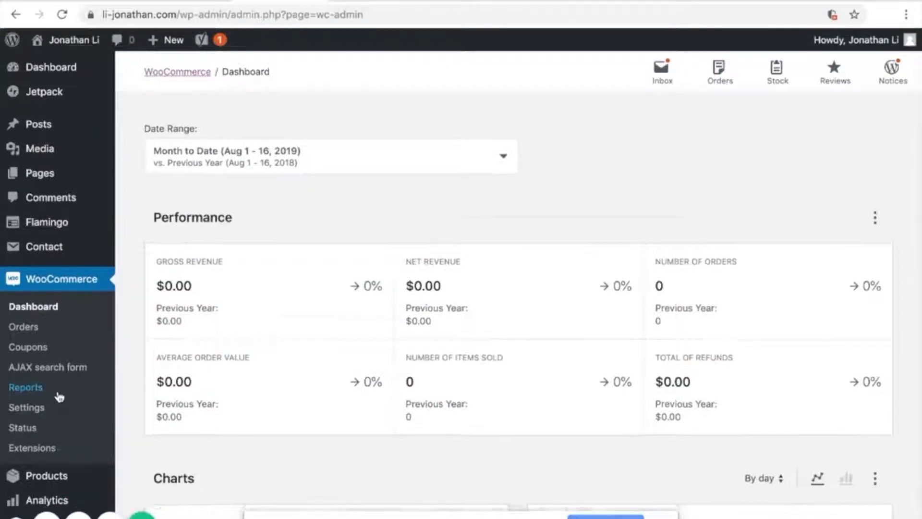
Step: From Installed Plugins, go to Add New and search the directory for 'ajax search'
scroll("down", 3)
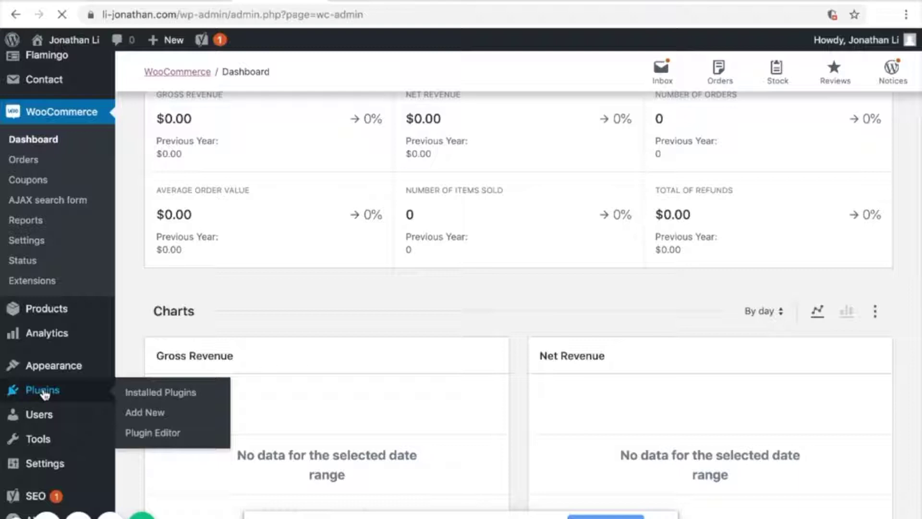
left_click(160, 392)
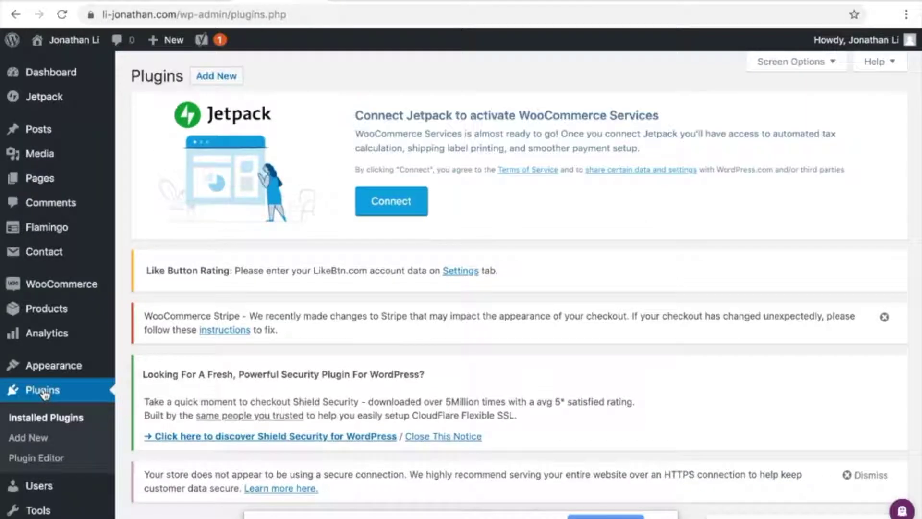
scroll("down", 3)
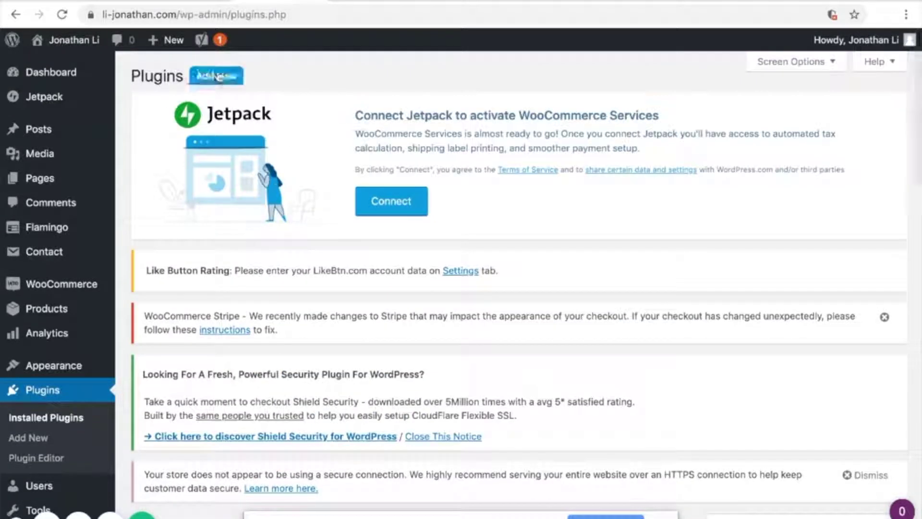
left_click(217, 76)
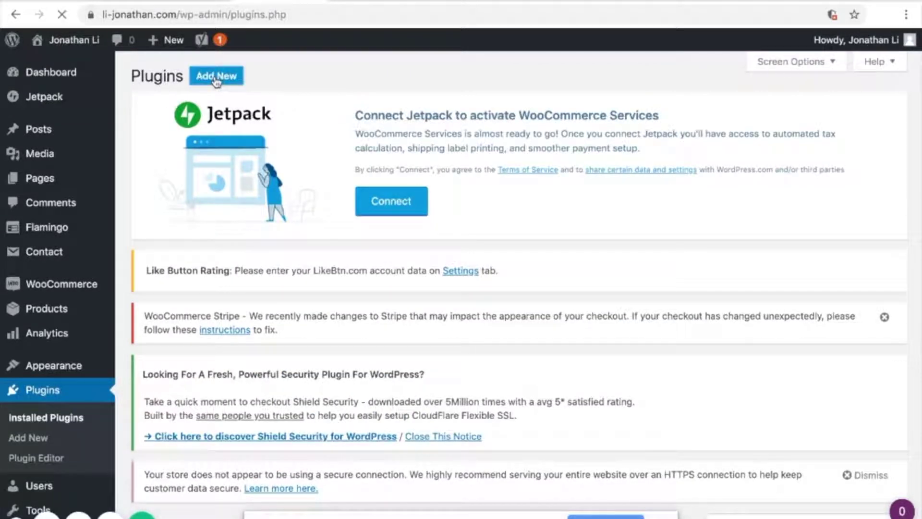
left_click(216, 76)
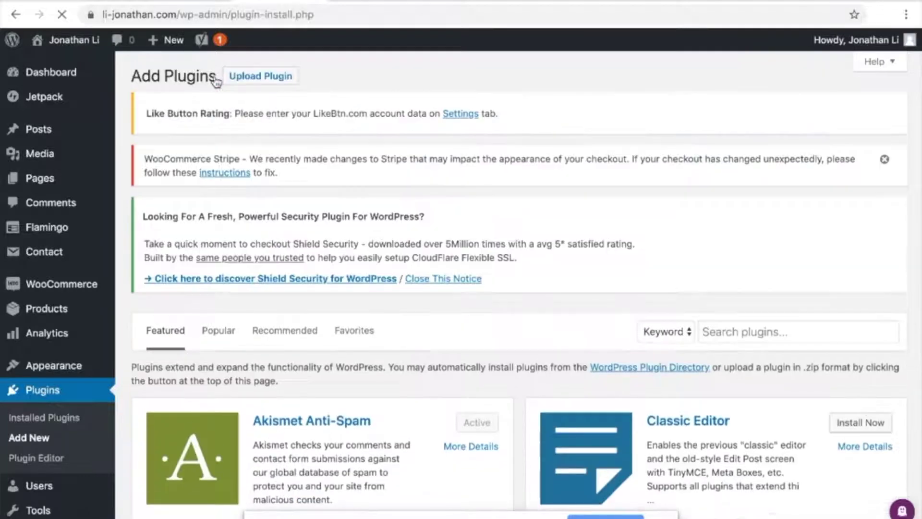
type("aje")
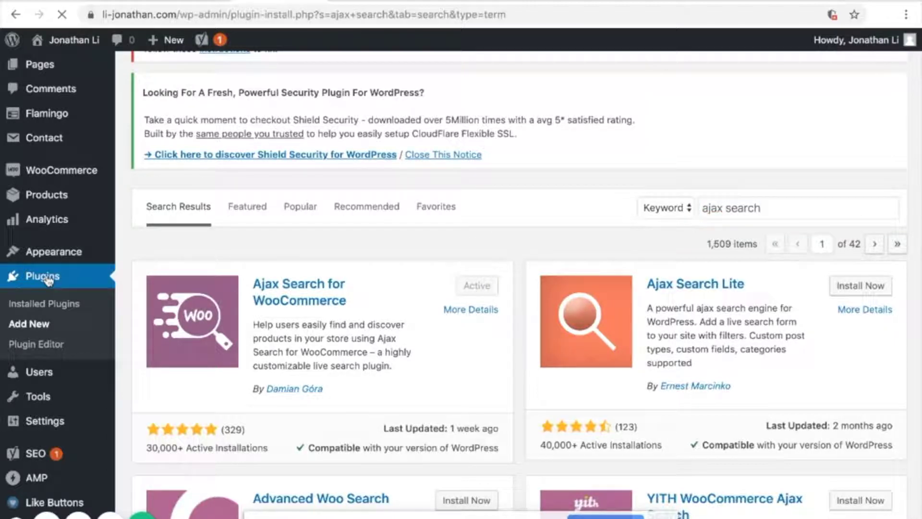
Step: Confirm AJAX Search for WooCommerce is in Installed Plugins, then go to WooCommerce > AJAX search form
left_click(46, 302)
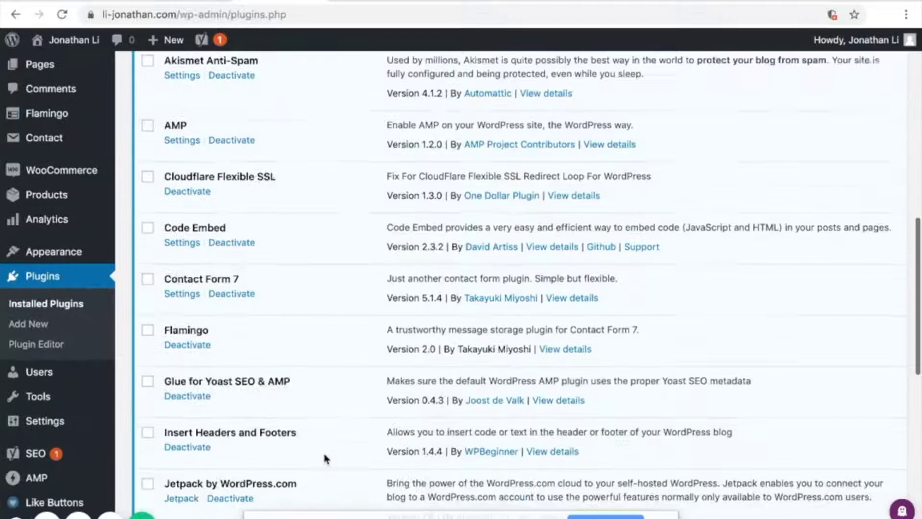
scroll("up", 3)
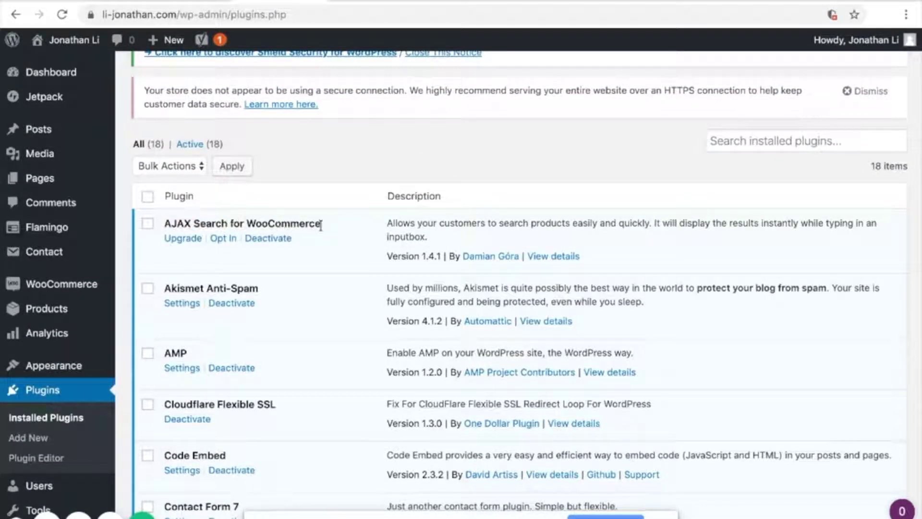
mouse_move(334, 229)
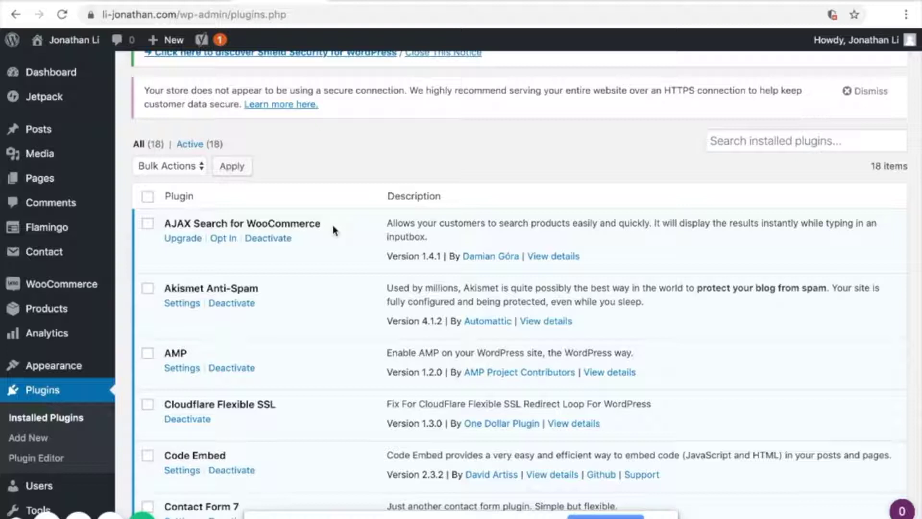
scroll("down", 3)
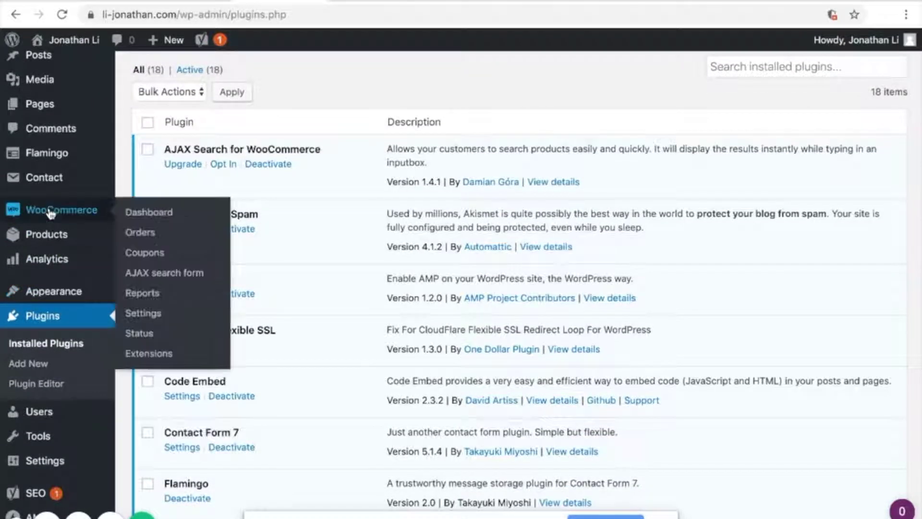
mouse_move(164, 272)
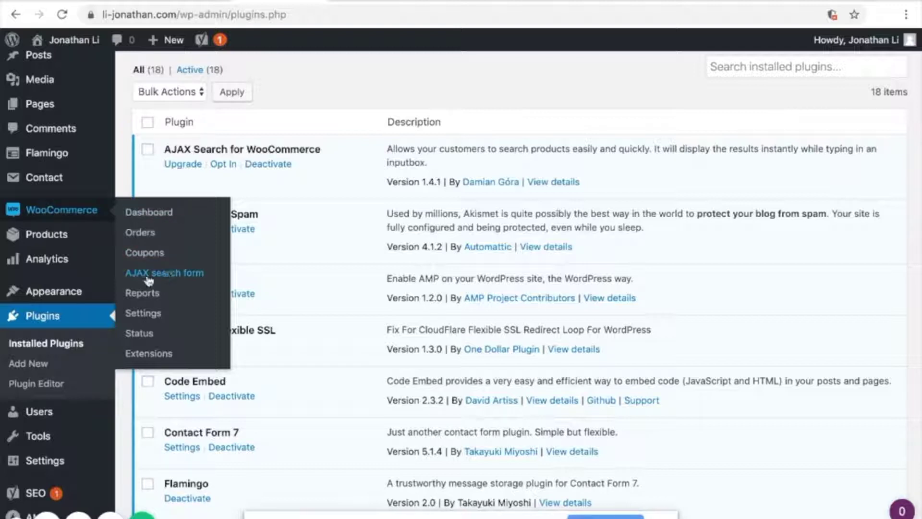
left_click(164, 272)
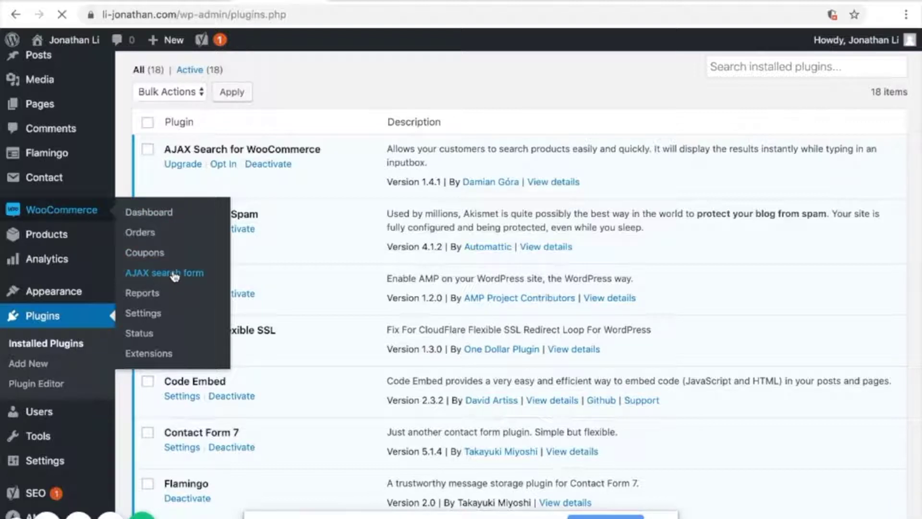
Step: On the AJAX search form Basic tab, select the [wcas-search-form] shortcode for copying
left_click(165, 272)
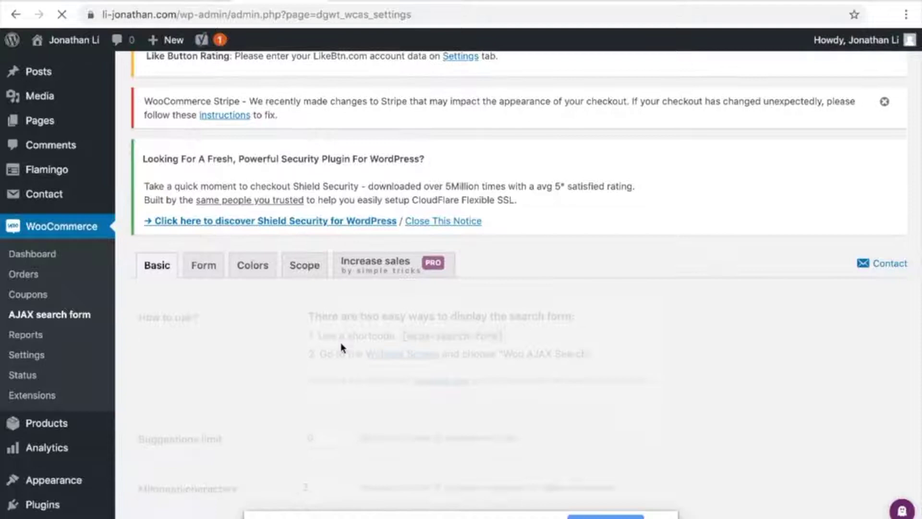
scroll("down", 3)
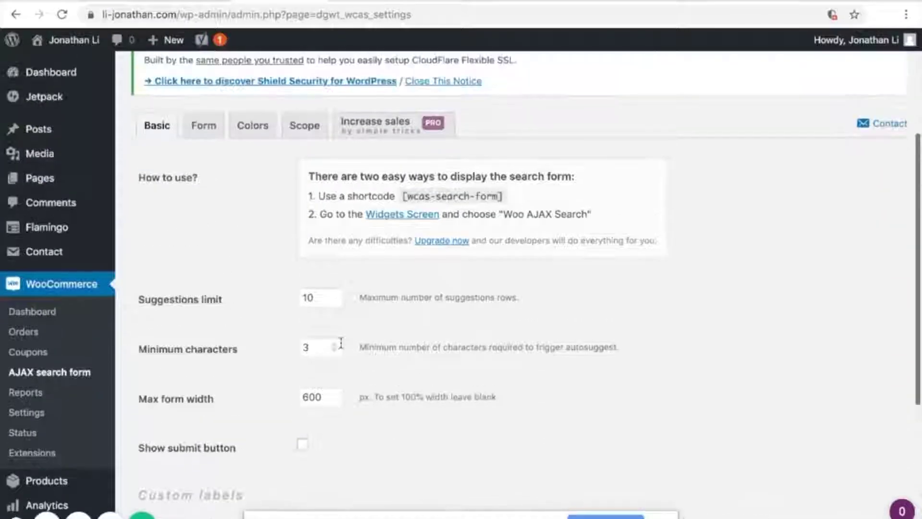
scroll("up", 3)
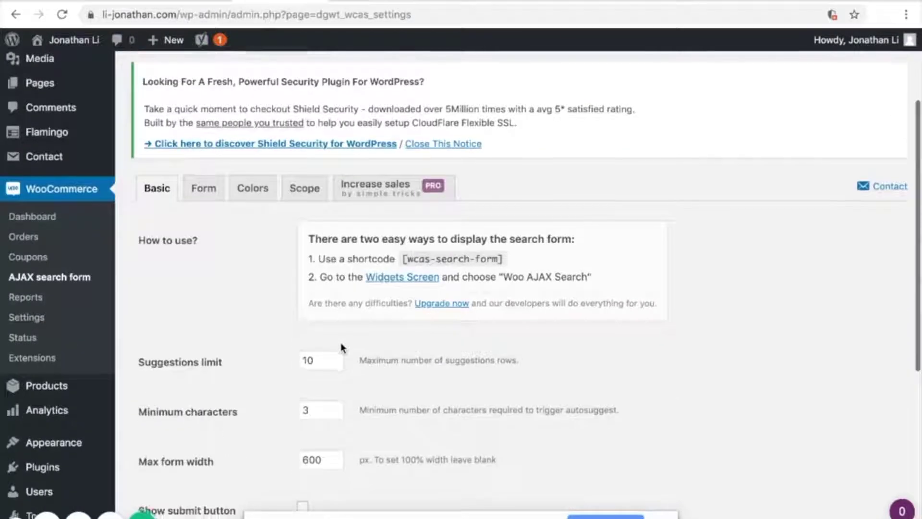
scroll("up", 3)
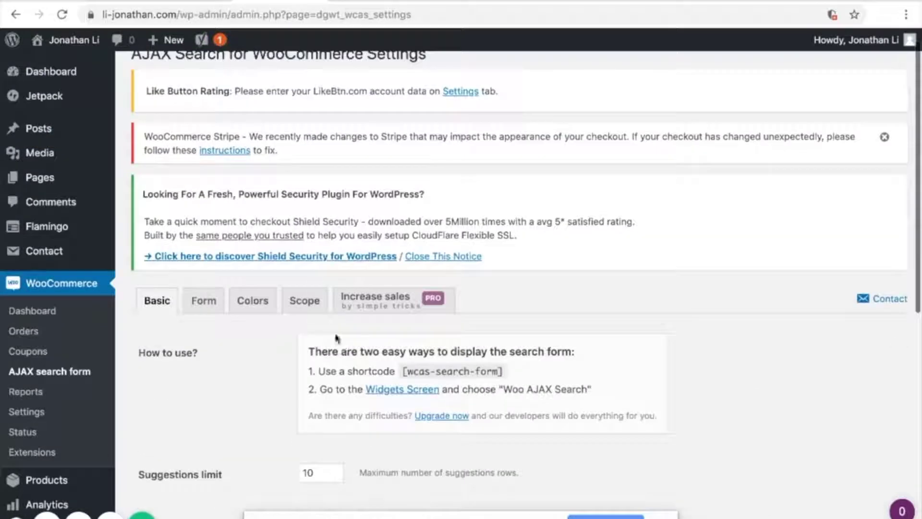
scroll("down", 3)
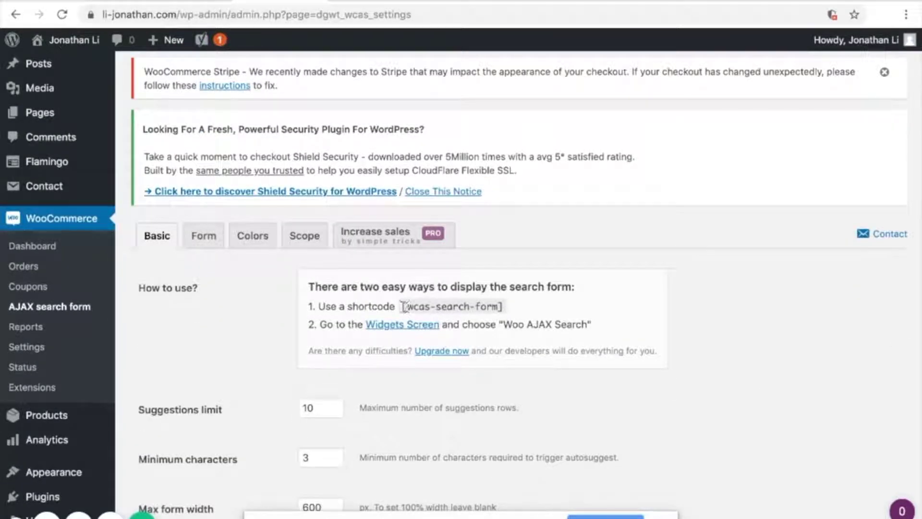
double_click(451, 307)
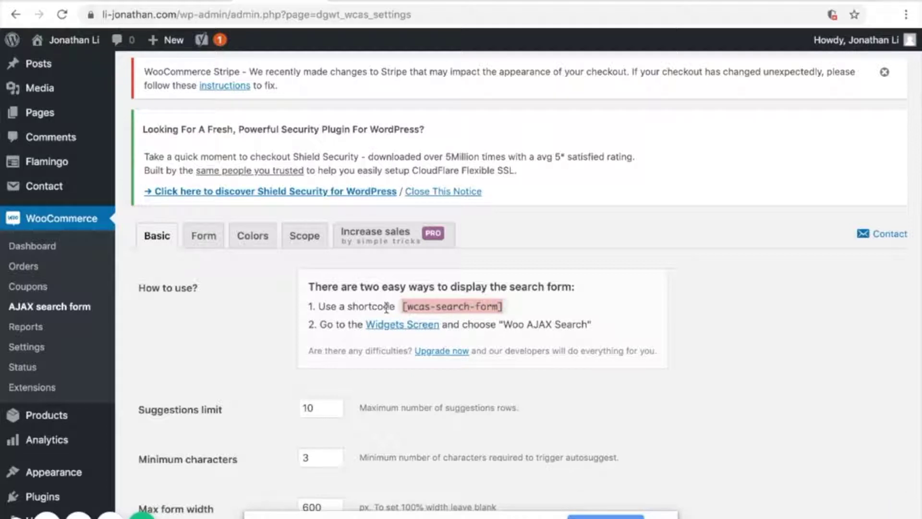
scroll("up", 3)
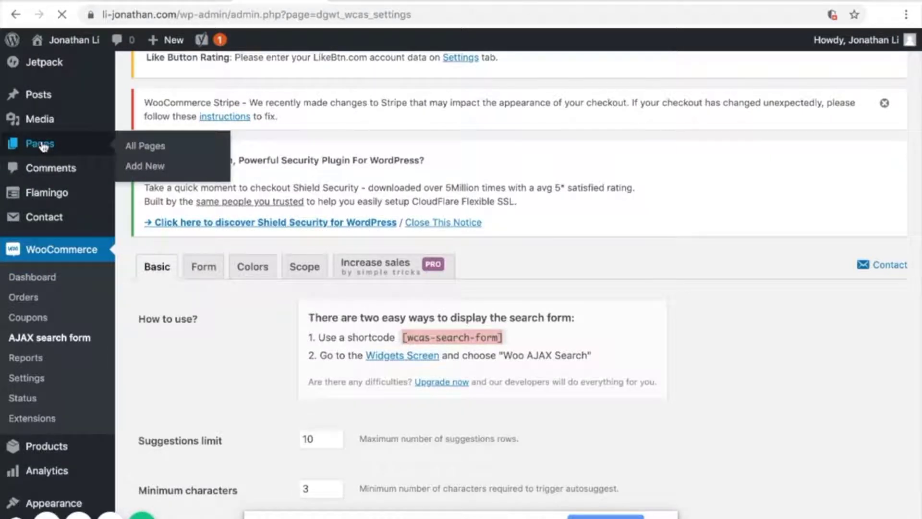
Step: Edit the New Offer page, replace its paragraph text with [wcas-search-form], and preview it
left_click(145, 146)
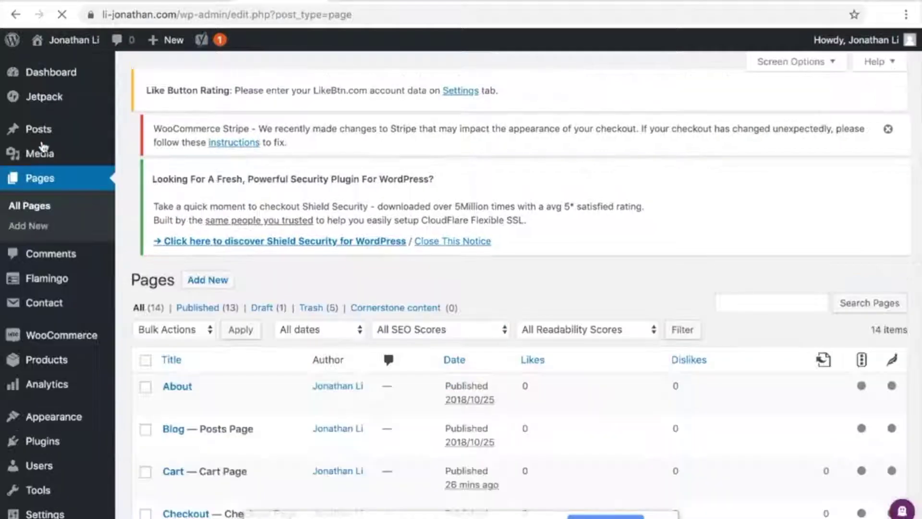
scroll("down", 3)
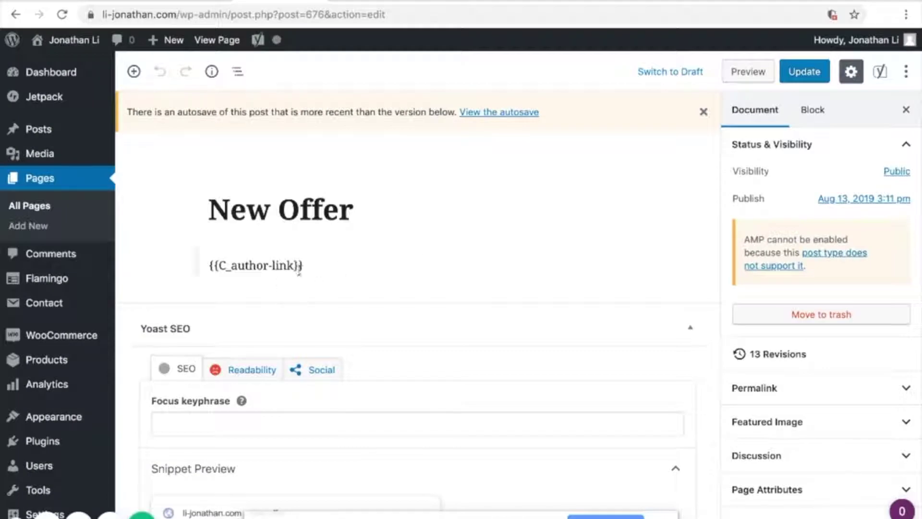
left_click(254, 265)
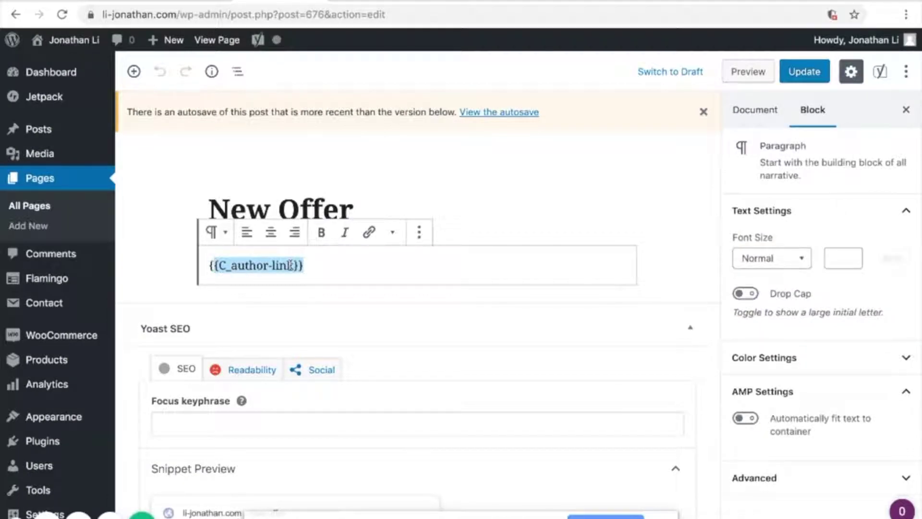
type("[wtas-search-form]")
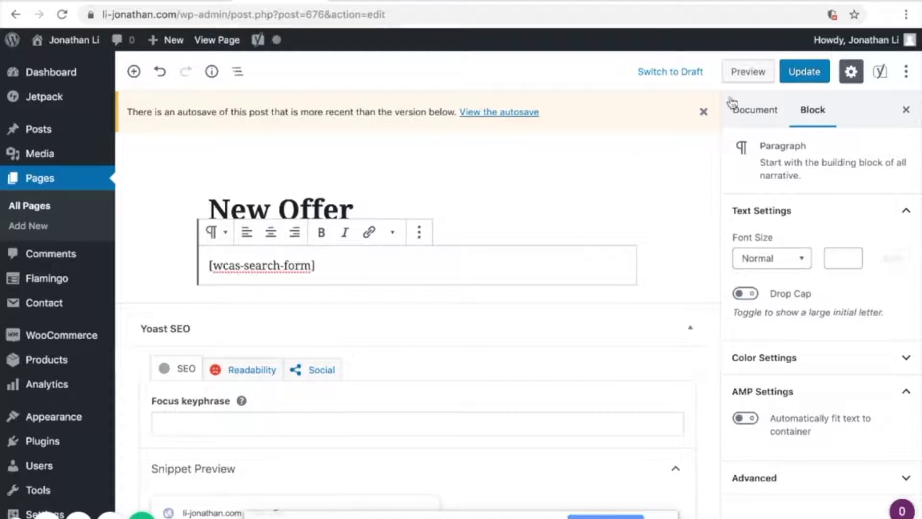
left_click(747, 72)
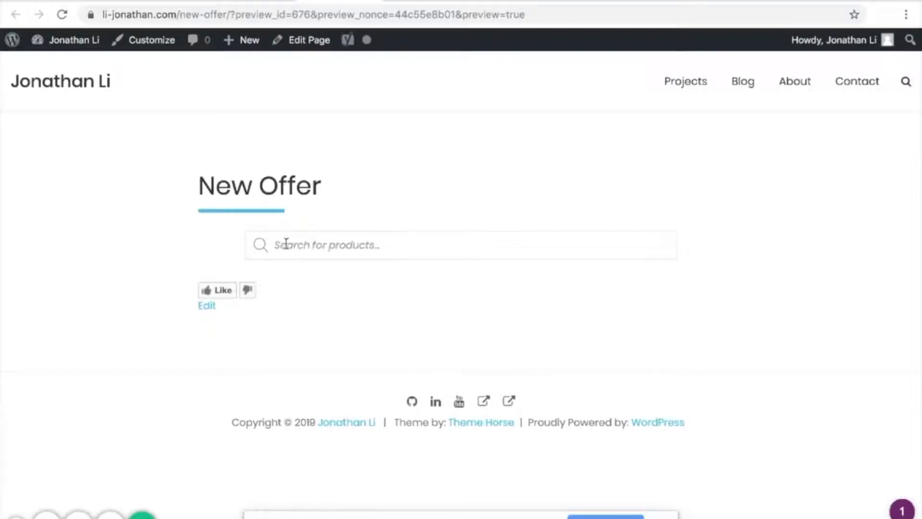
mouse_move(669, 250)
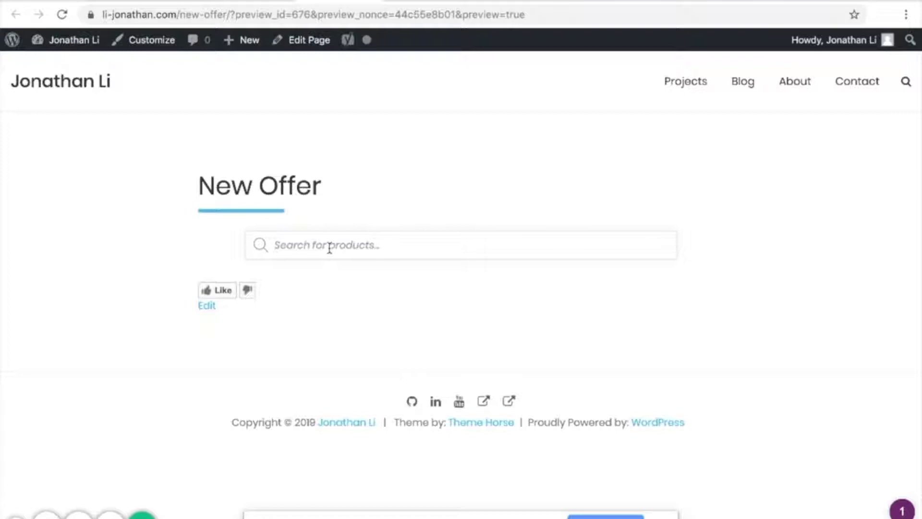
Step: Search 'shirt' in the previewed product search to confirm matching suggestions, then switch to Airtable
type("shirt")
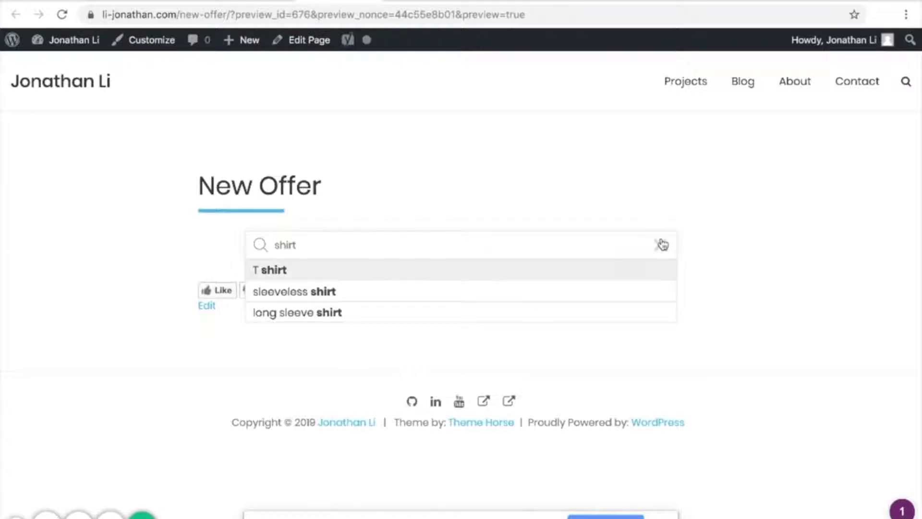
mouse_move(276, 274)
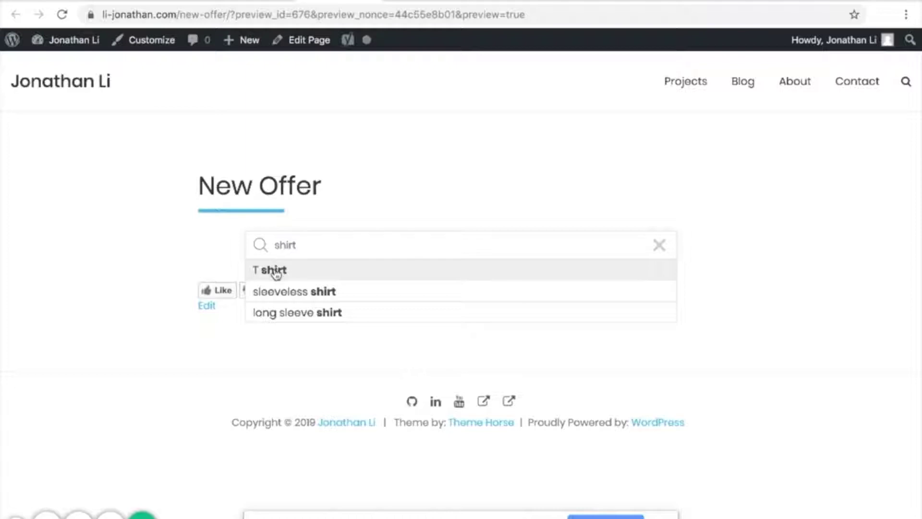
mouse_move(280, 276)
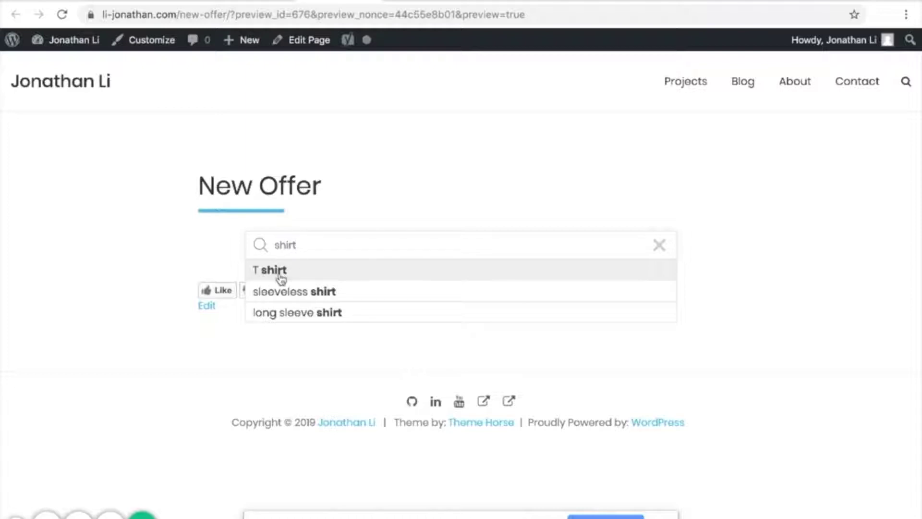
mouse_move(301, 331)
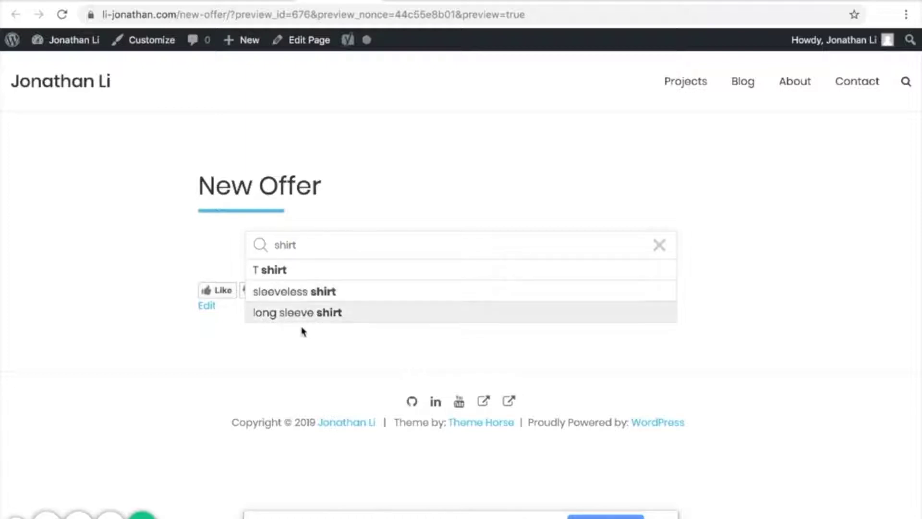
mouse_move(359, 353)
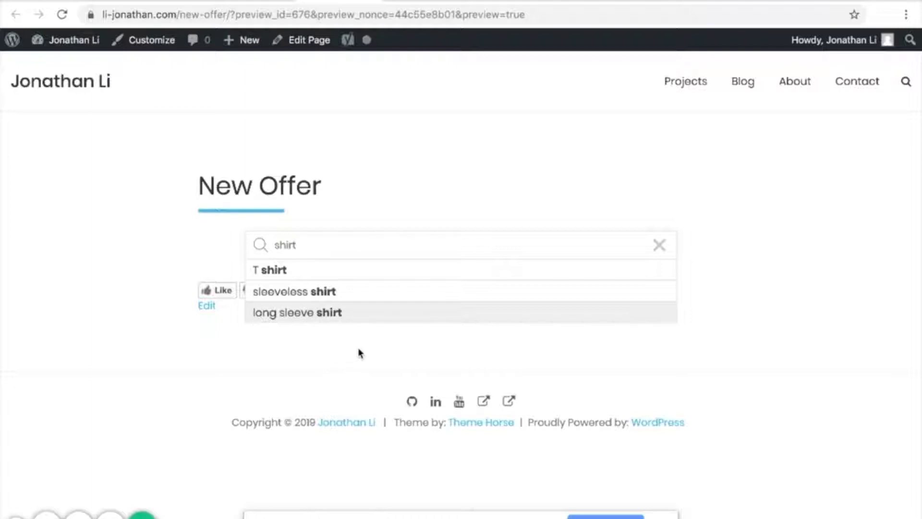
key("Backspace")
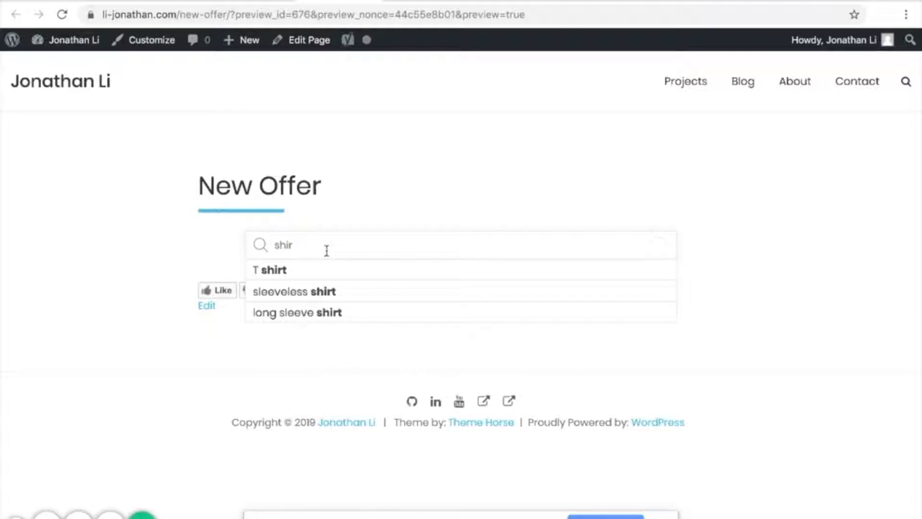
type("t")
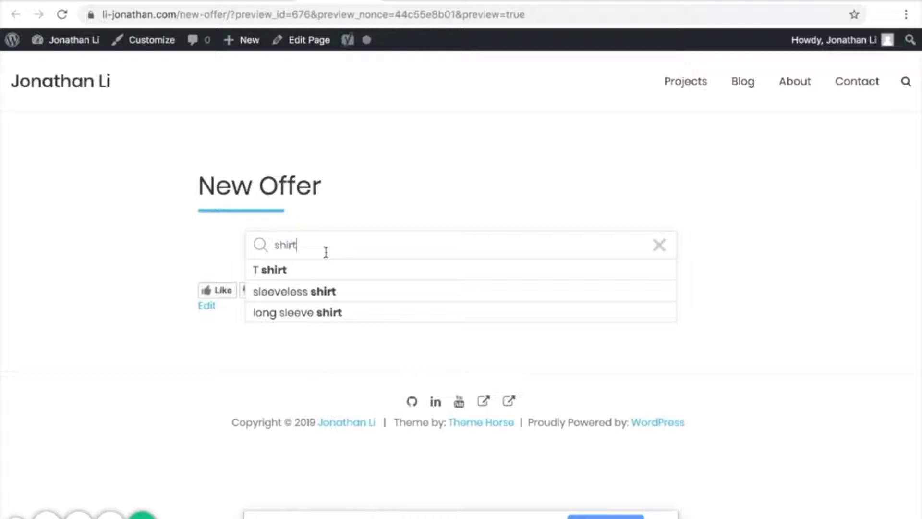
mouse_move(339, 340)
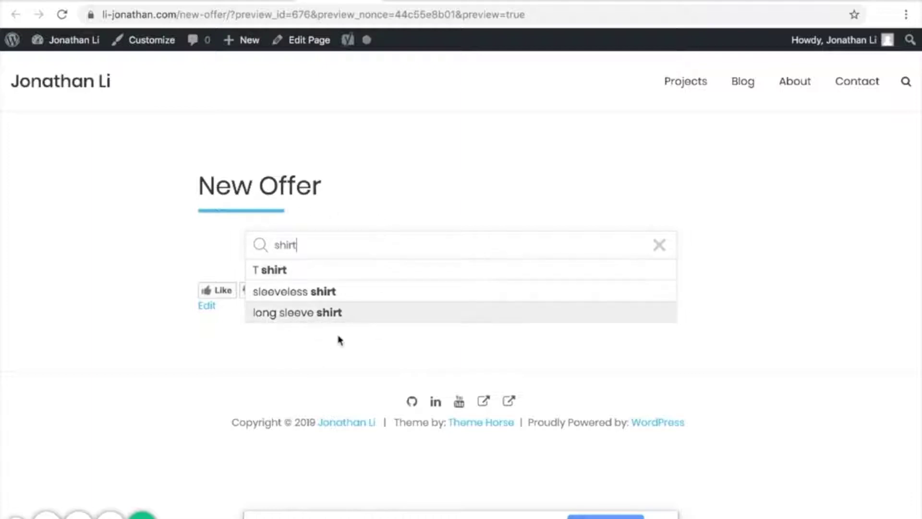
mouse_move(351, 264)
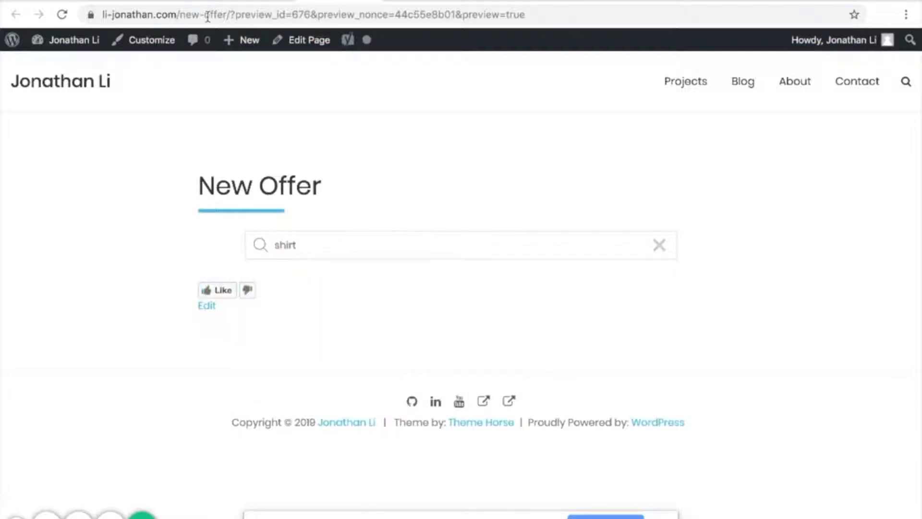
mouse_move(371, 201)
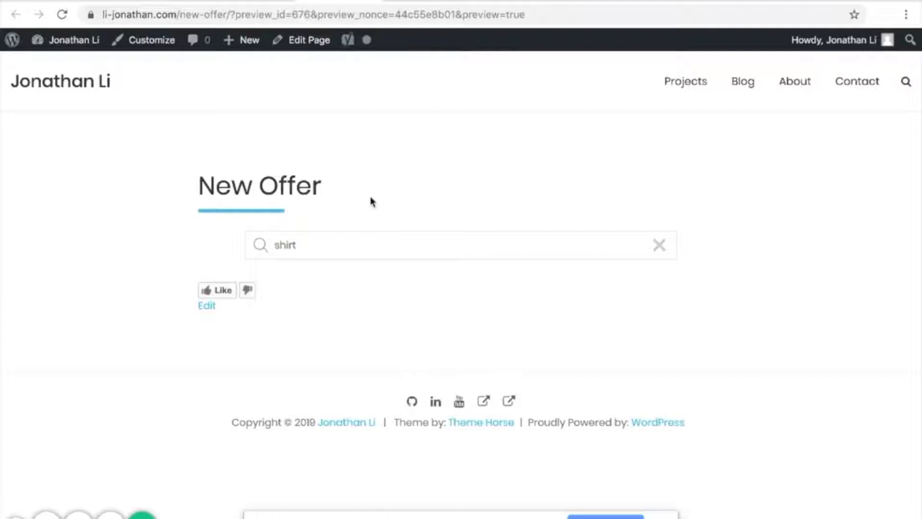
mouse_move(156, 209)
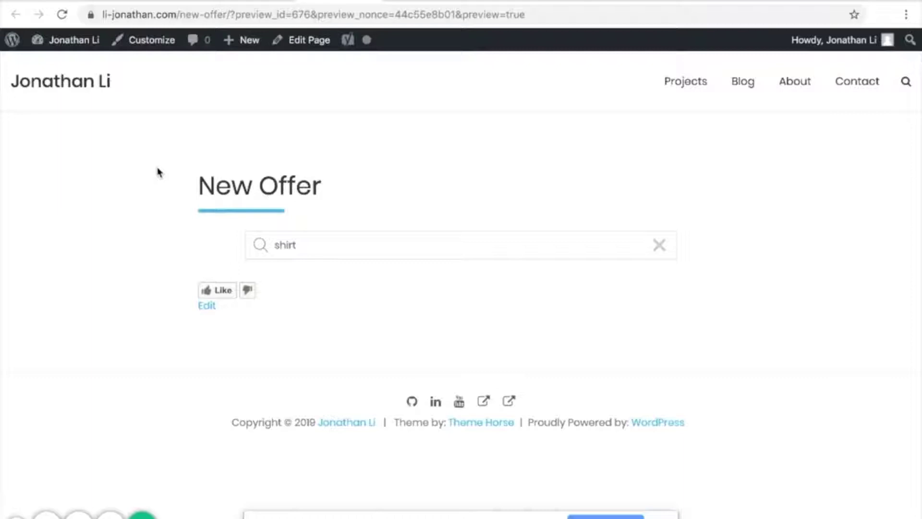
mouse_move(163, 144)
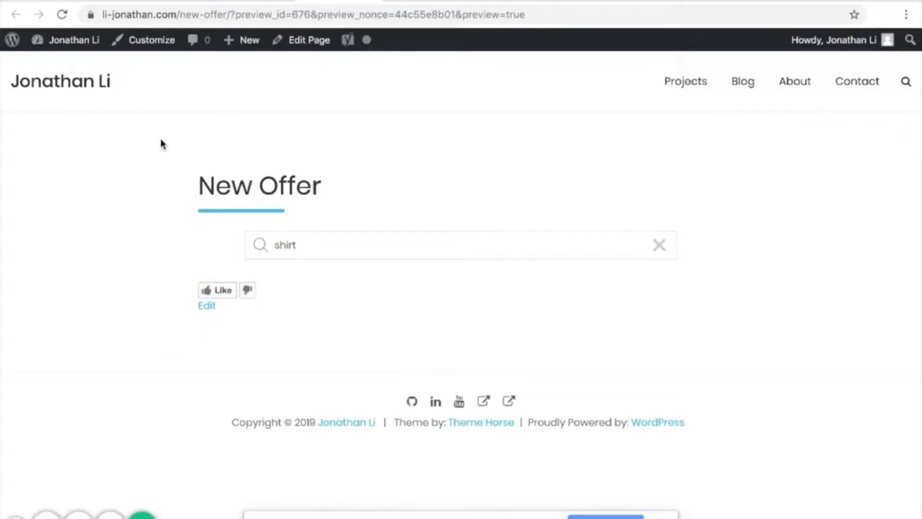
left_click(265, 14)
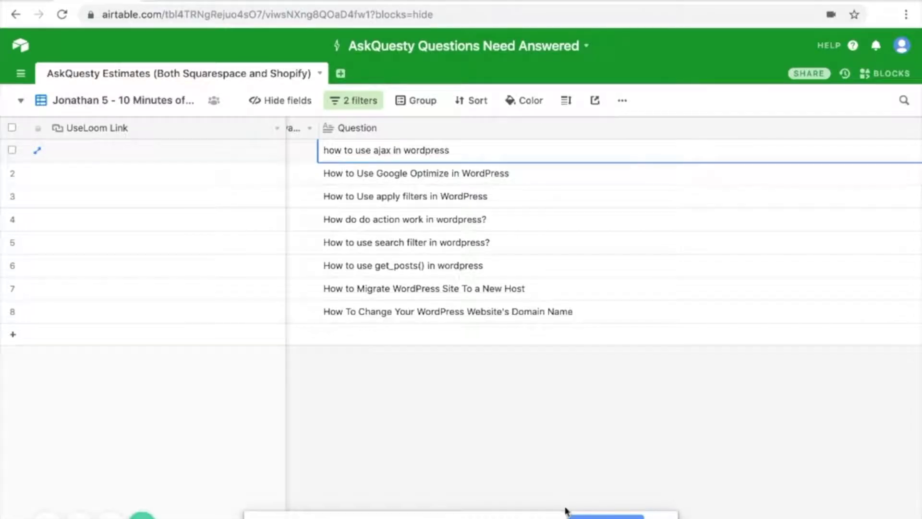